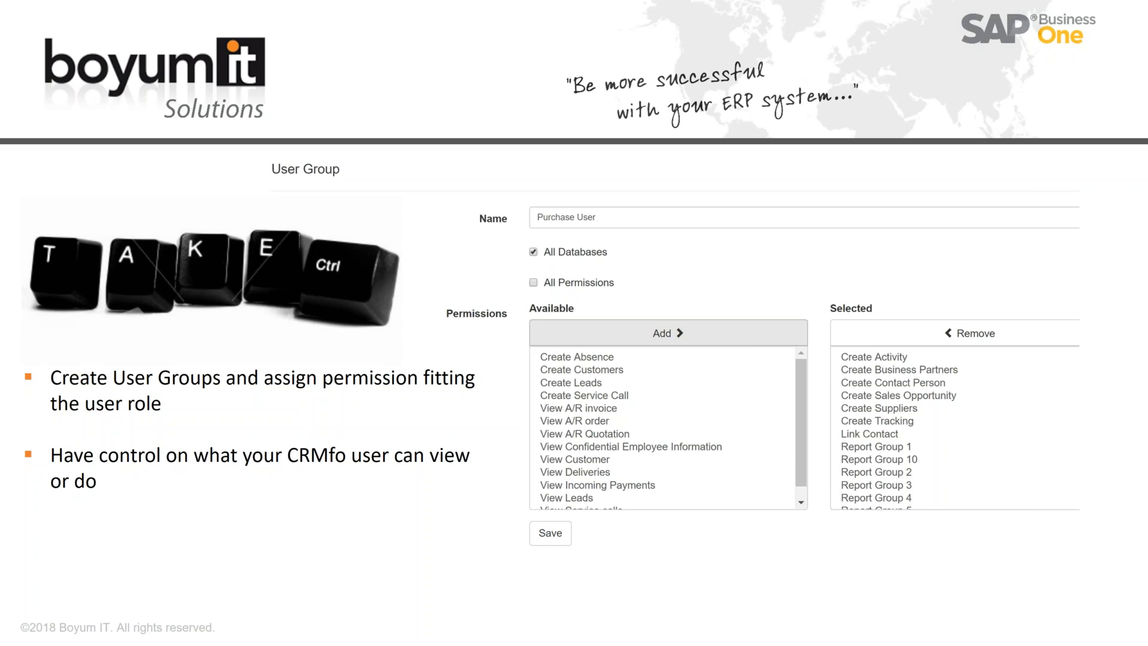
Leave the user-group permissions slide and bring up the Outlook window with the CRM add-in
click(376, 630)
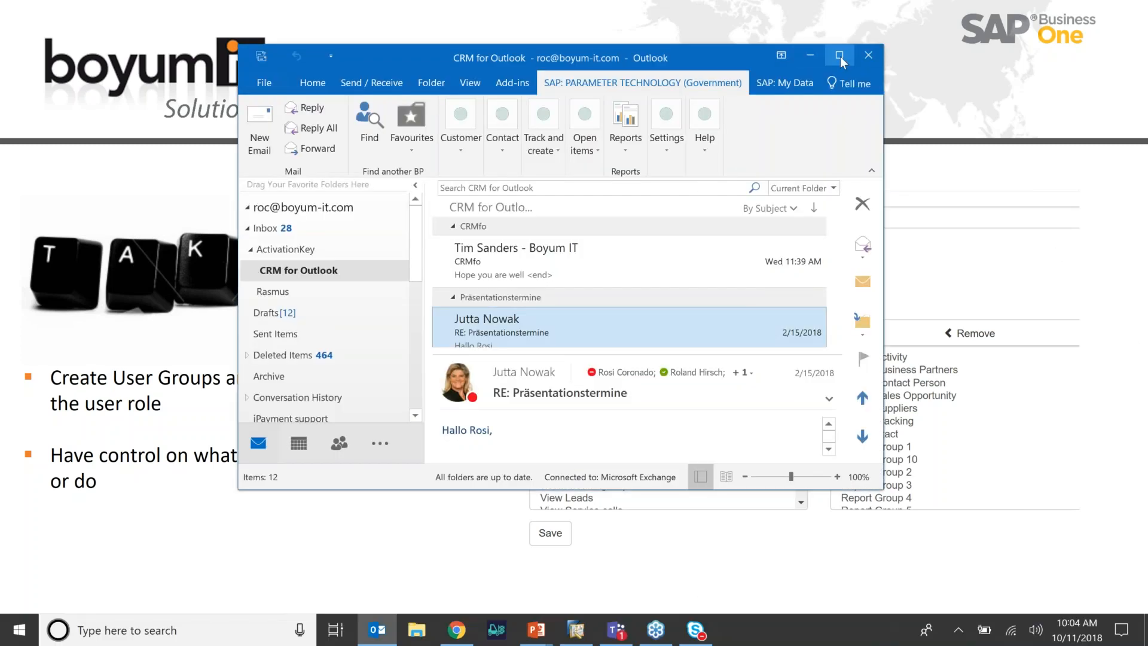
Maximize Outlook, browse the SAP ribbon, then open and close the business partner search window
click(840, 55)
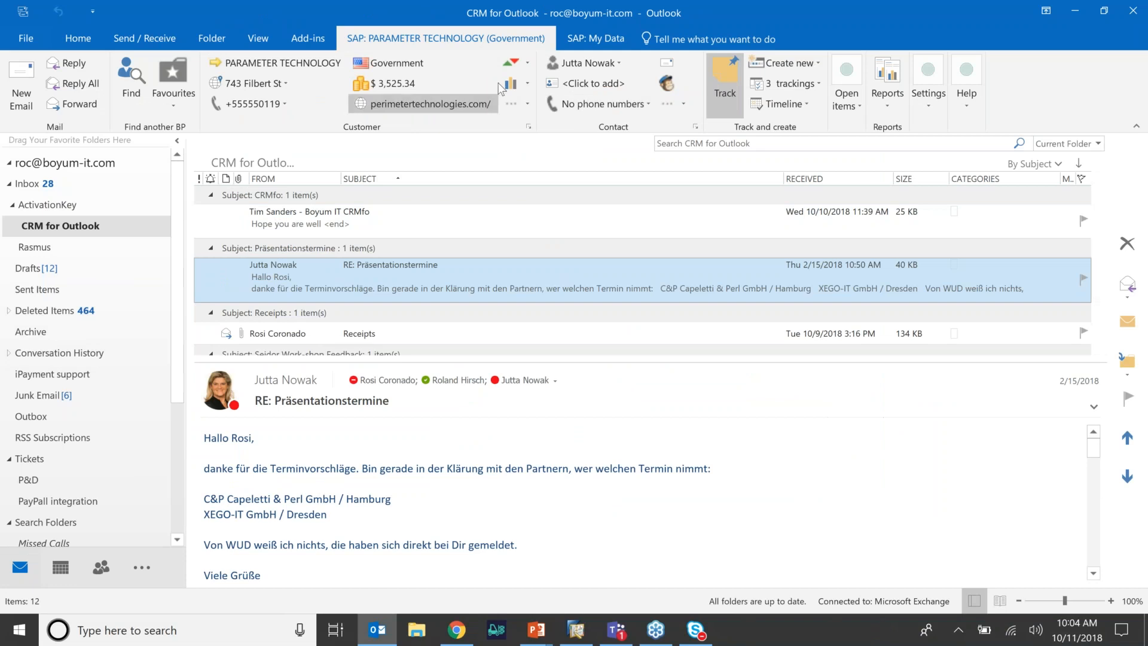
mouse_move(293, 113)
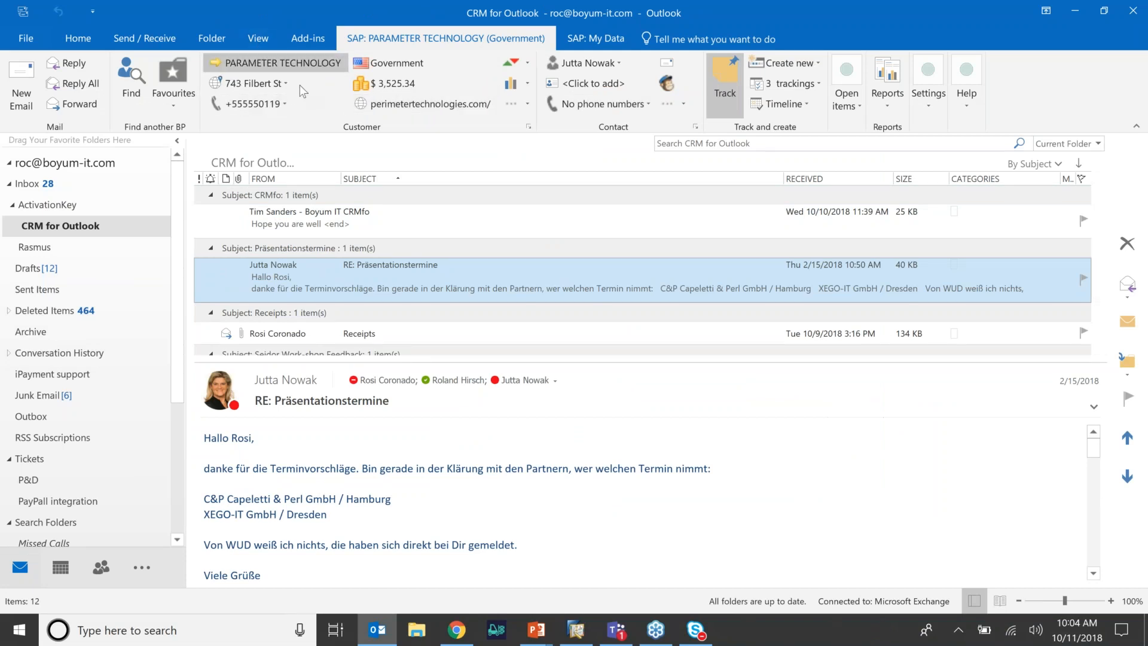
mouse_move(604, 91)
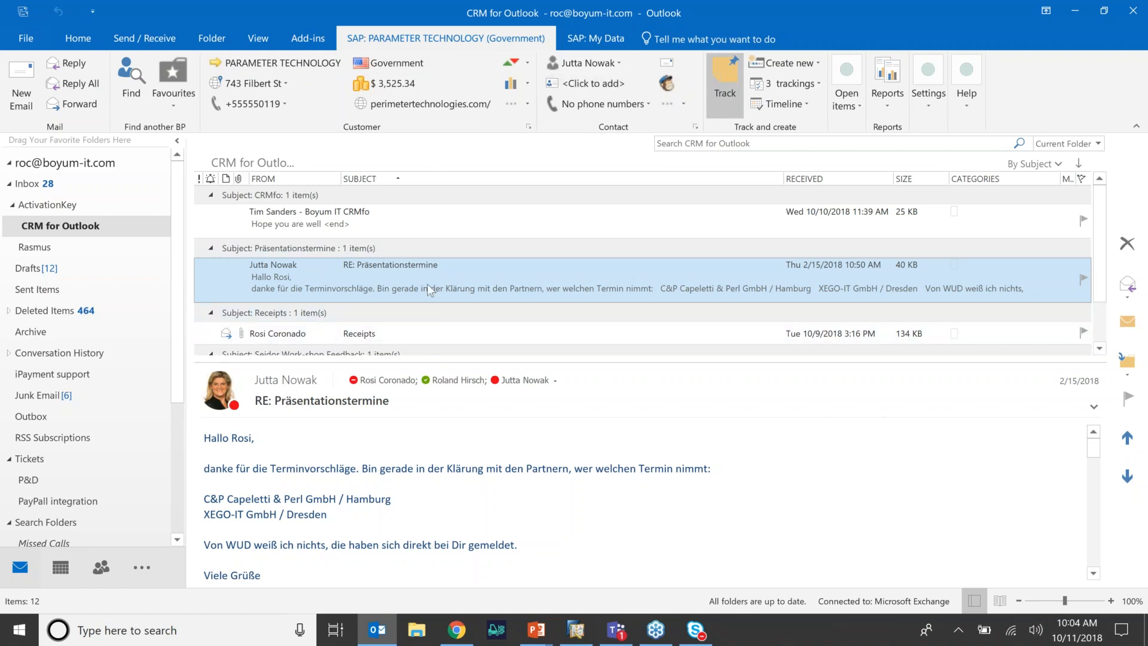
mouse_move(414, 287)
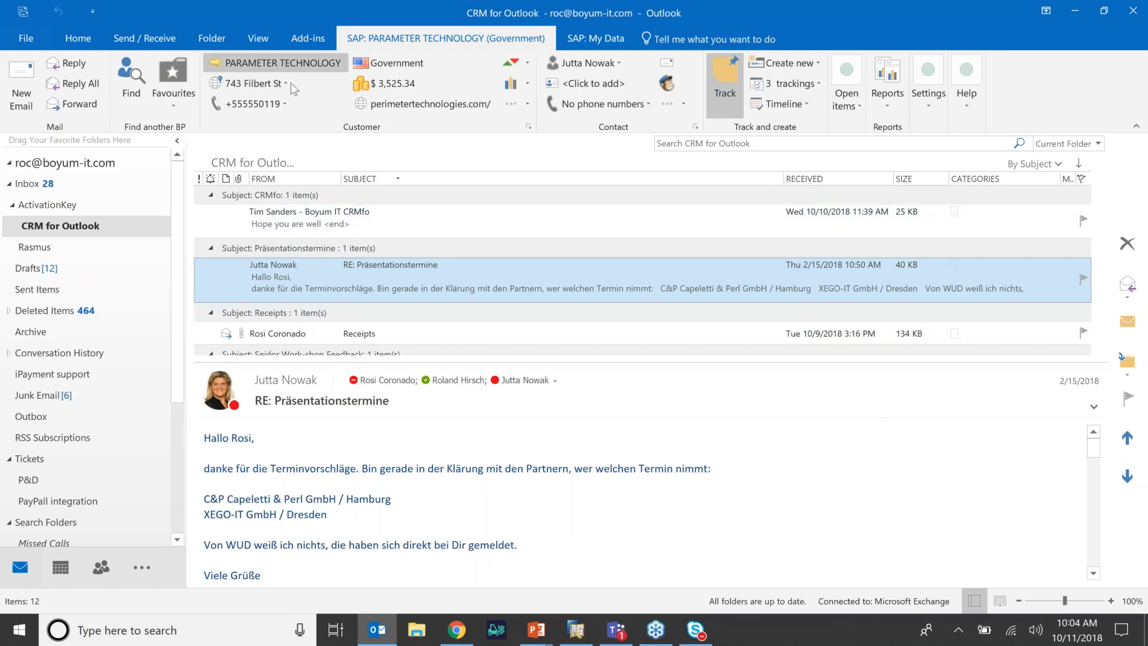
mouse_move(308, 88)
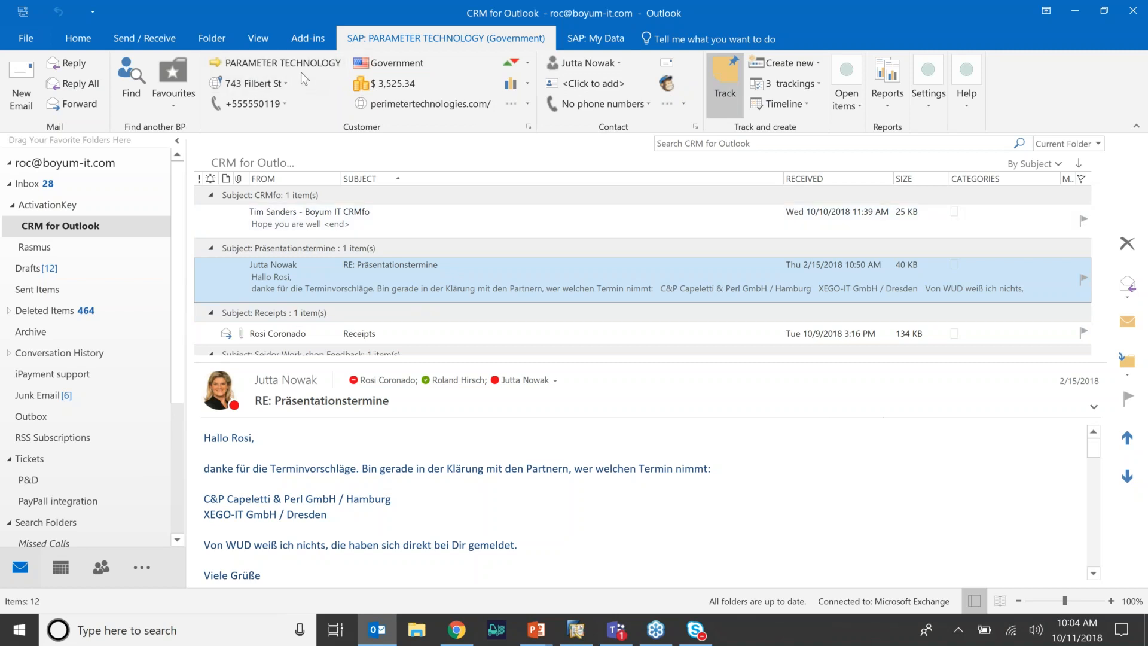
mouse_move(395, 121)
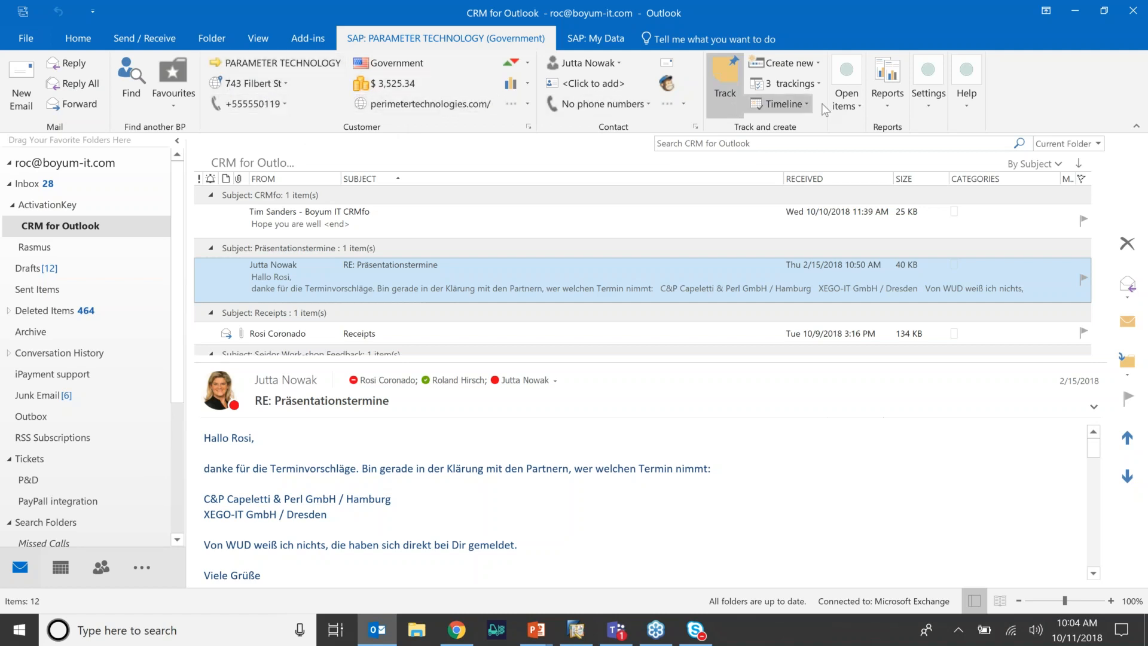
click(845, 82)
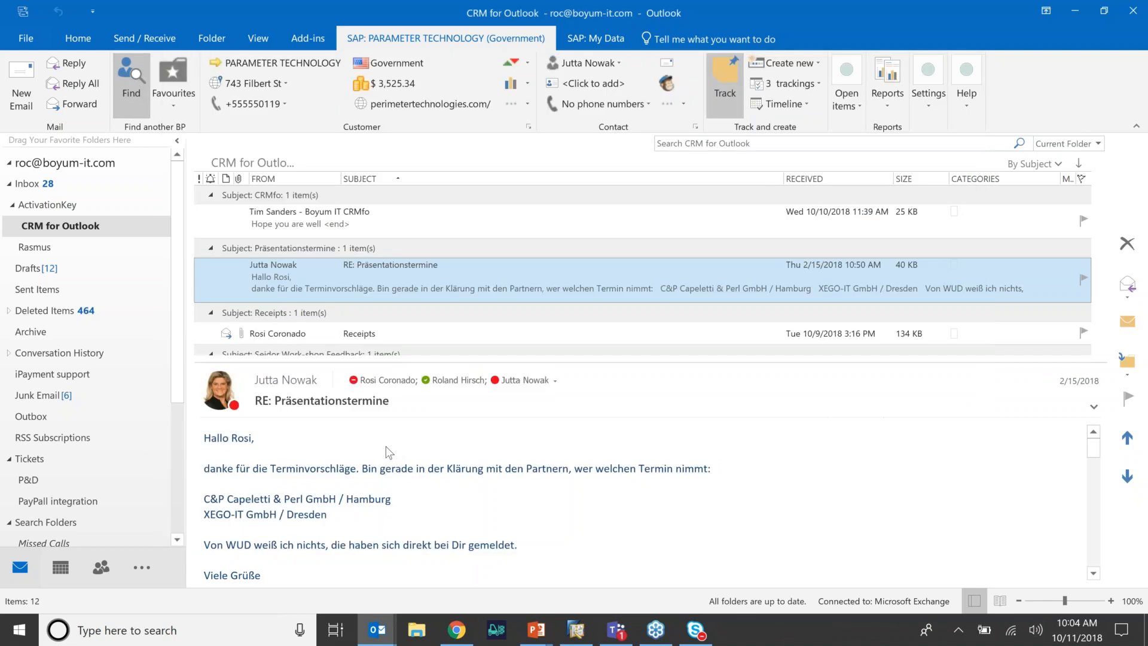
click(131, 77)
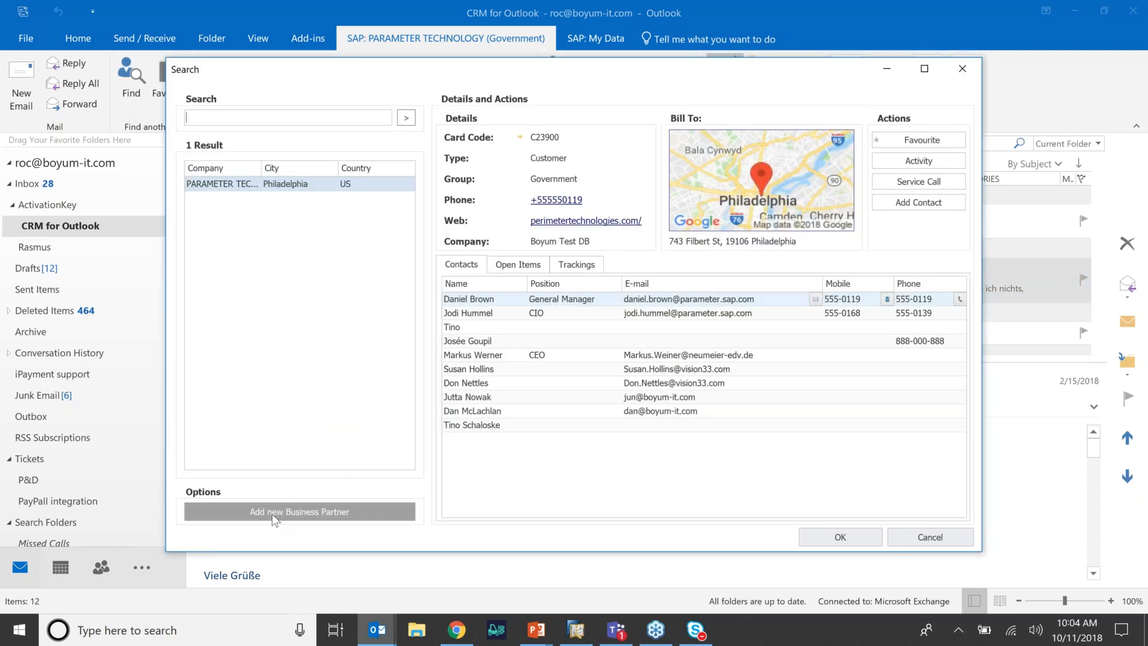
mouse_move(288, 519)
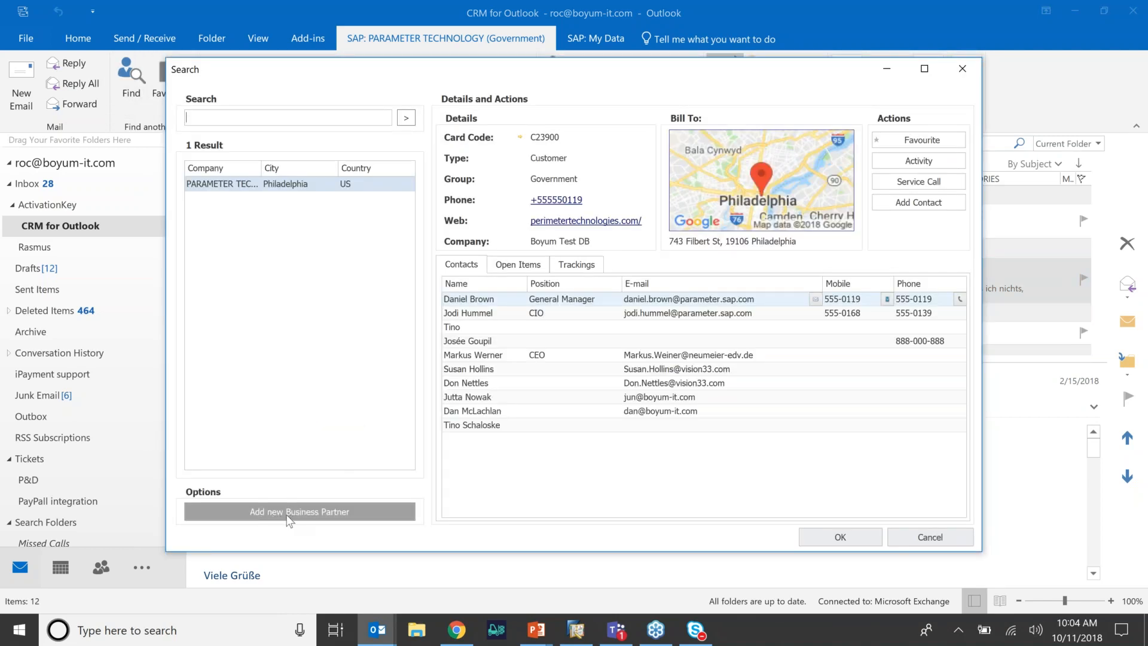
click(839, 537)
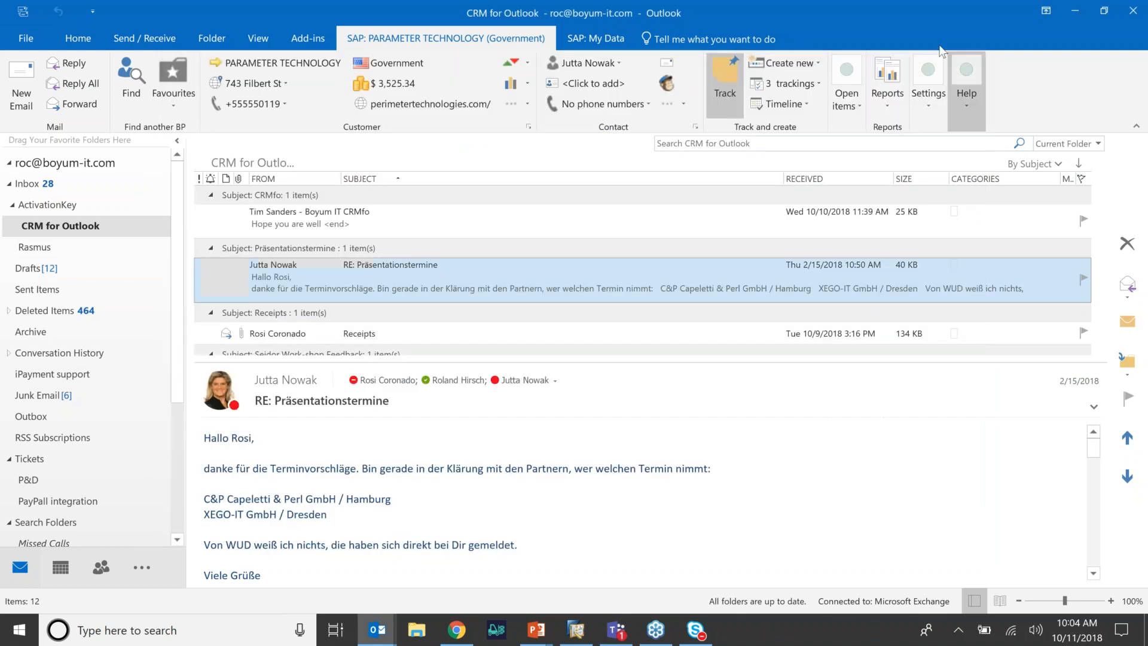
mouse_move(131, 77)
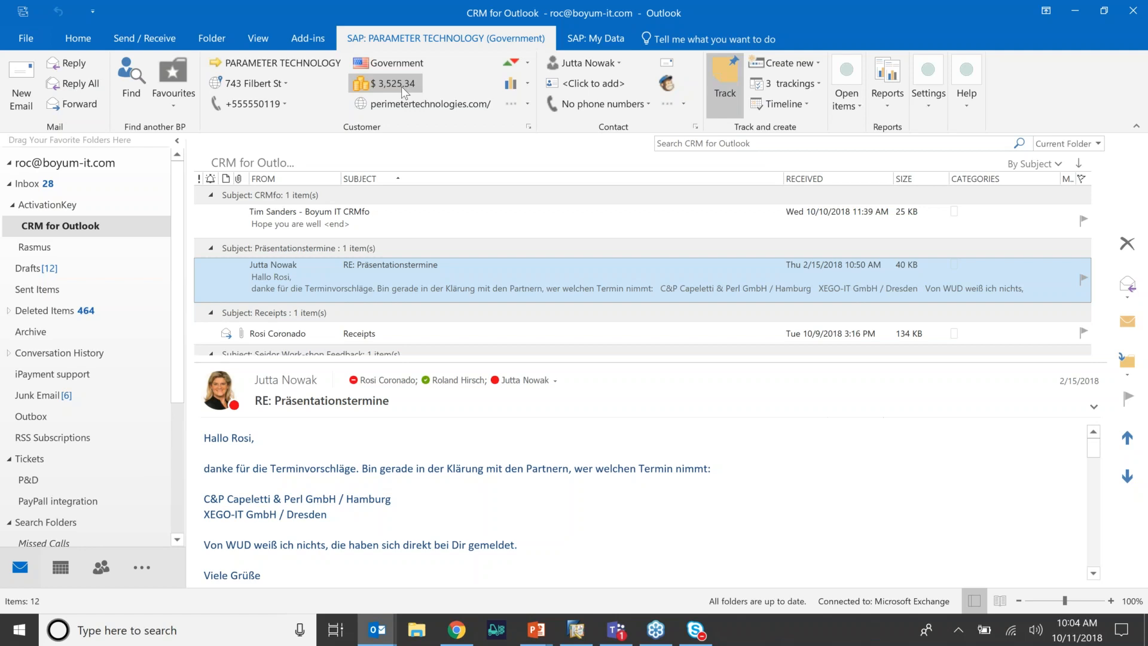
mouse_move(488, 150)
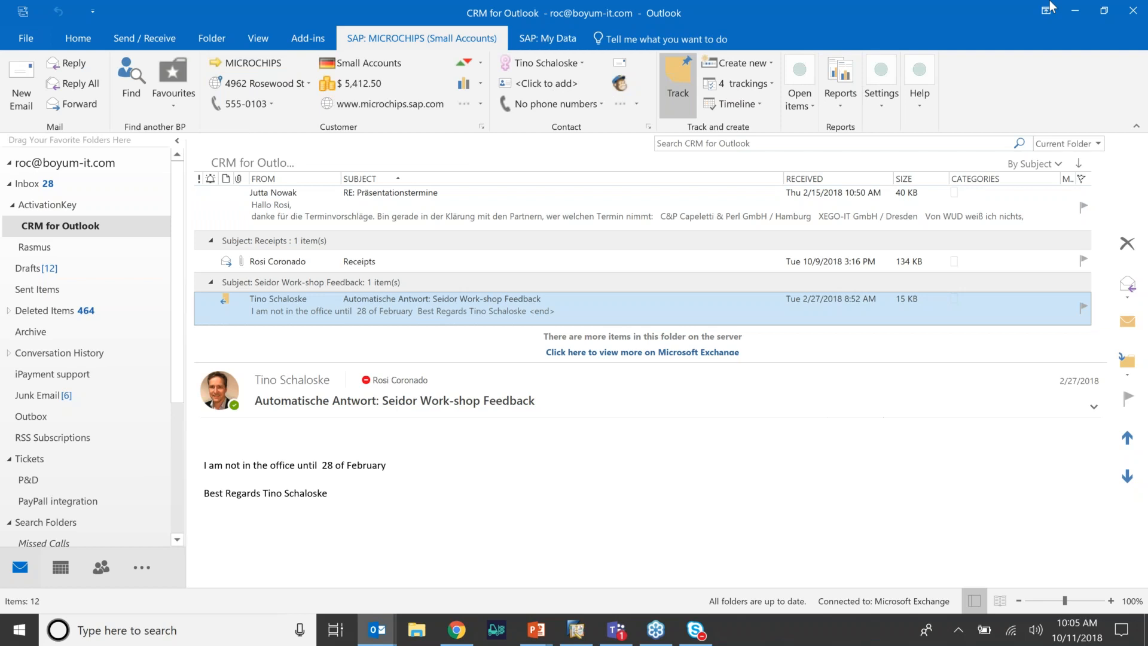
Show the Boyum Portal CRM for Outlook licence page full-screen and start creating a new user
click(455, 630)
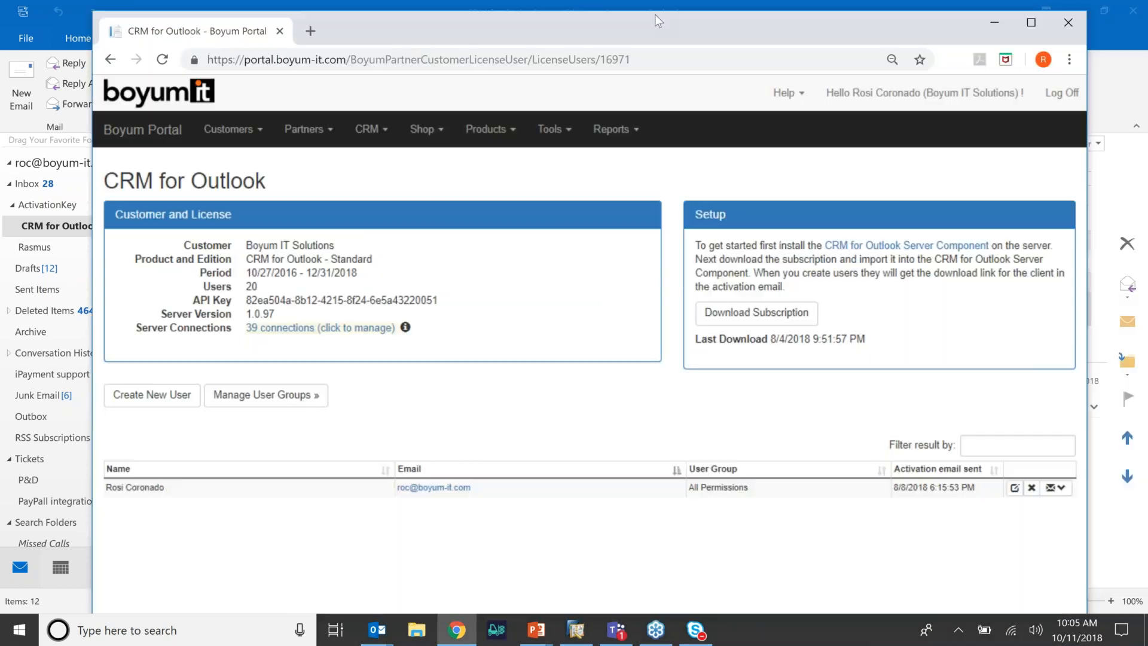
click(1031, 22)
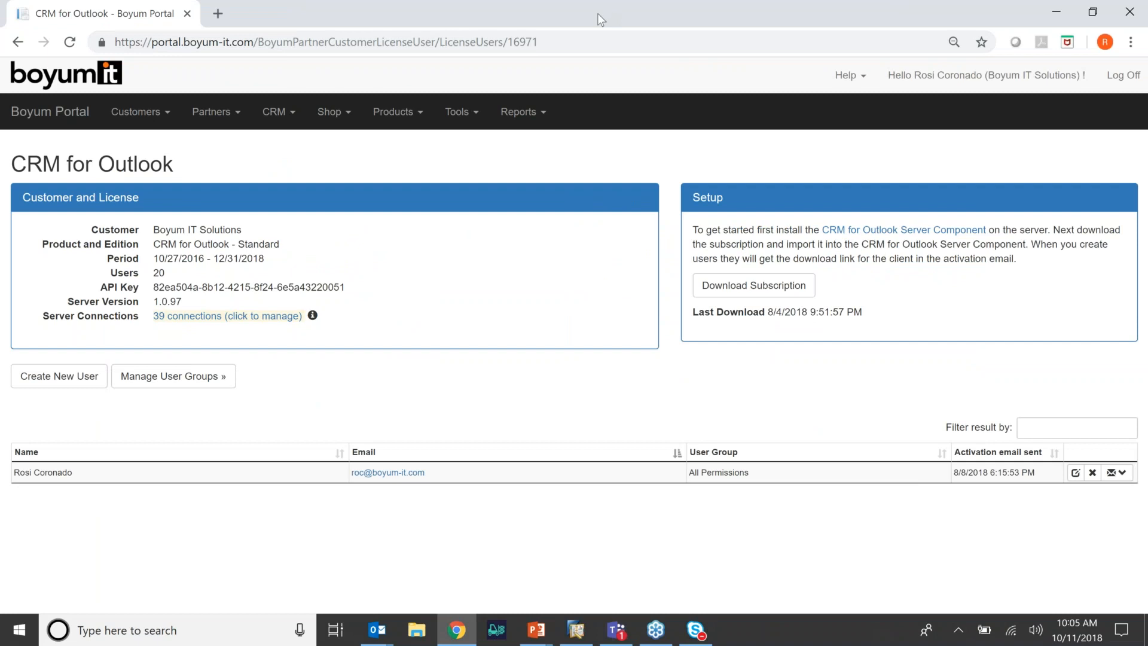
click(398, 111)
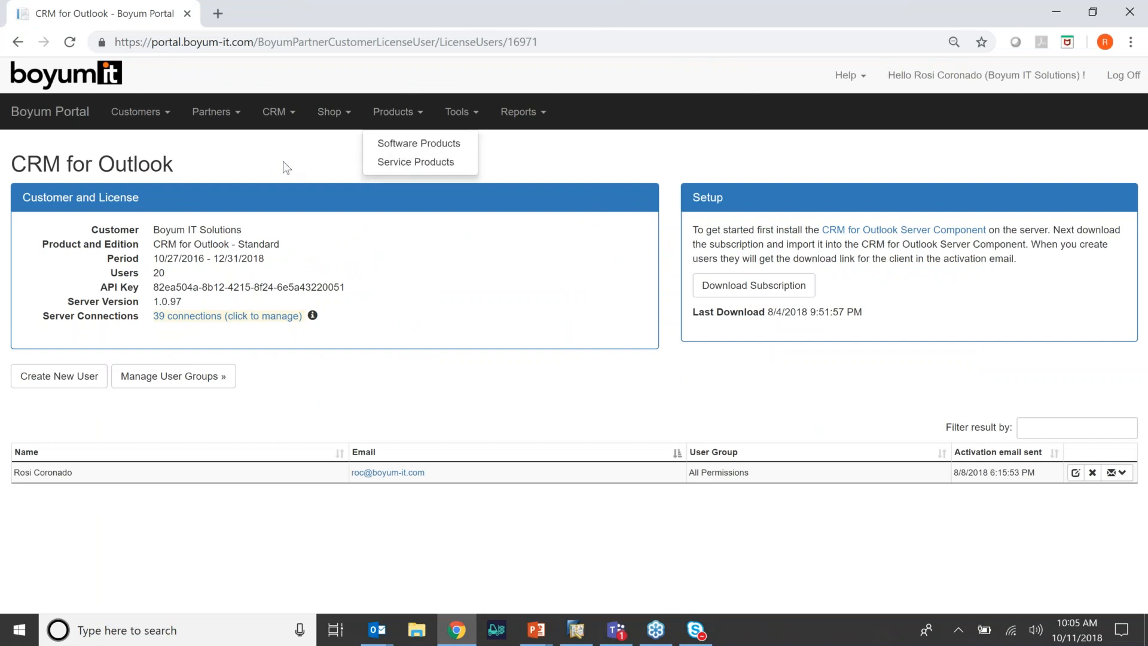
mouse_move(59, 376)
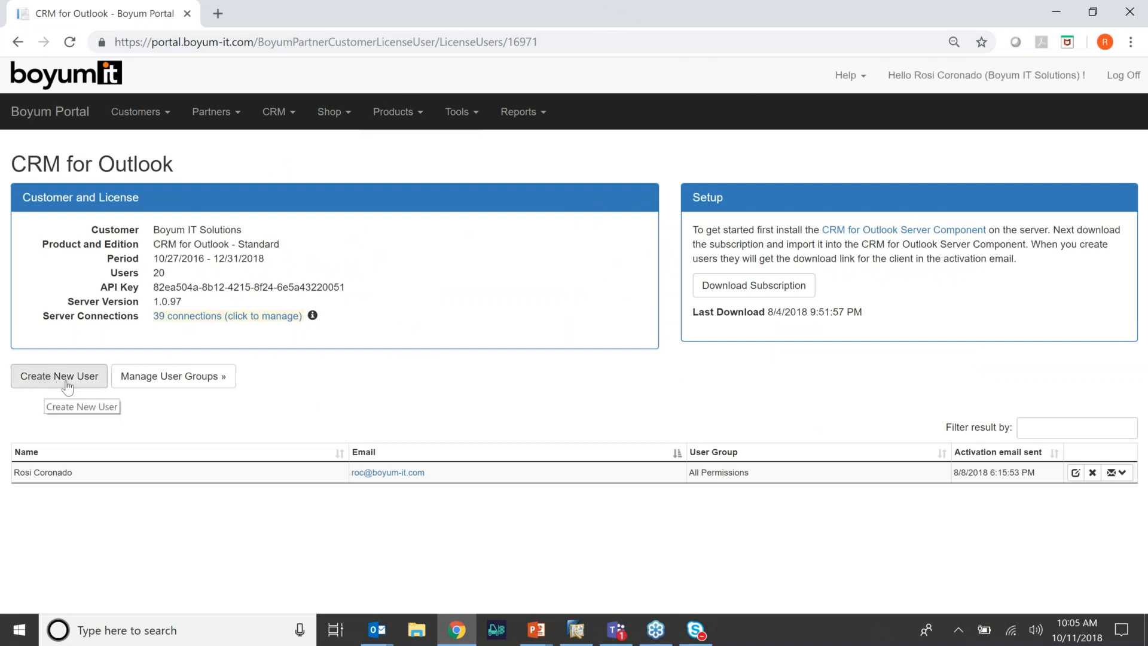
click(58, 376)
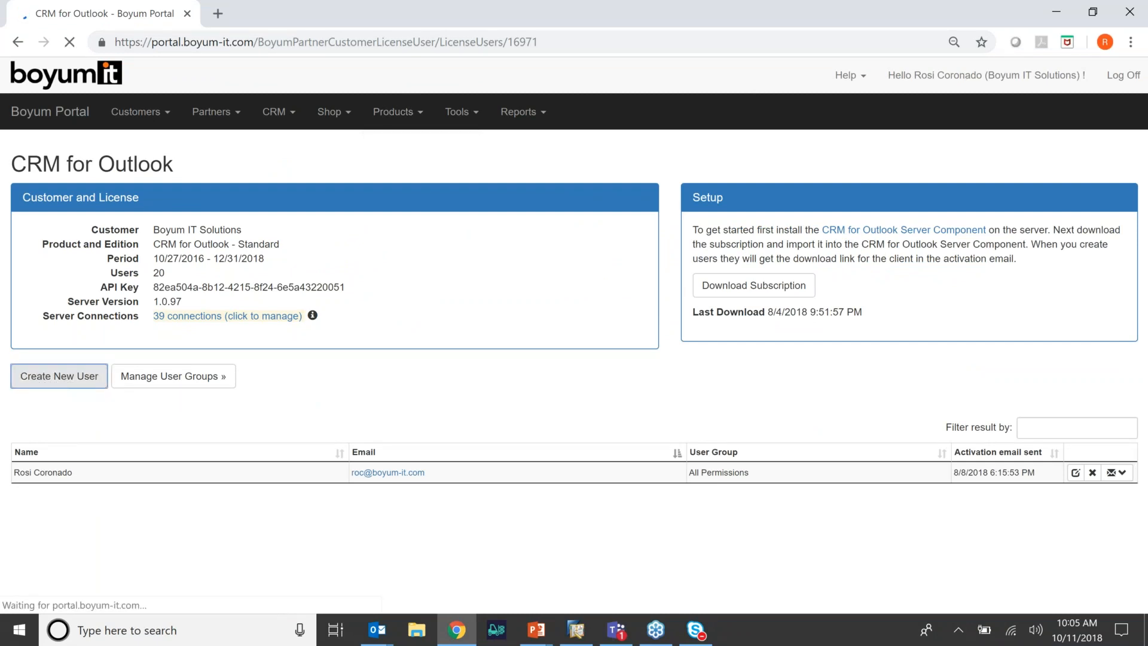
Review the blank Name, Email and User Group form, then return to the users list unsaved
click(58, 375)
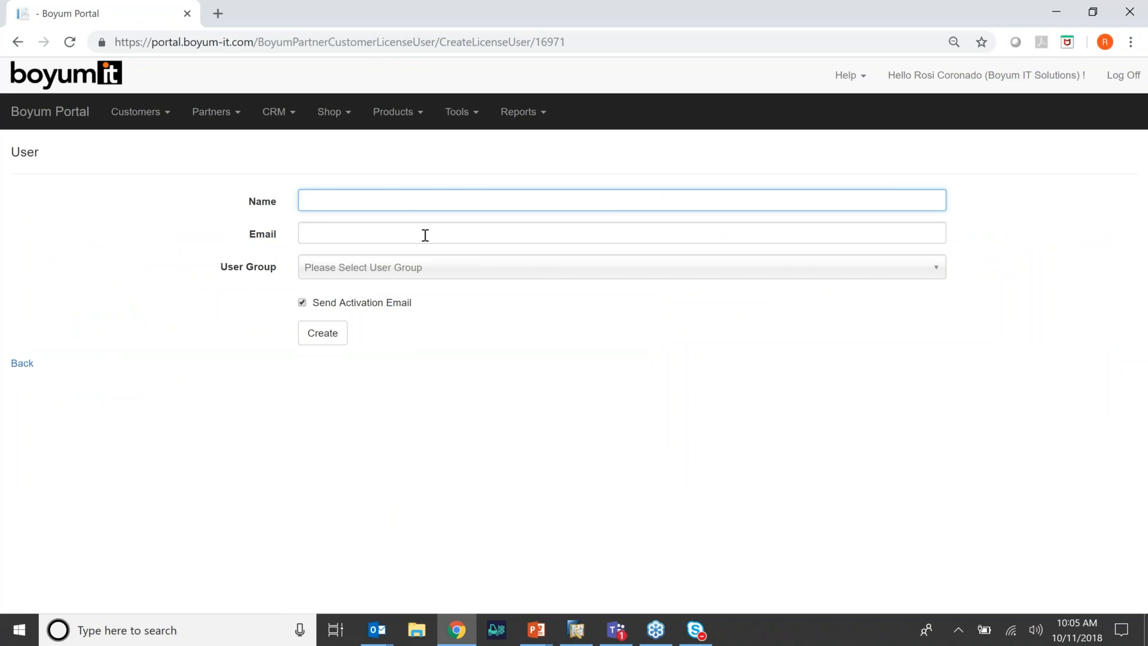
mouse_move(353, 315)
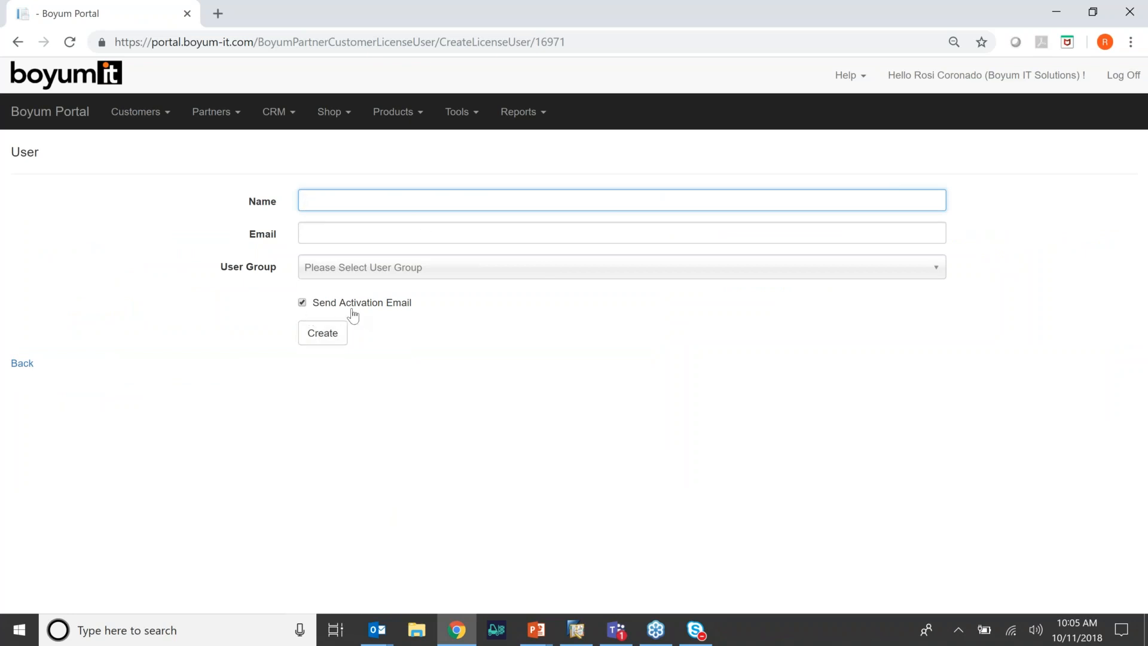
mouse_move(405, 316)
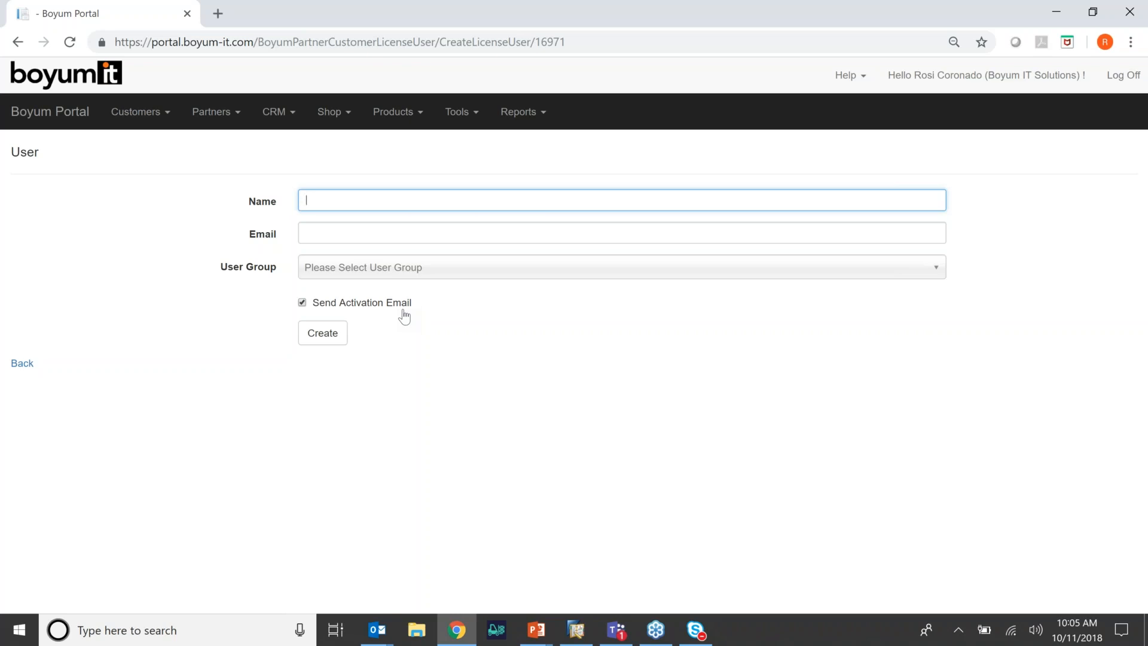
mouse_move(22, 363)
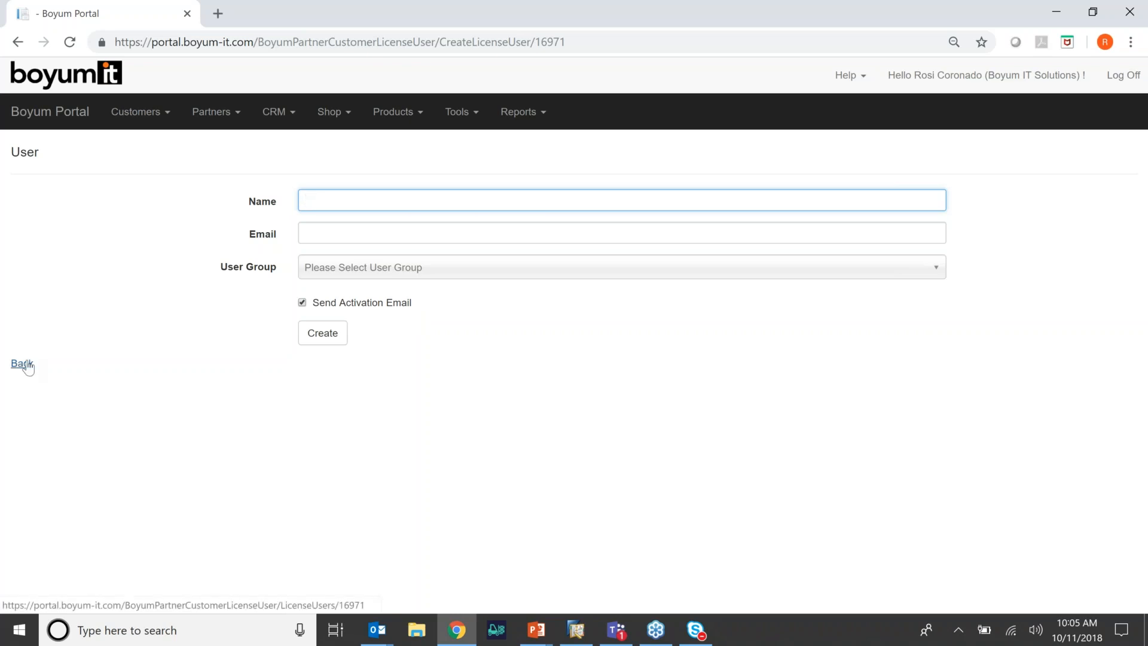
click(21, 363)
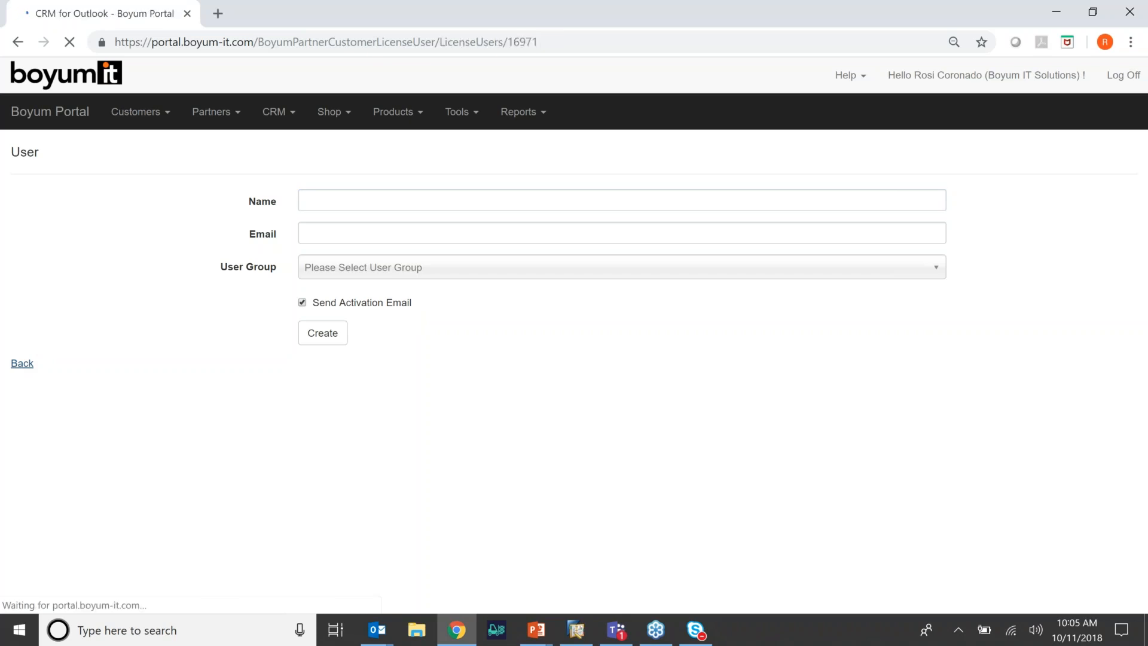
click(22, 363)
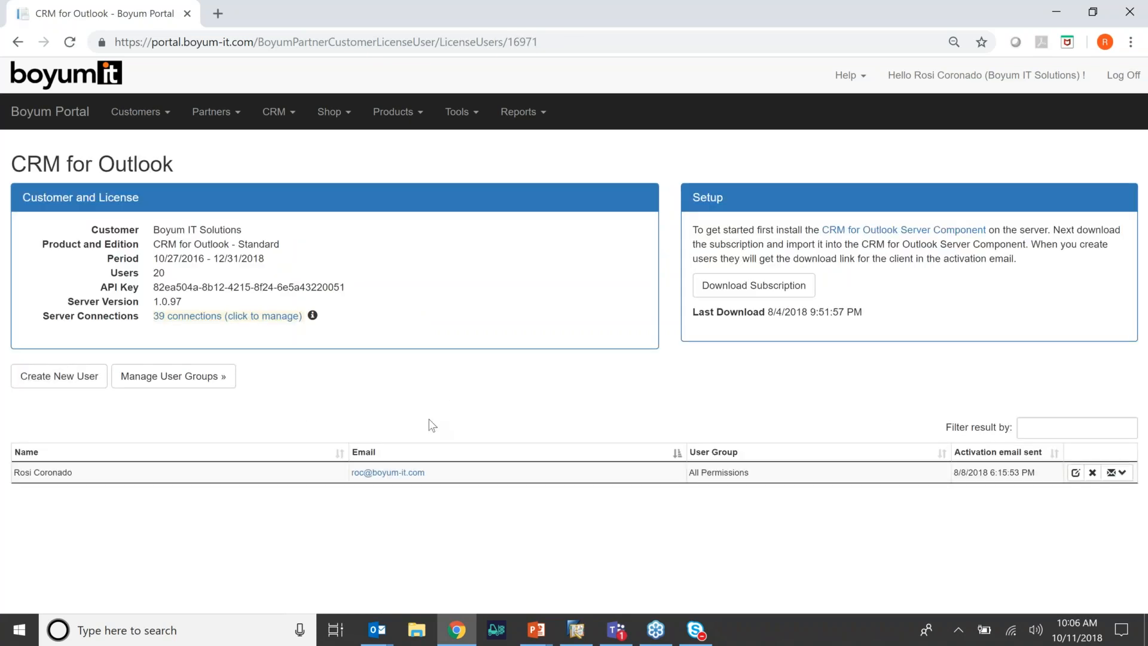
mouse_move(395, 501)
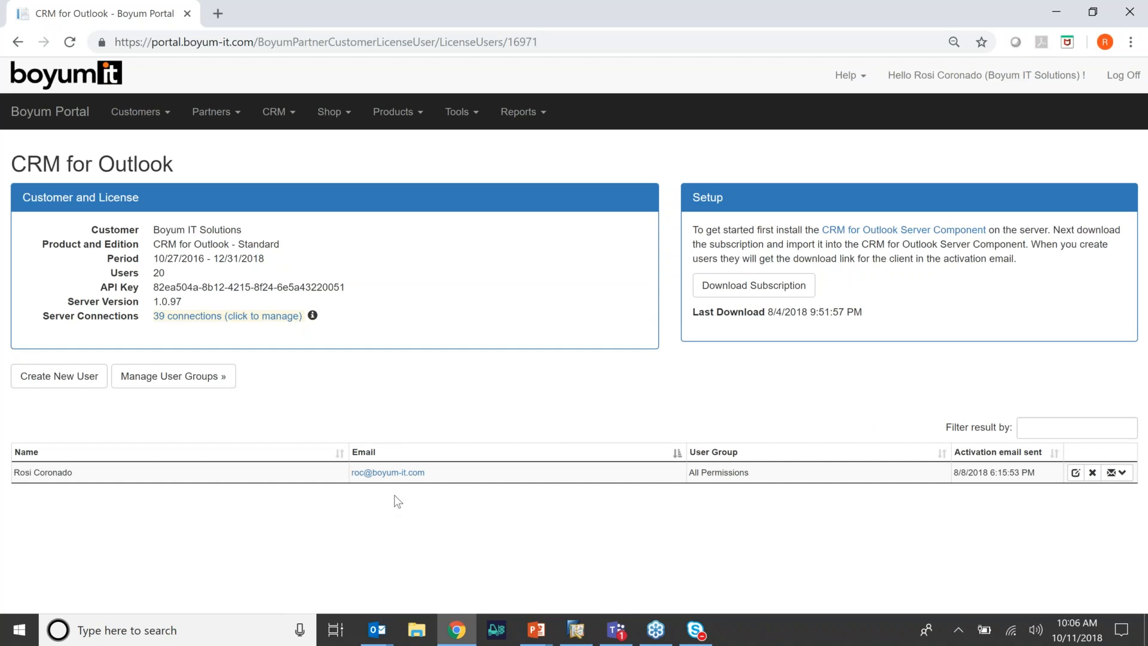
mouse_move(446, 397)
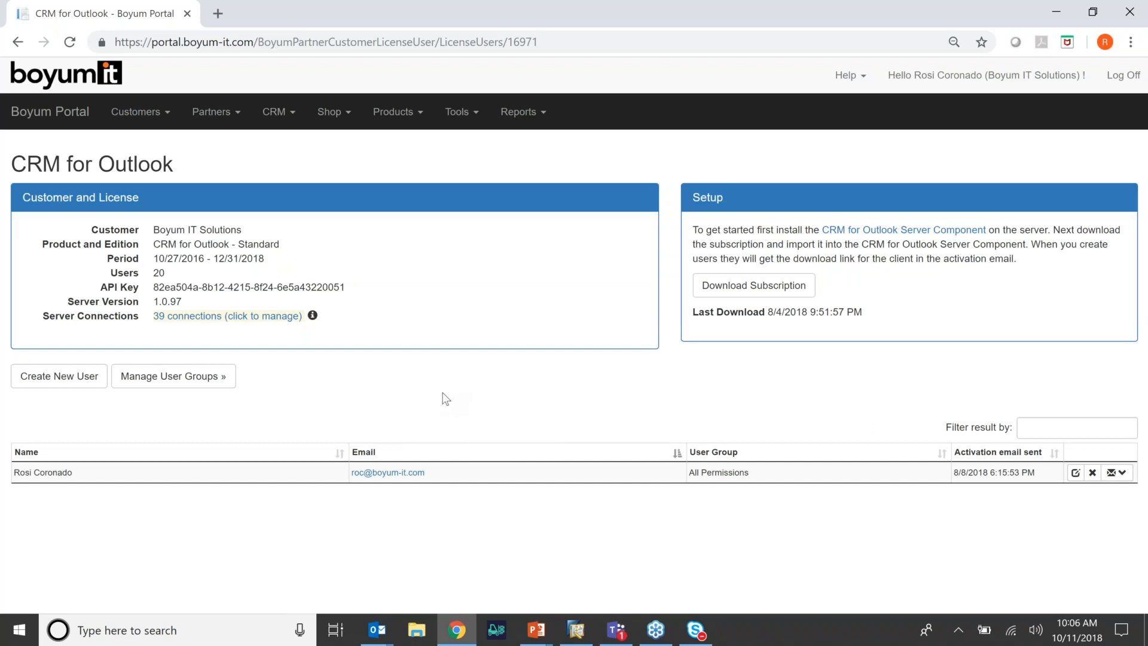
mouse_move(688, 483)
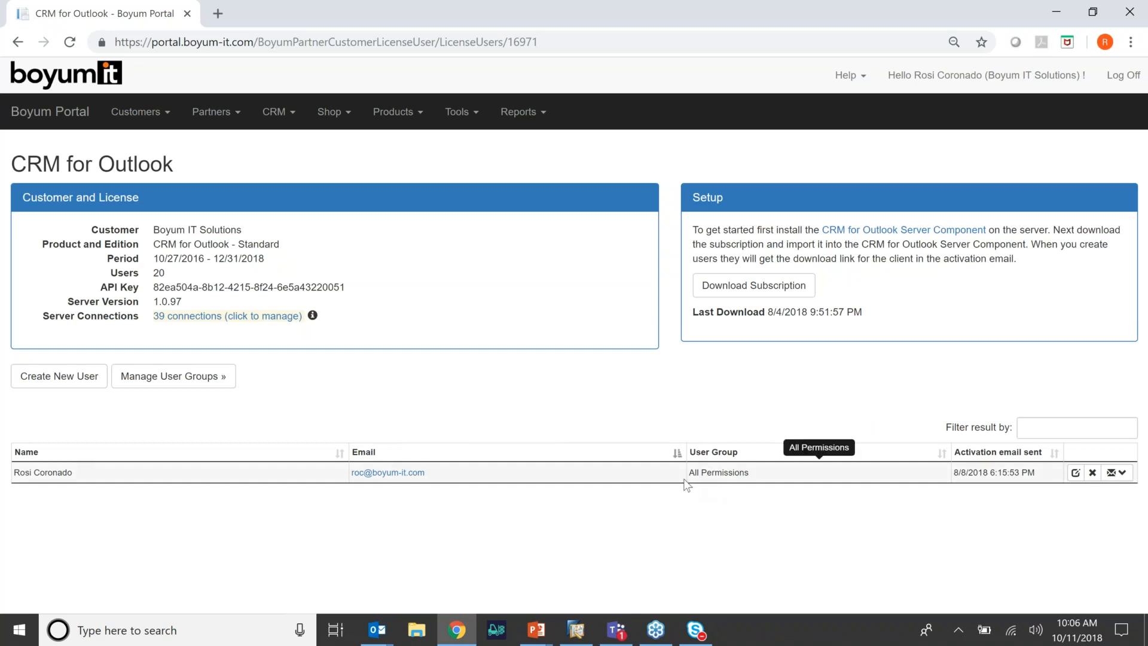
mouse_move(754, 489)
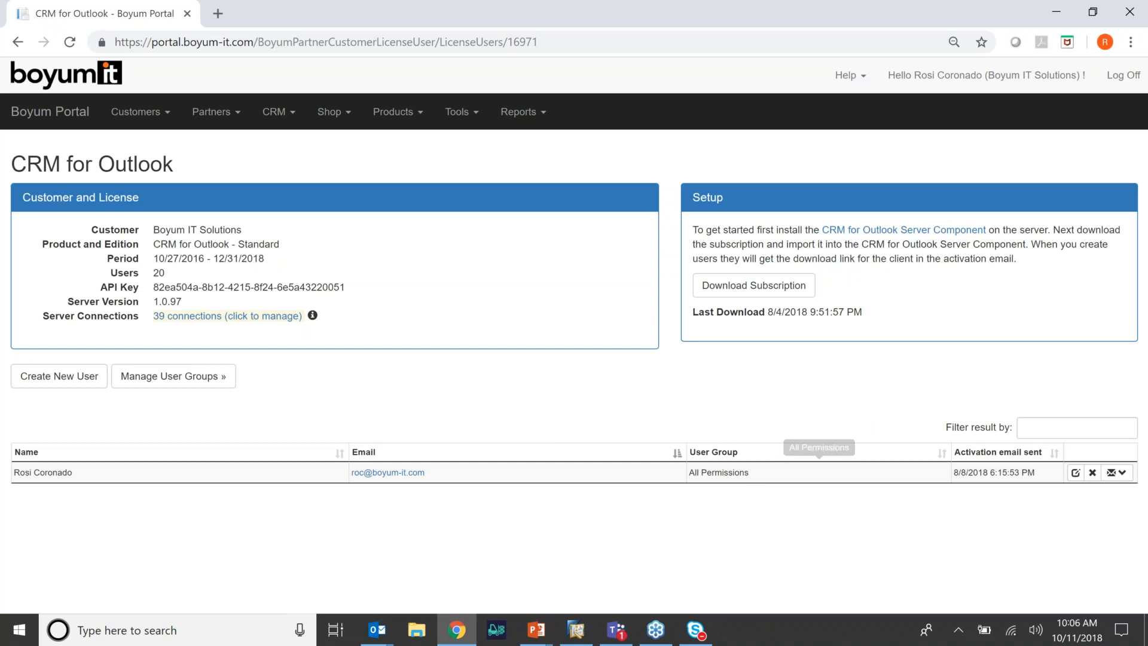
click(1075, 472)
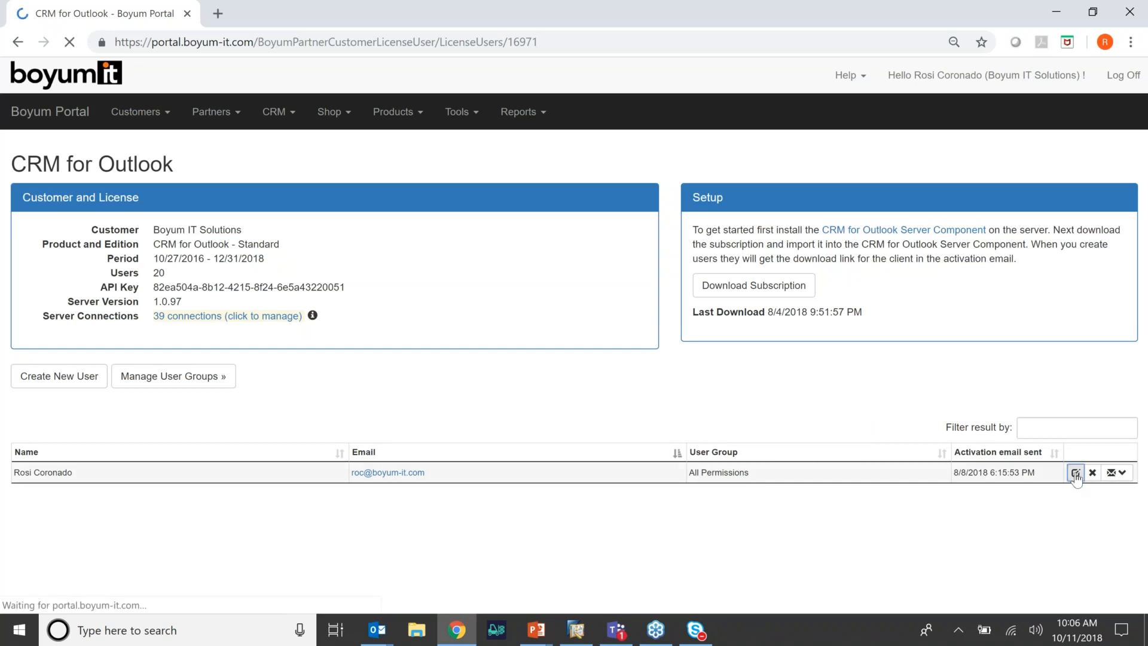
click(1075, 472)
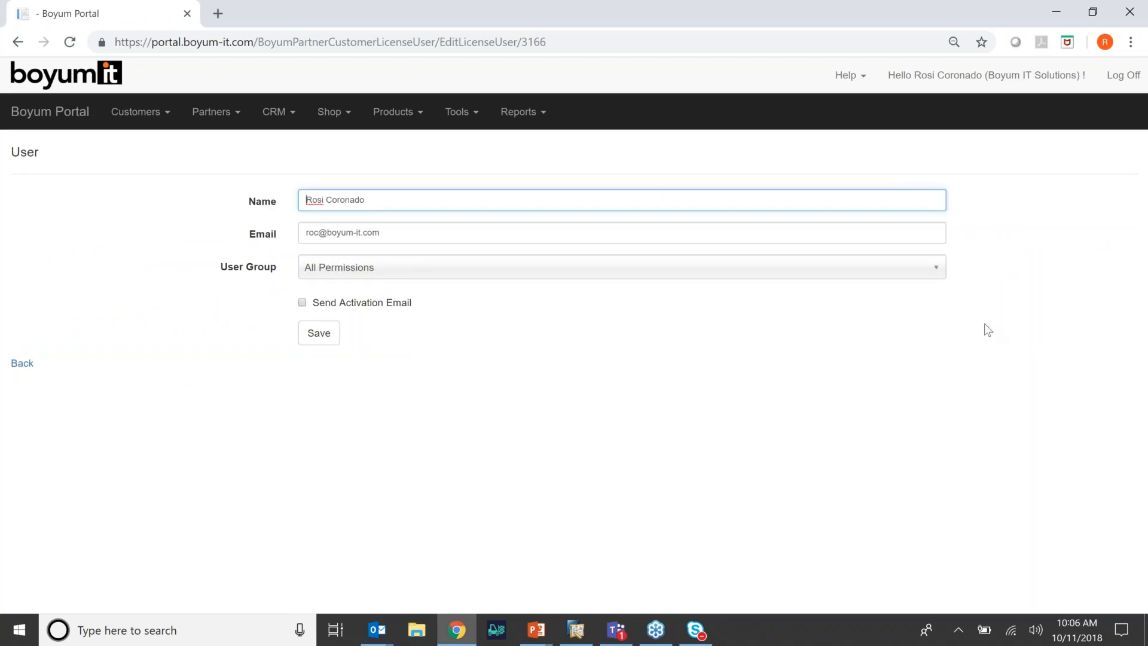
mouse_move(660, 277)
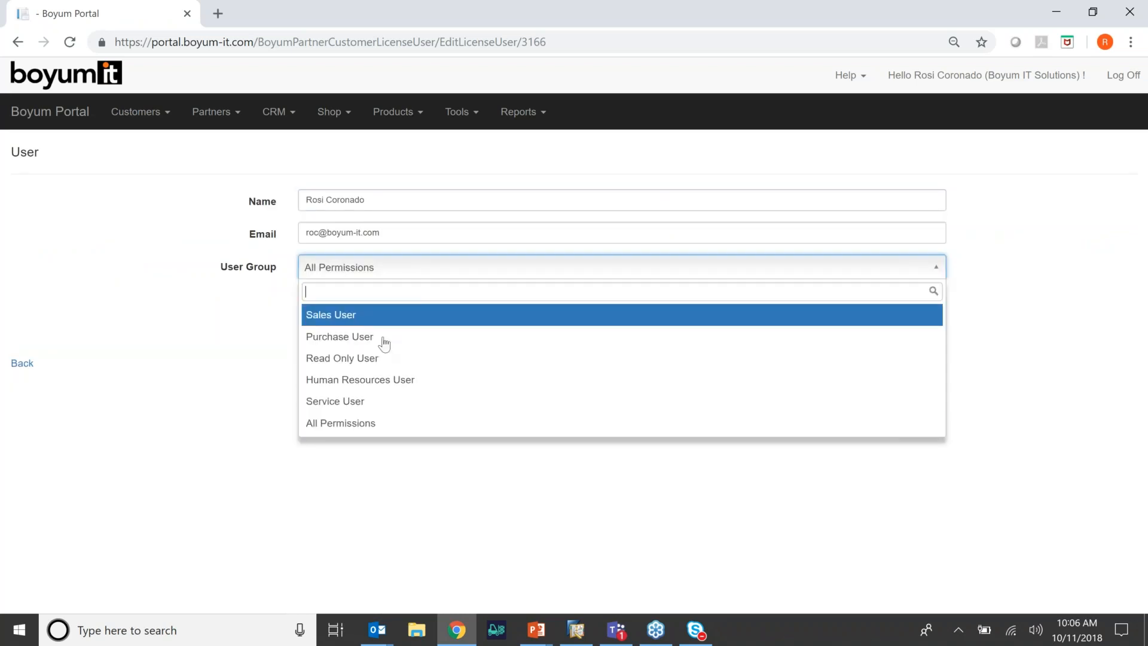
mouse_move(431, 479)
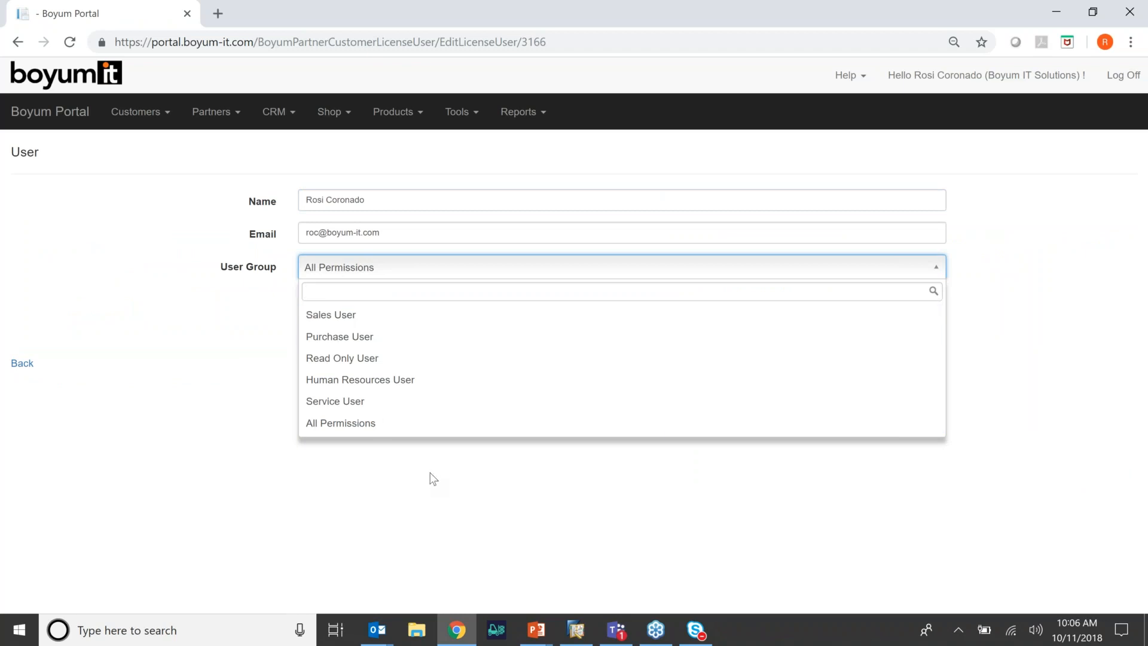
click(340, 423)
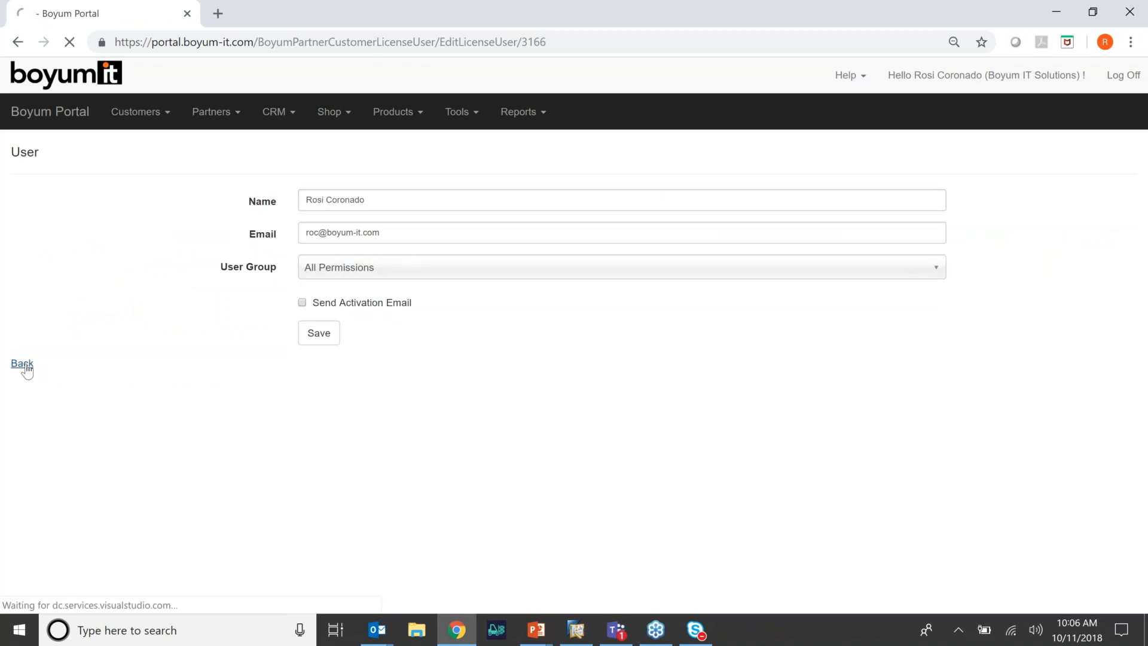
click(22, 363)
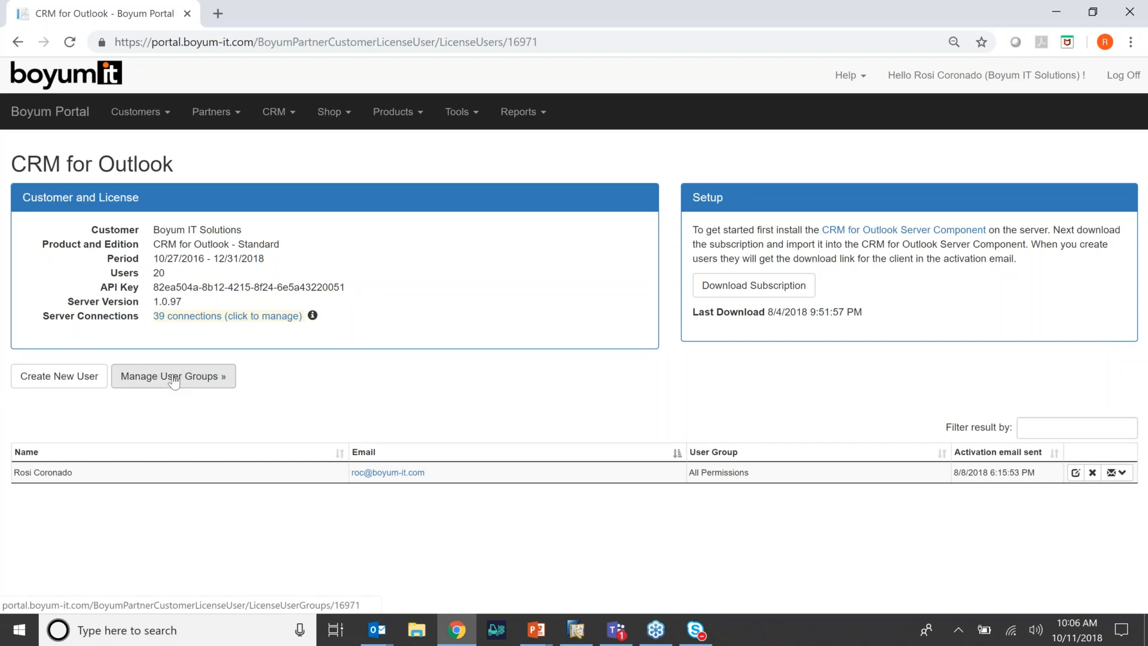
Review the six user groups, from All Permissions to Service User, and start a new group
click(173, 376)
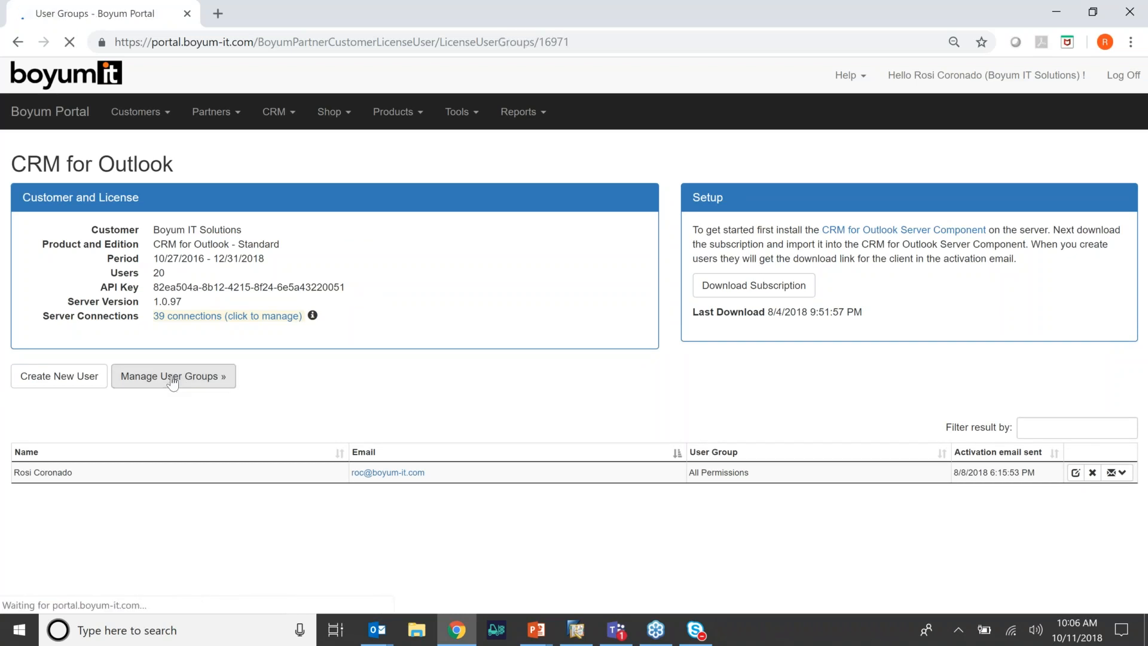
click(172, 376)
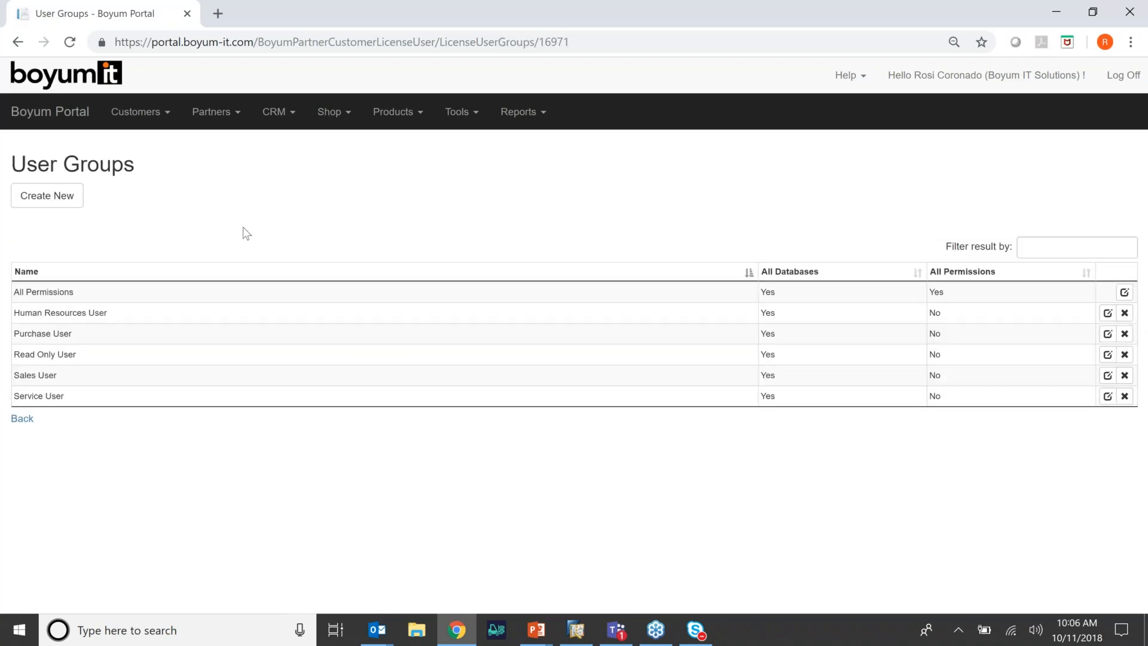
mouse_move(95, 333)
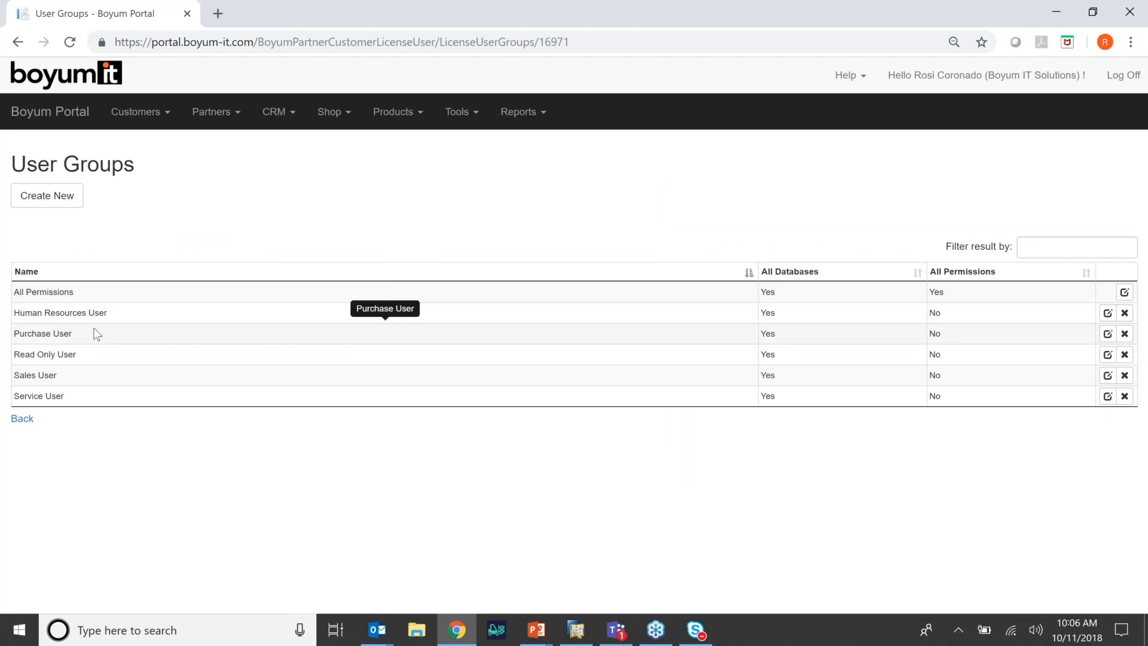
mouse_move(82, 385)
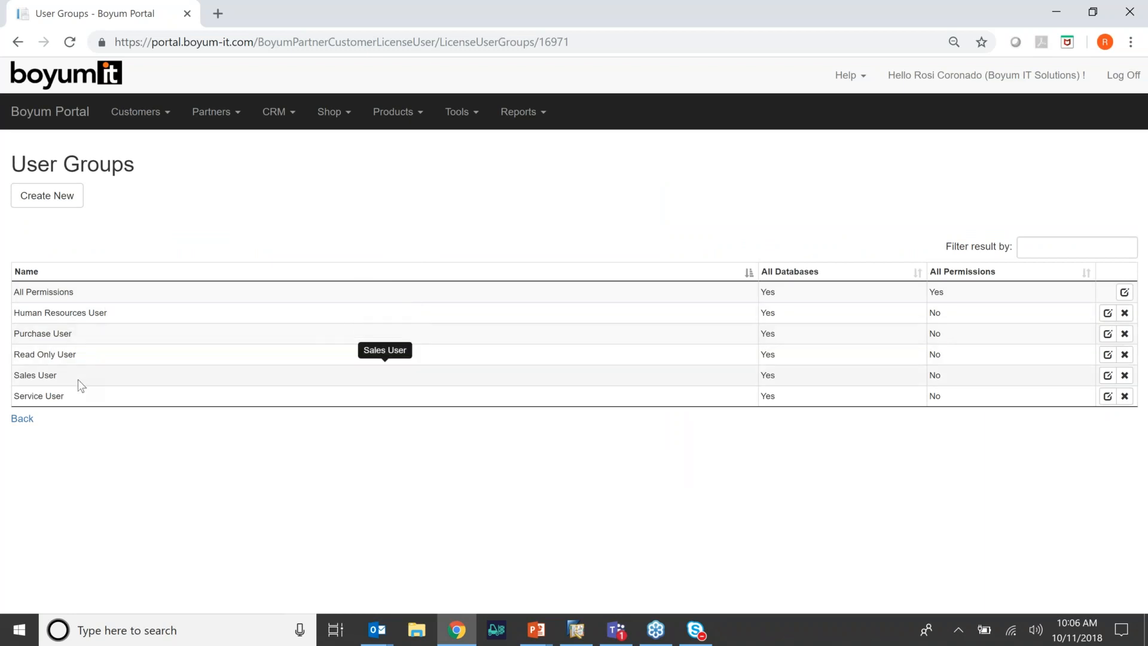
mouse_move(105, 364)
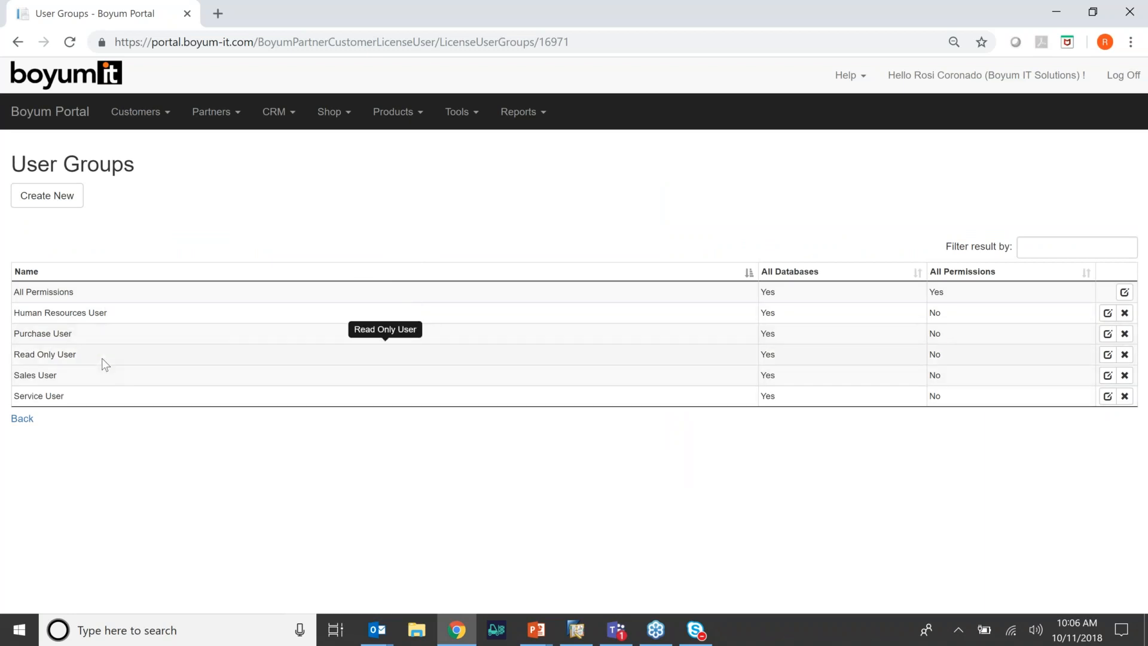
mouse_move(262, 227)
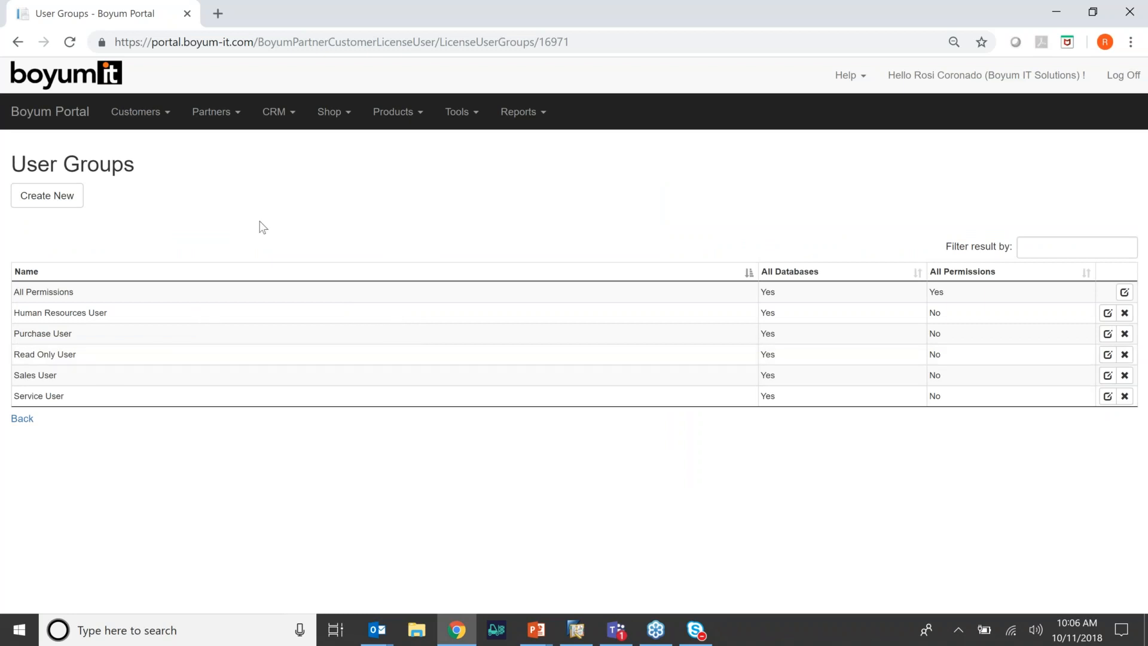
click(46, 195)
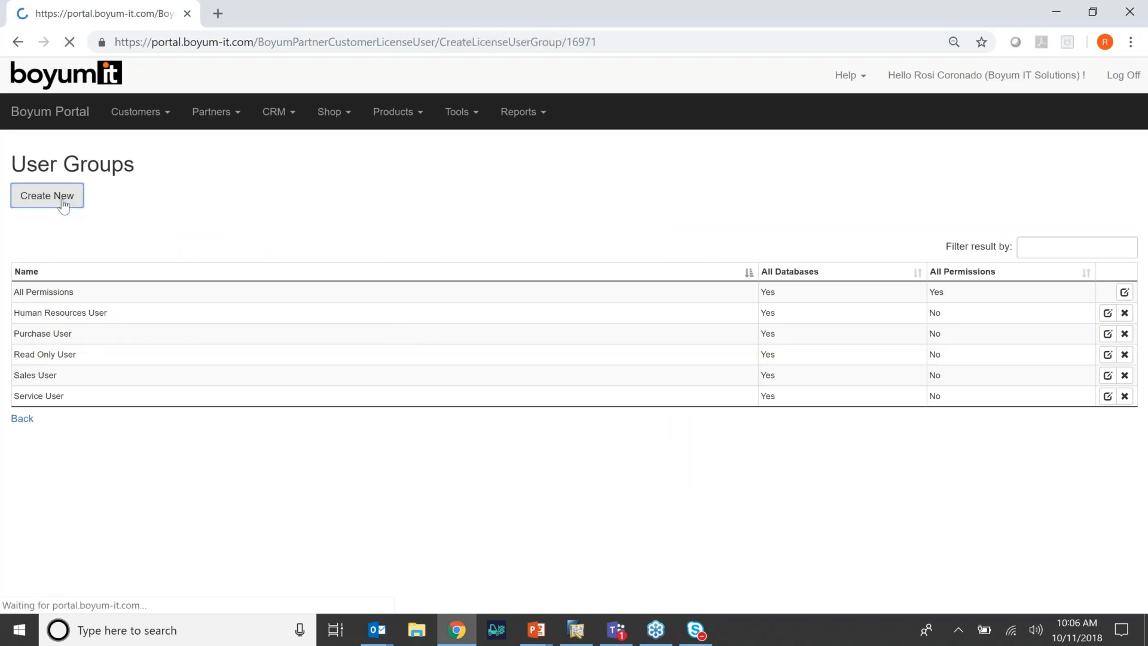
click(46, 195)
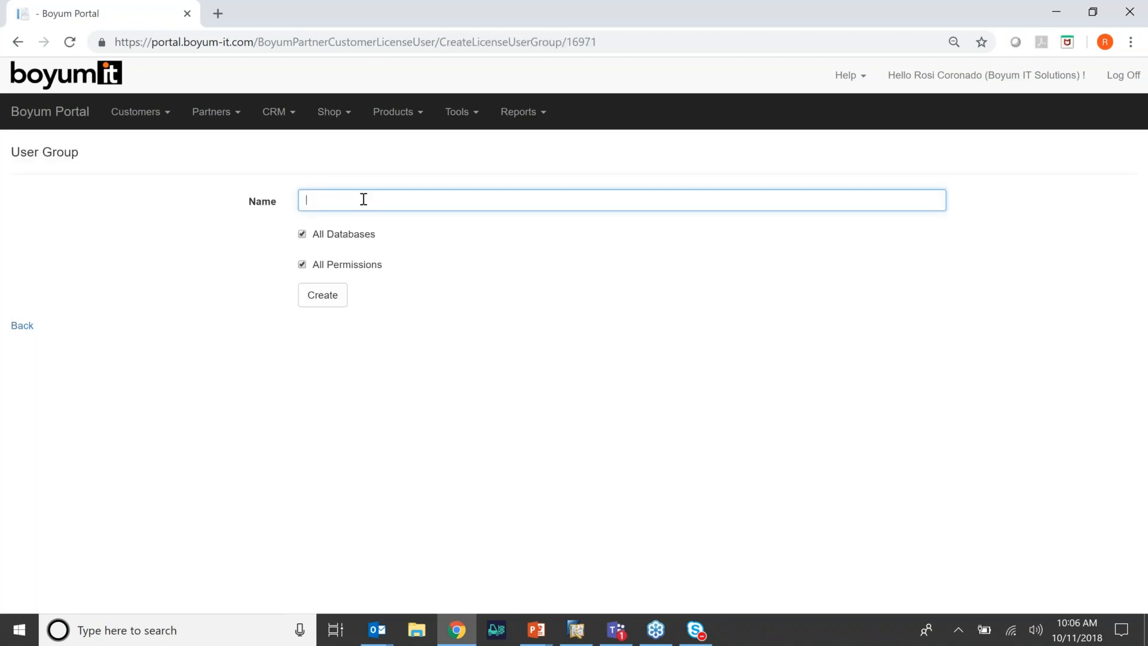
mouse_move(353, 277)
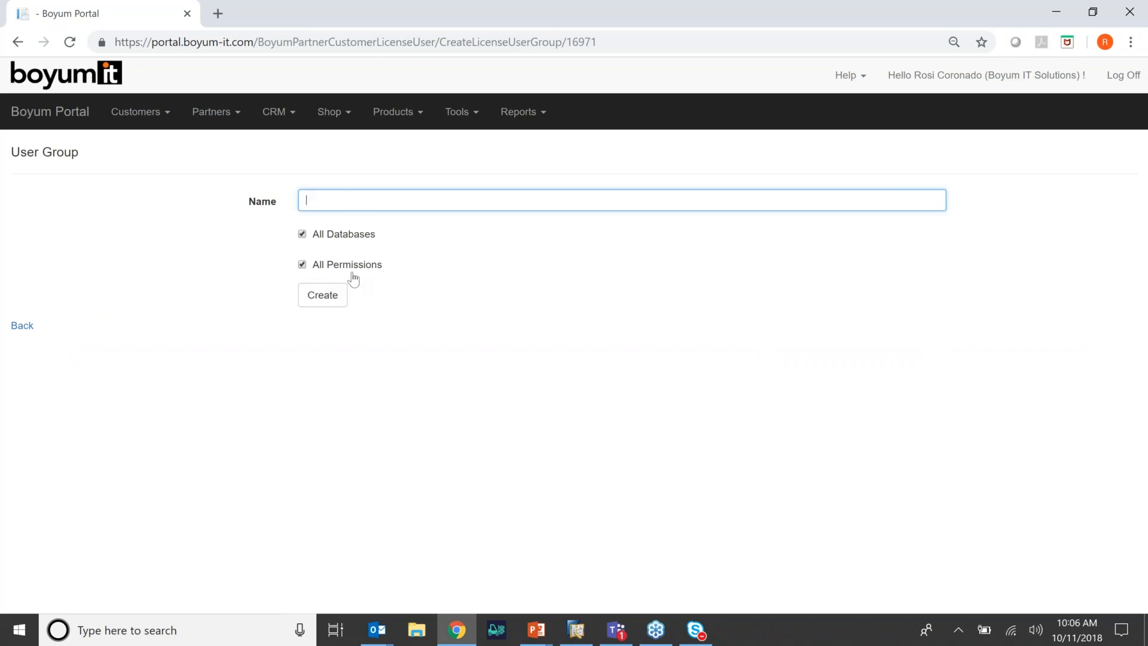
mouse_move(379, 205)
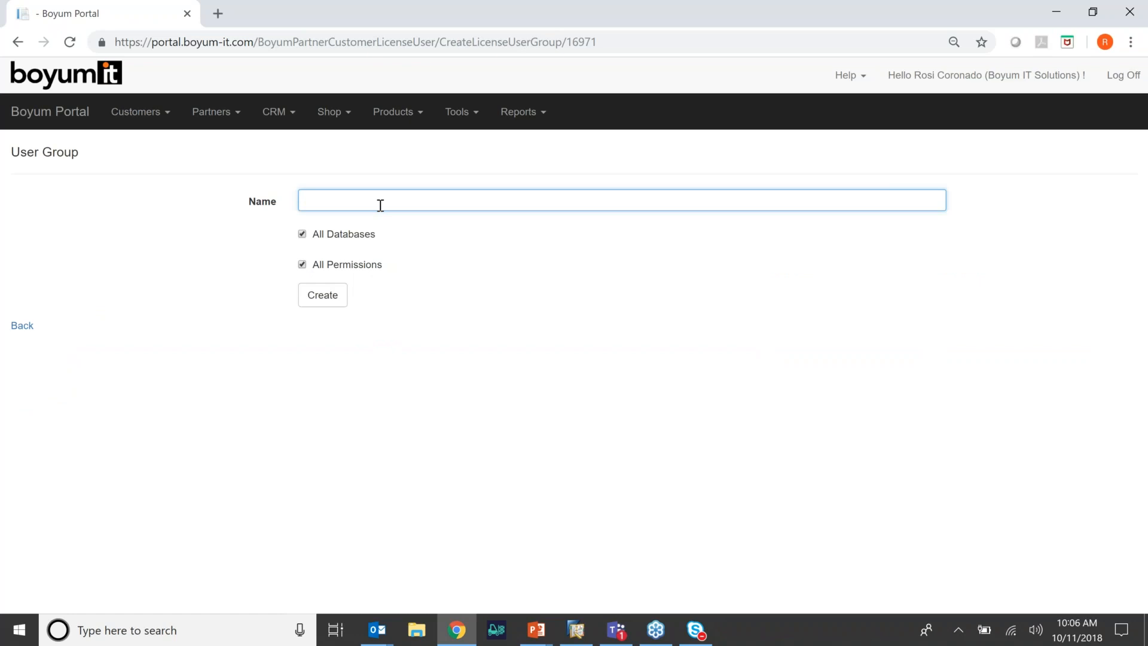
click(301, 264)
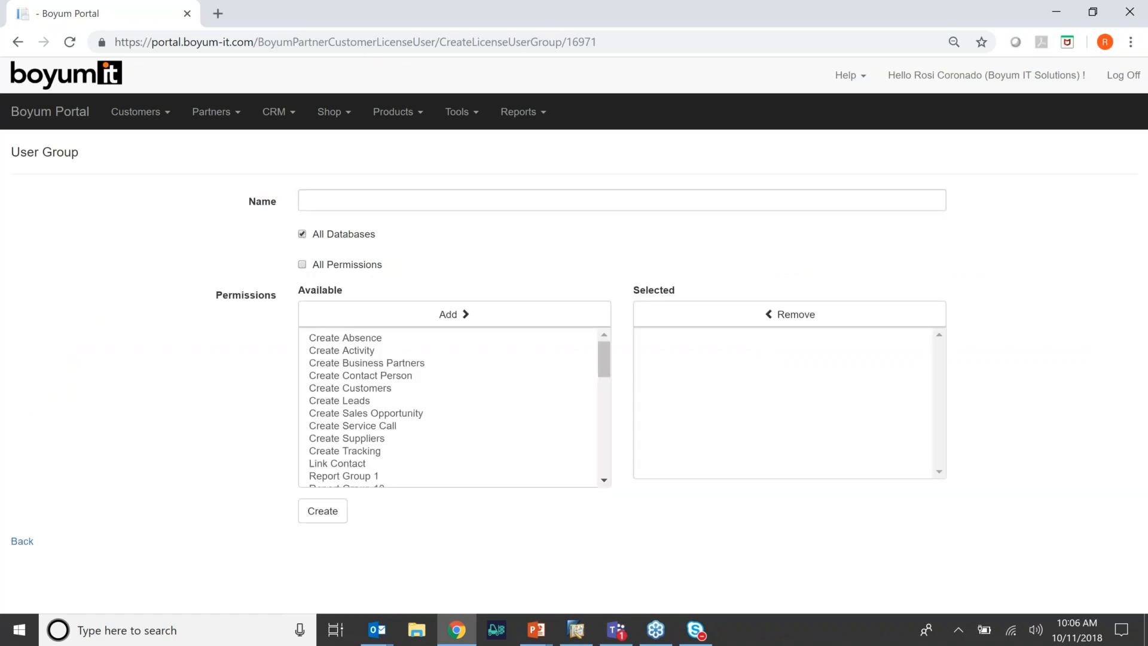
mouse_move(378, 353)
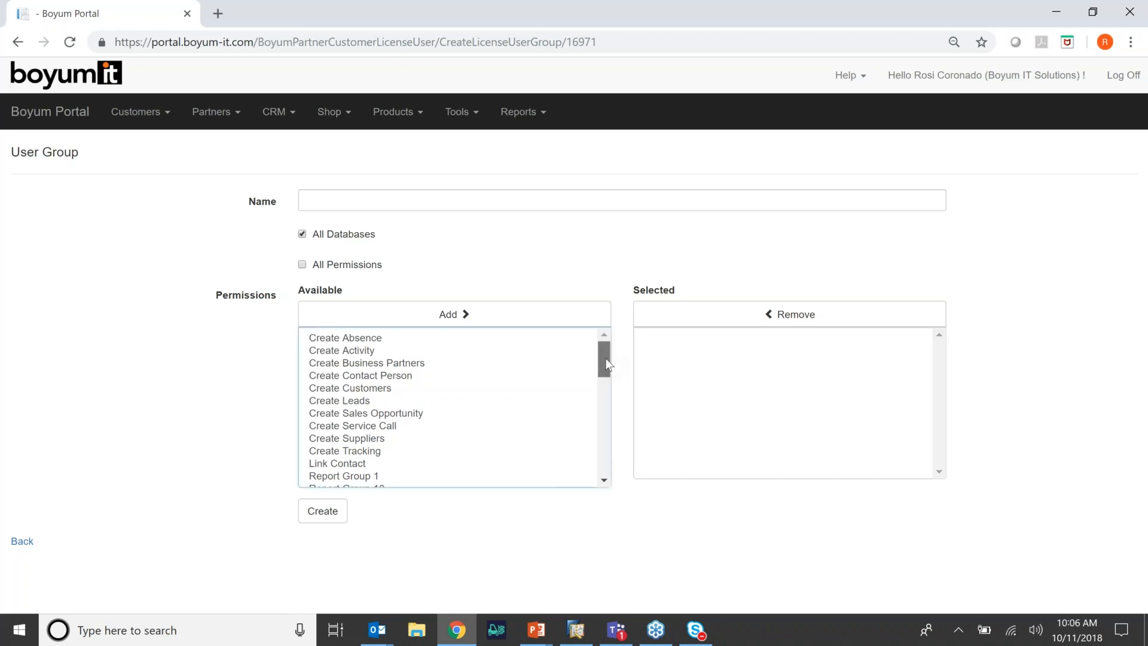
scroll(down, 3)
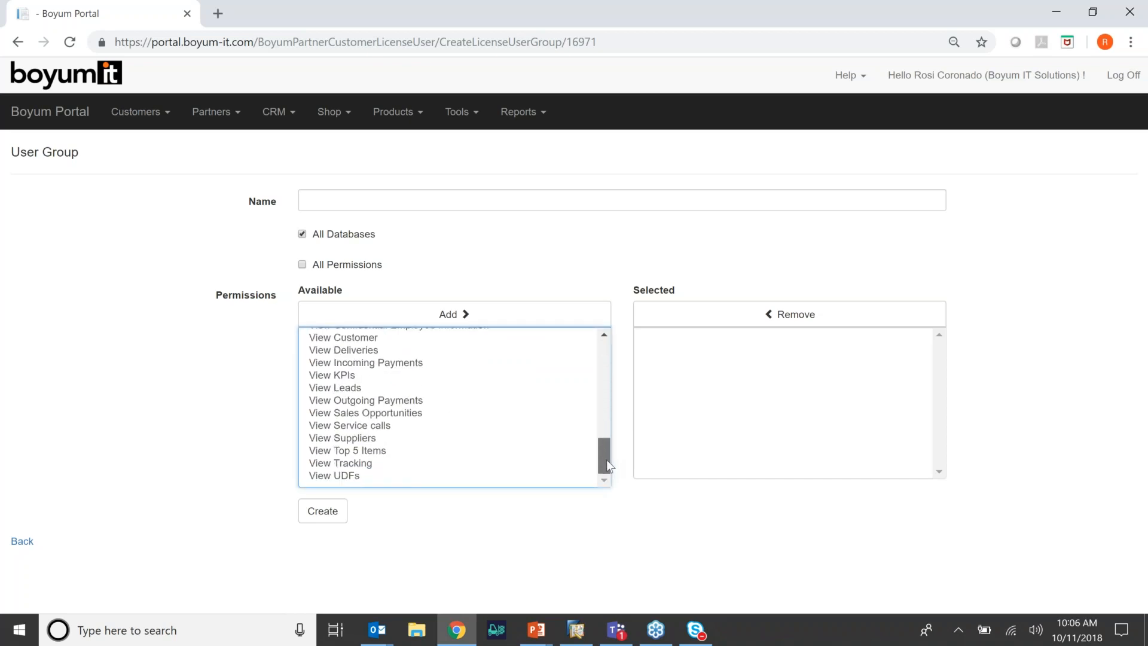
scroll(up, 3)
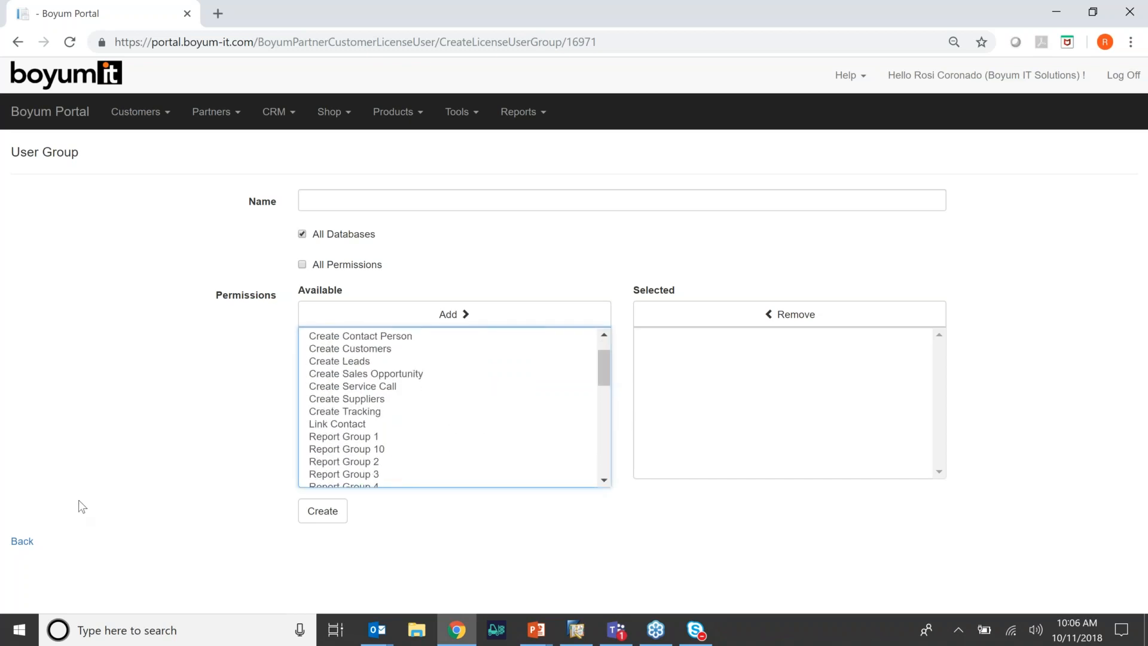
click(22, 541)
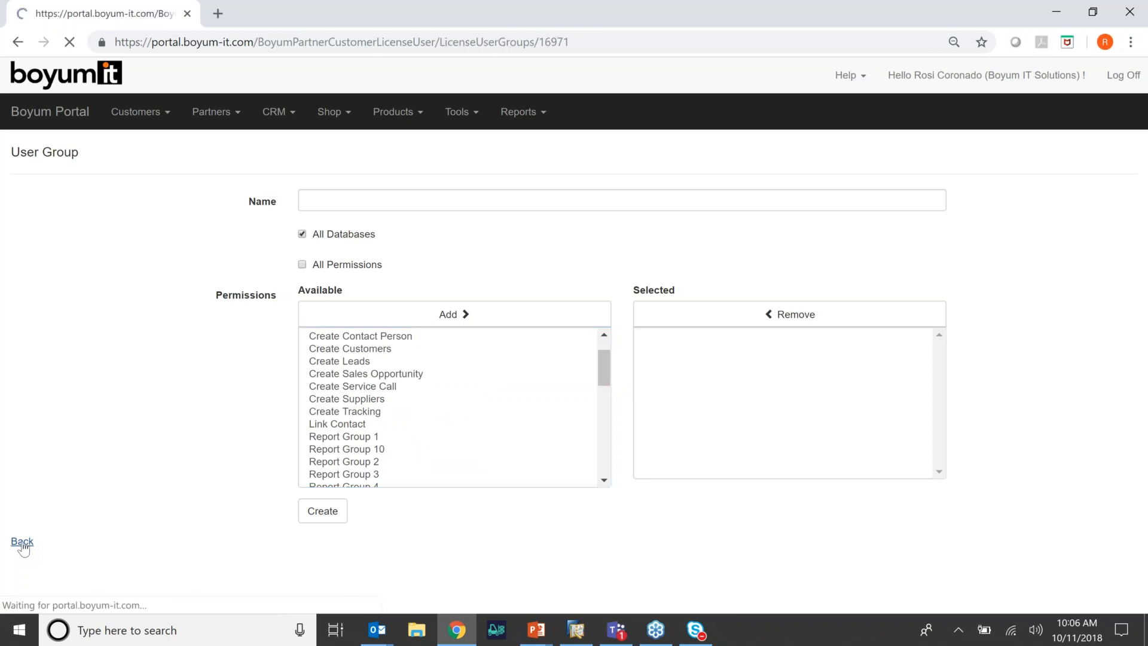
Open the Sales User group for editing and look through its selected and available permissions
click(22, 542)
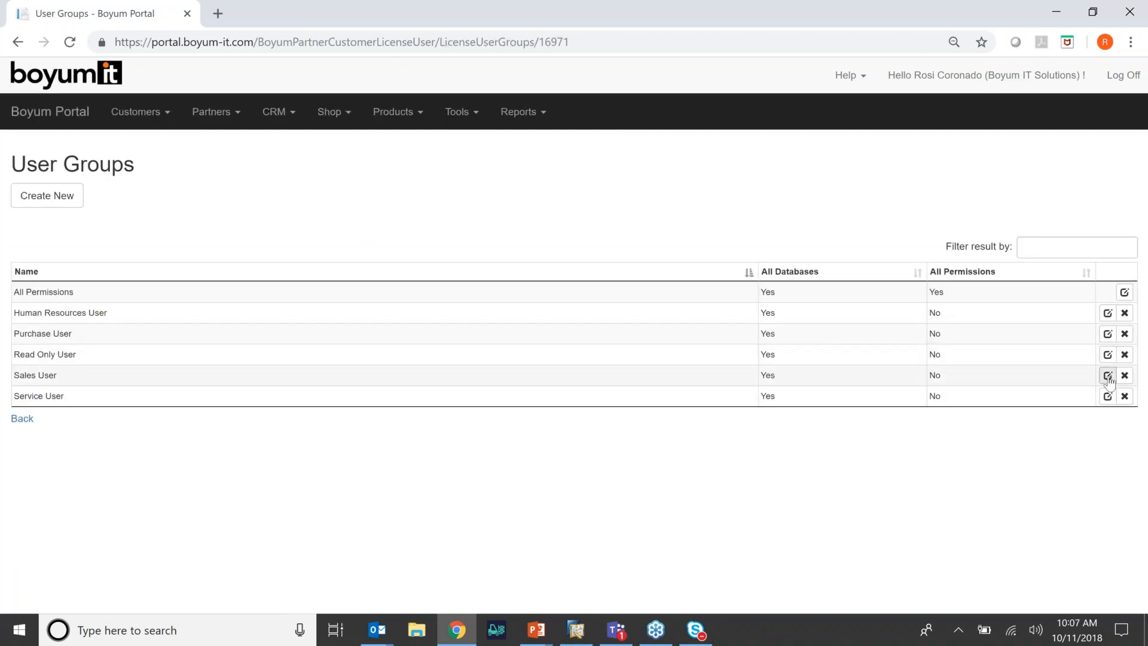
click(1108, 375)
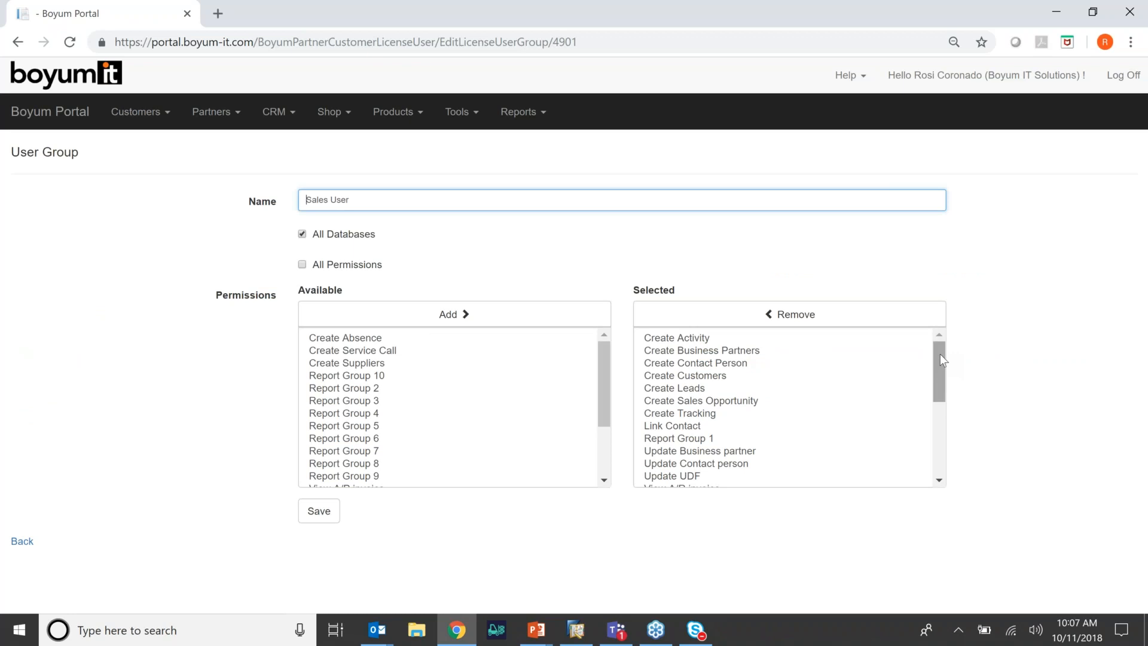
scroll(down, 3)
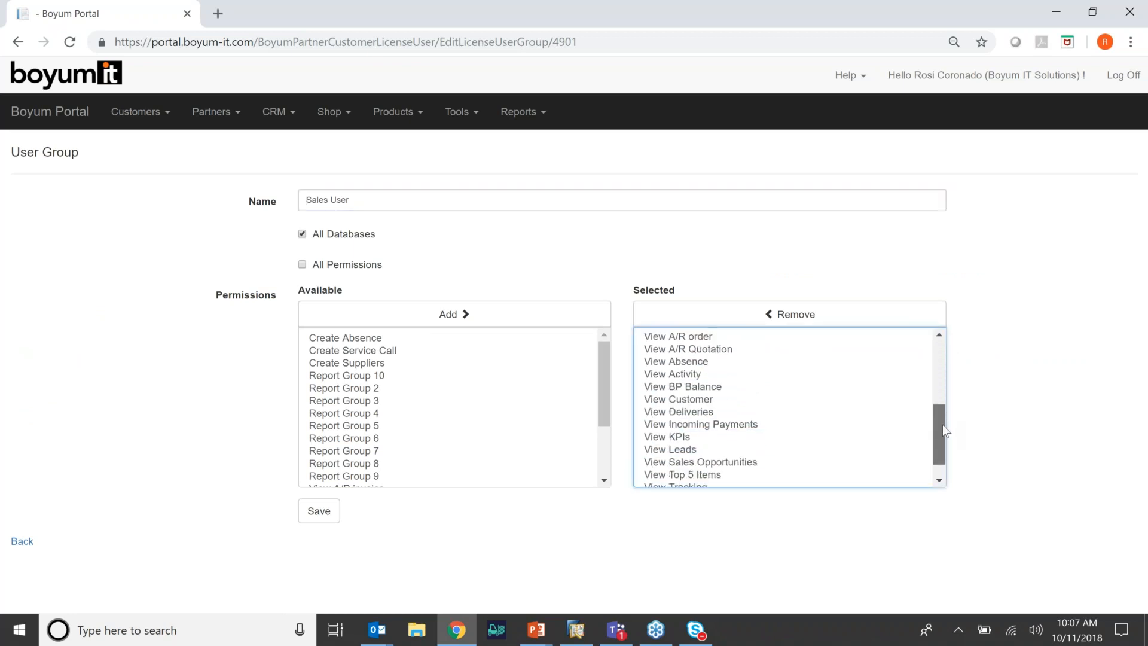
scroll(up, 3)
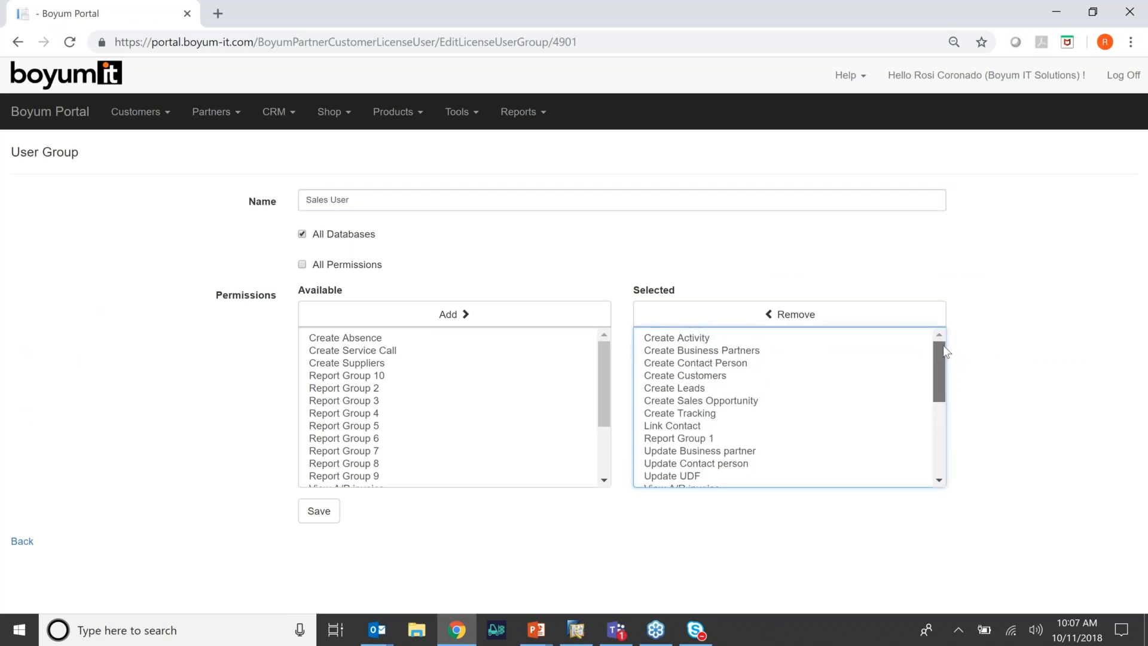
scroll(down, 3)
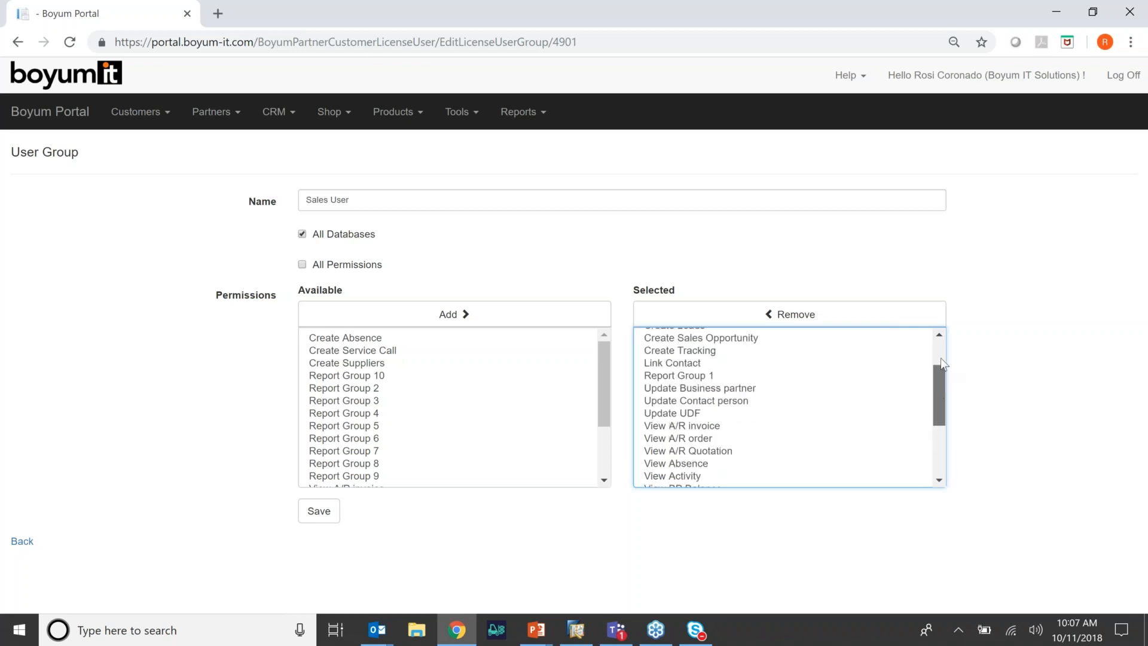
scroll(up, 3)
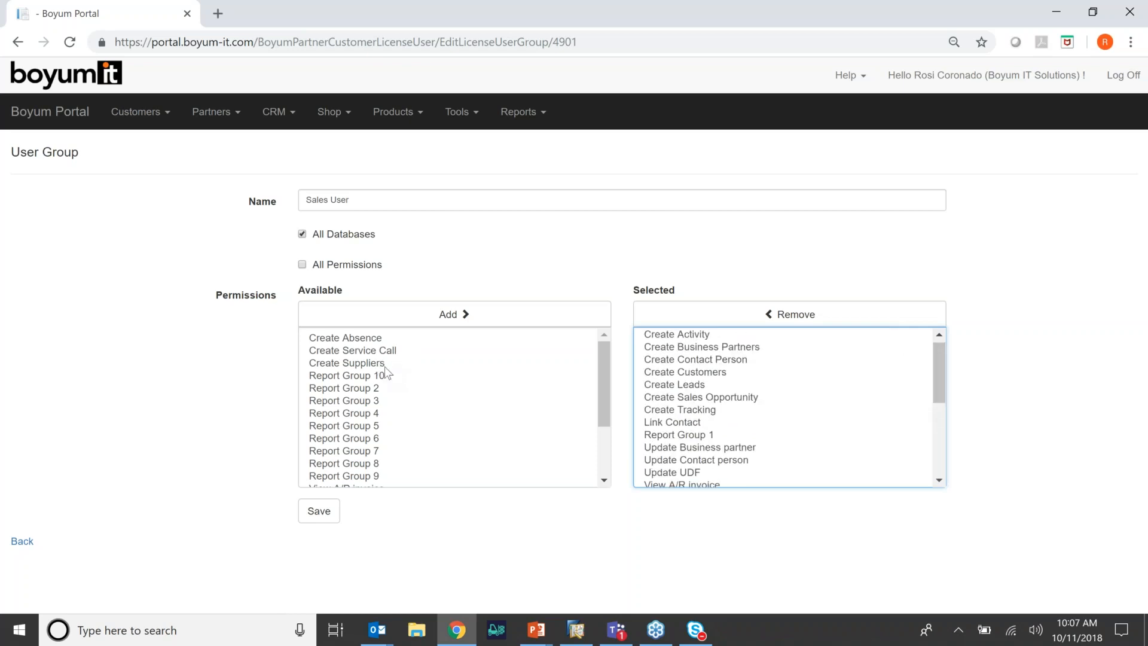
scroll(down, 3)
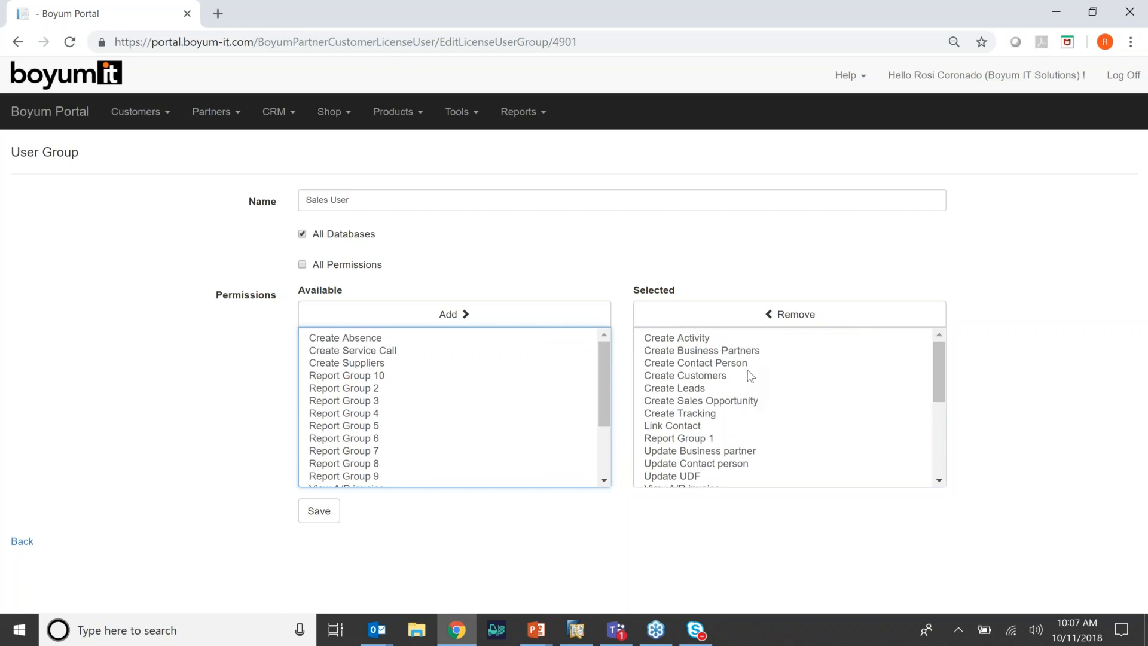
scroll(down, 3)
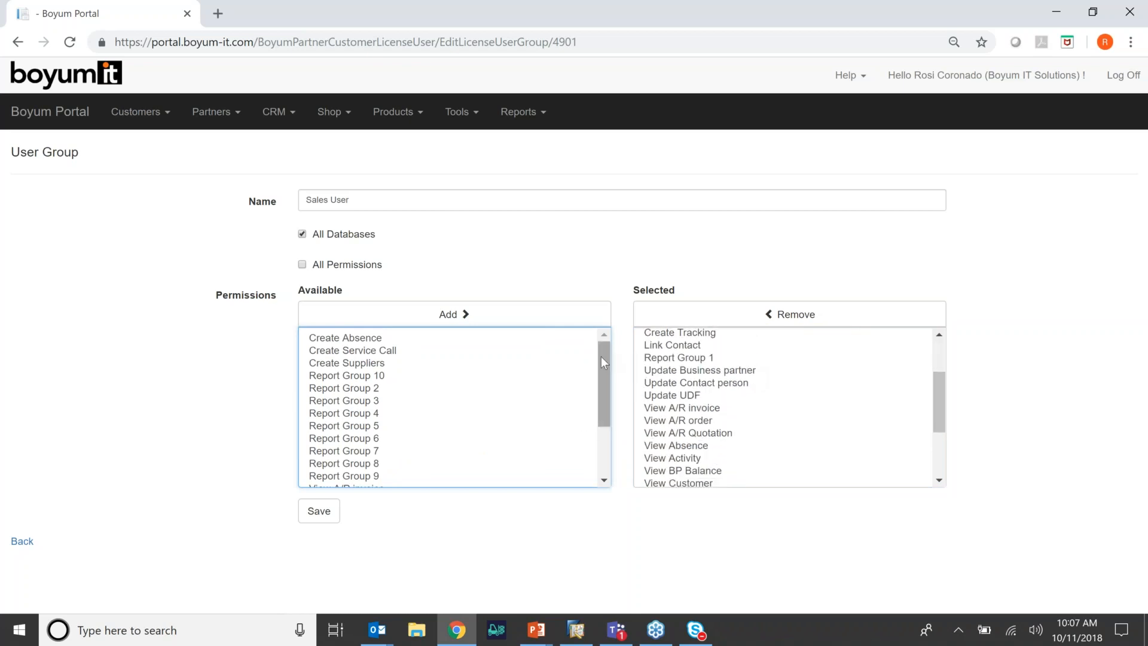
scroll(down, 3)
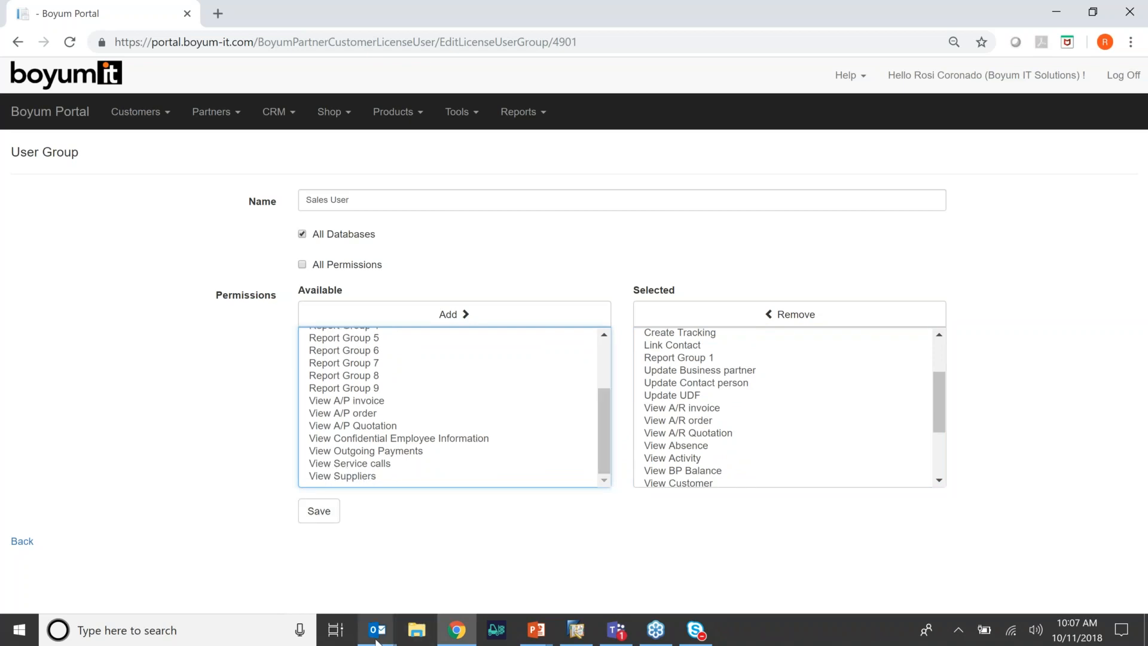
Open the Receipts email, check MAXI-TEQ's Create new record types, then minimise Outlook
click(377, 630)
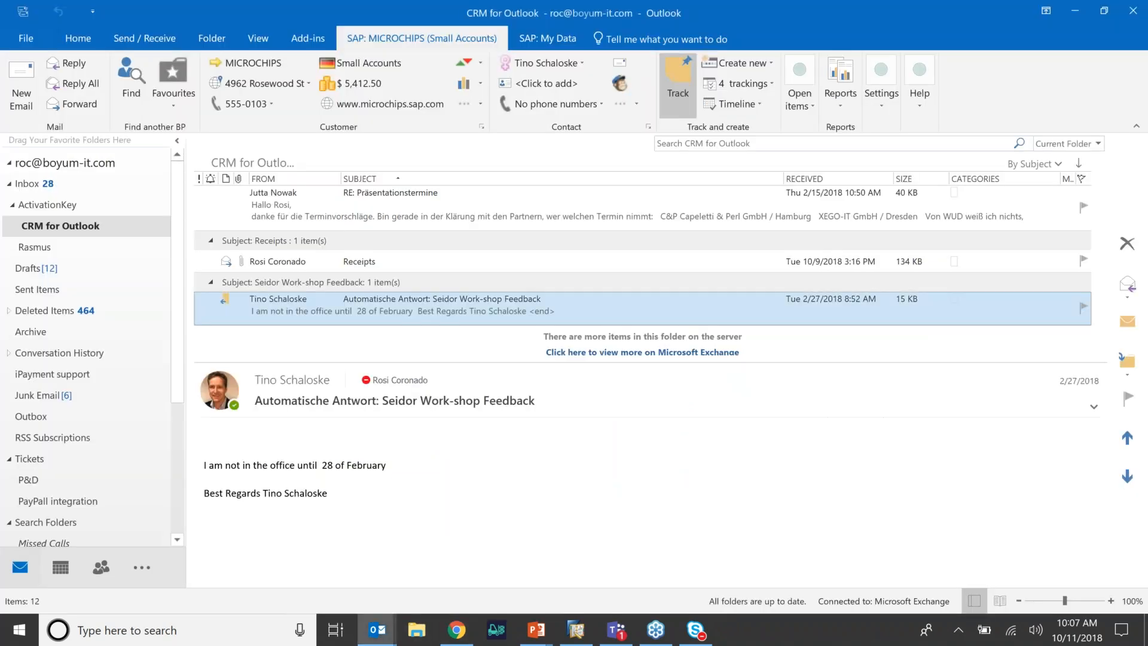
mouse_move(676, 82)
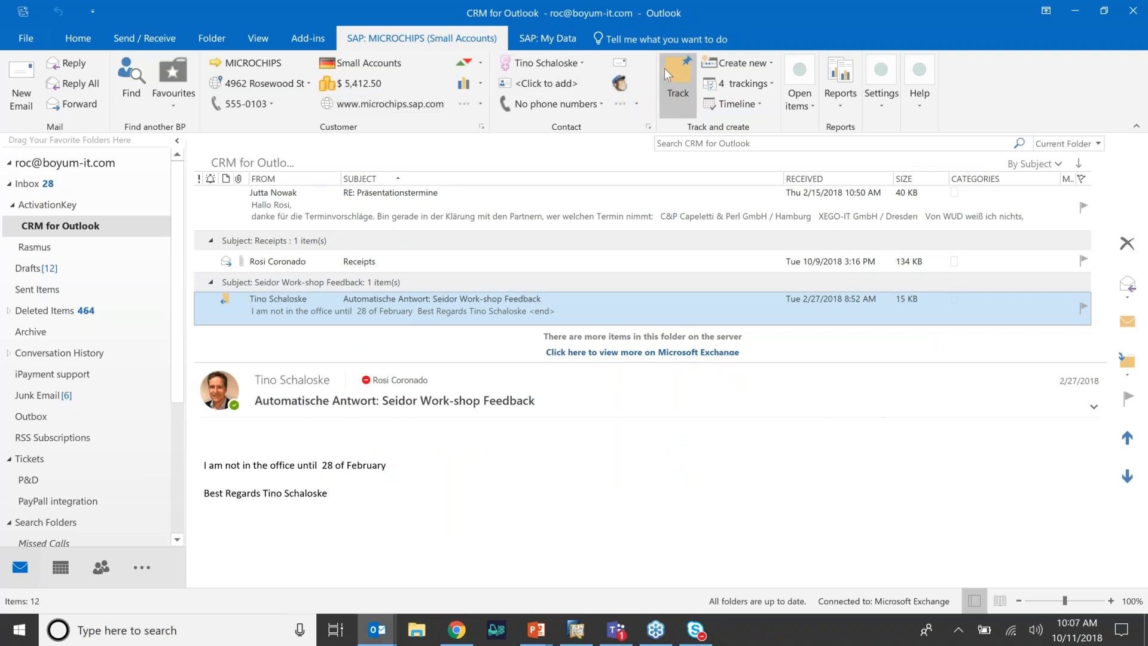
click(359, 262)
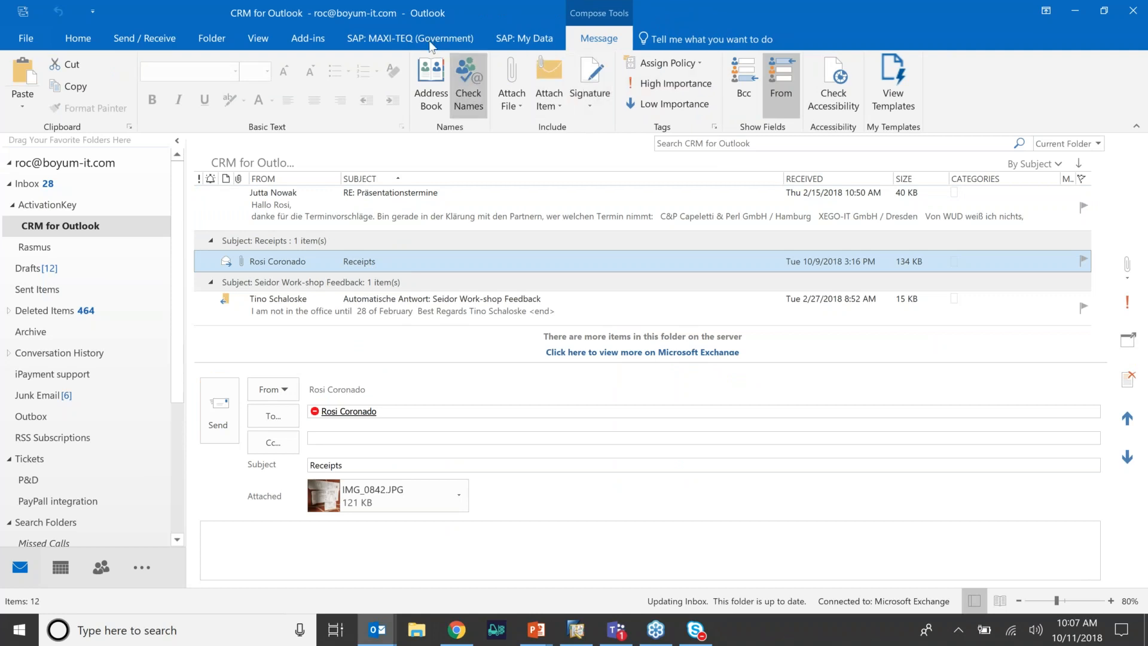
click(409, 39)
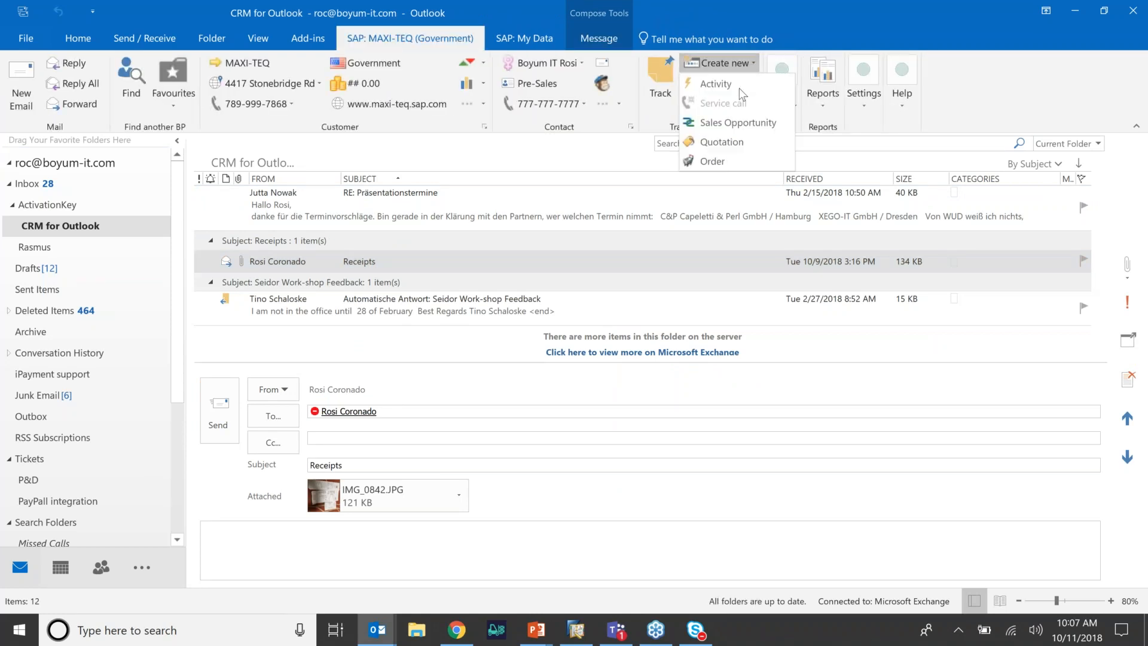
mouse_move(1069, 14)
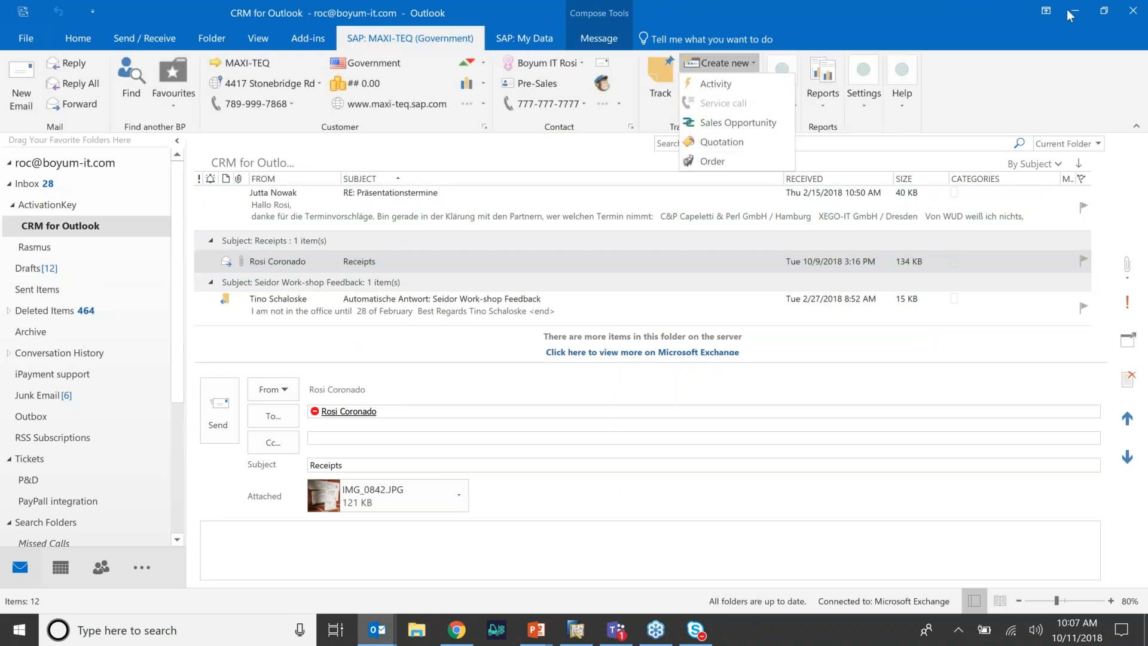
click(1101, 13)
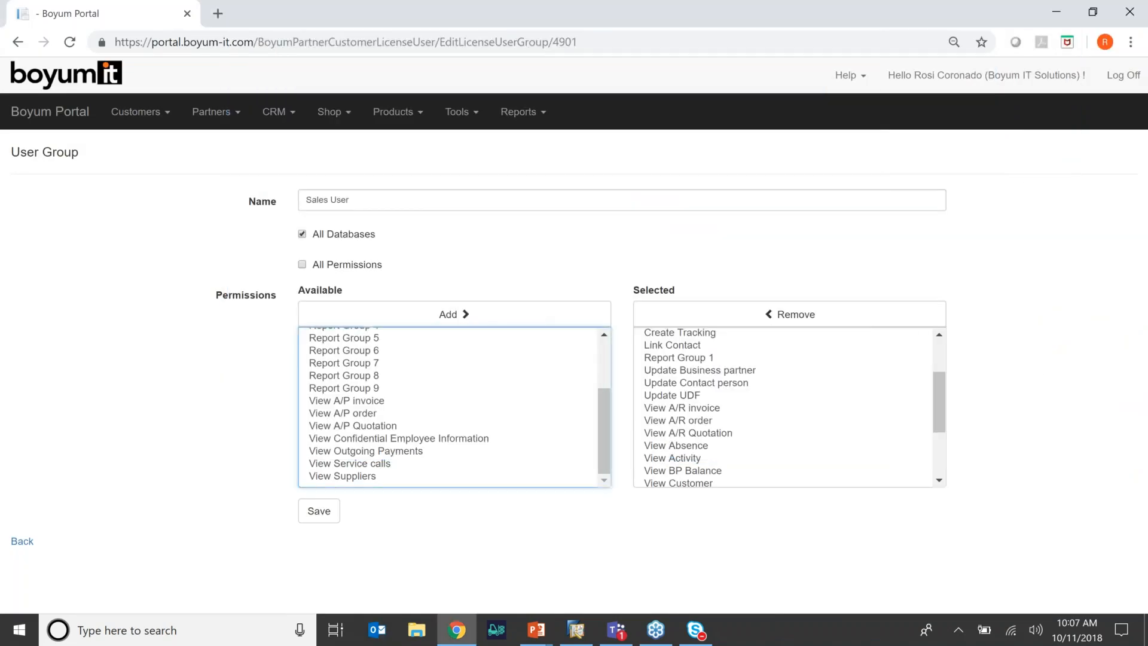
mouse_move(482, 439)
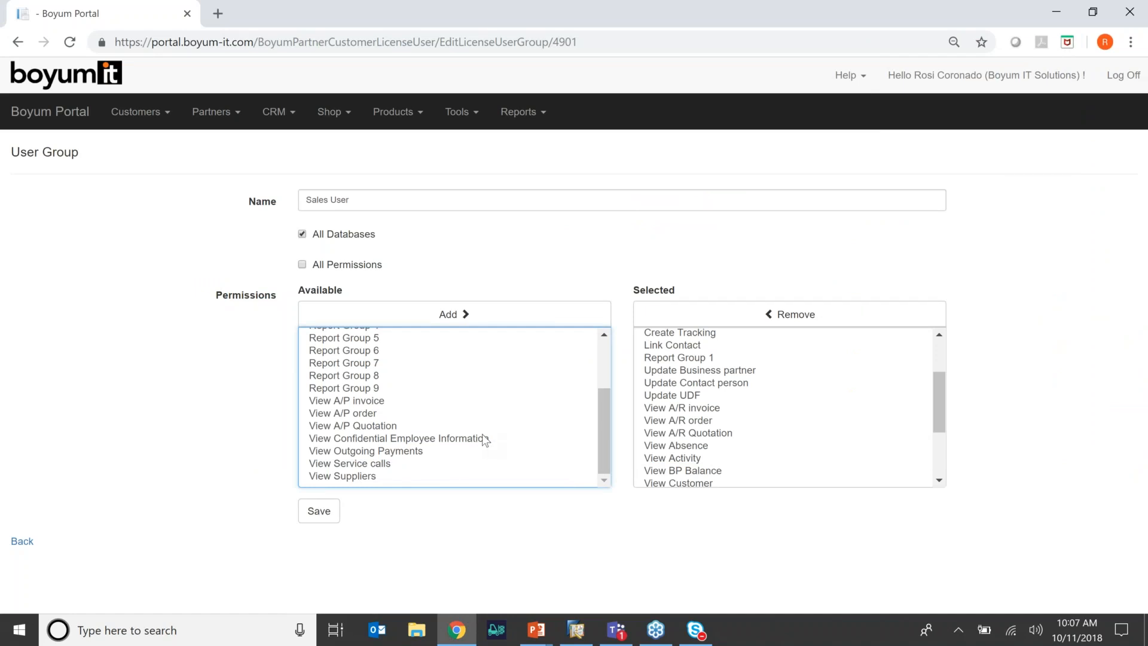
mouse_move(489, 418)
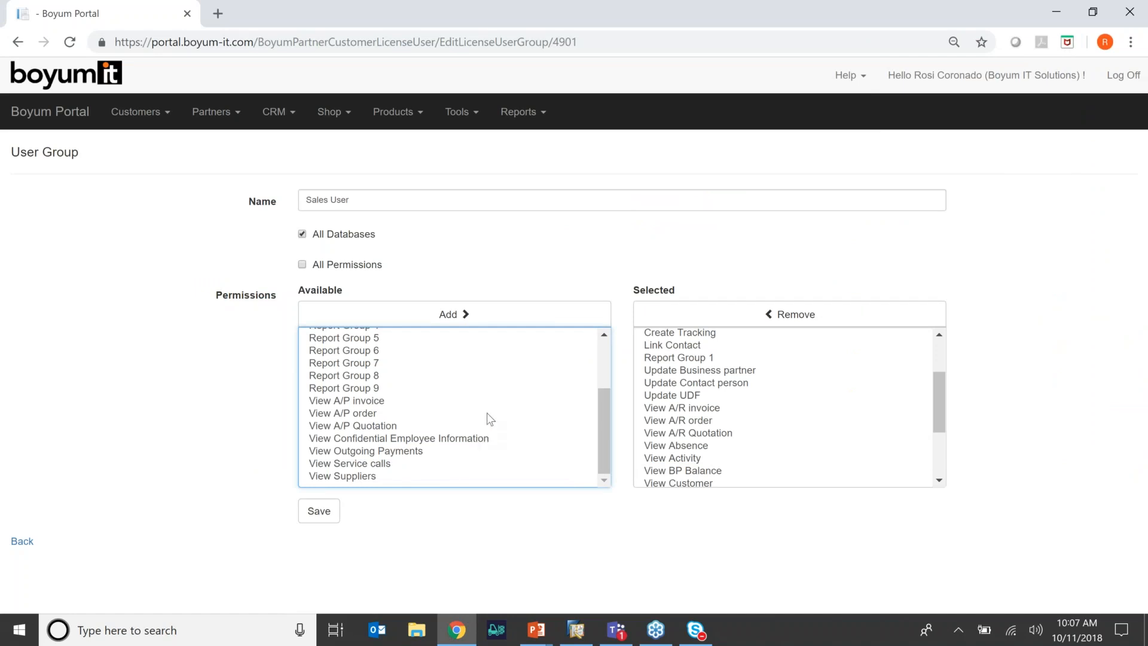
mouse_move(927, 426)
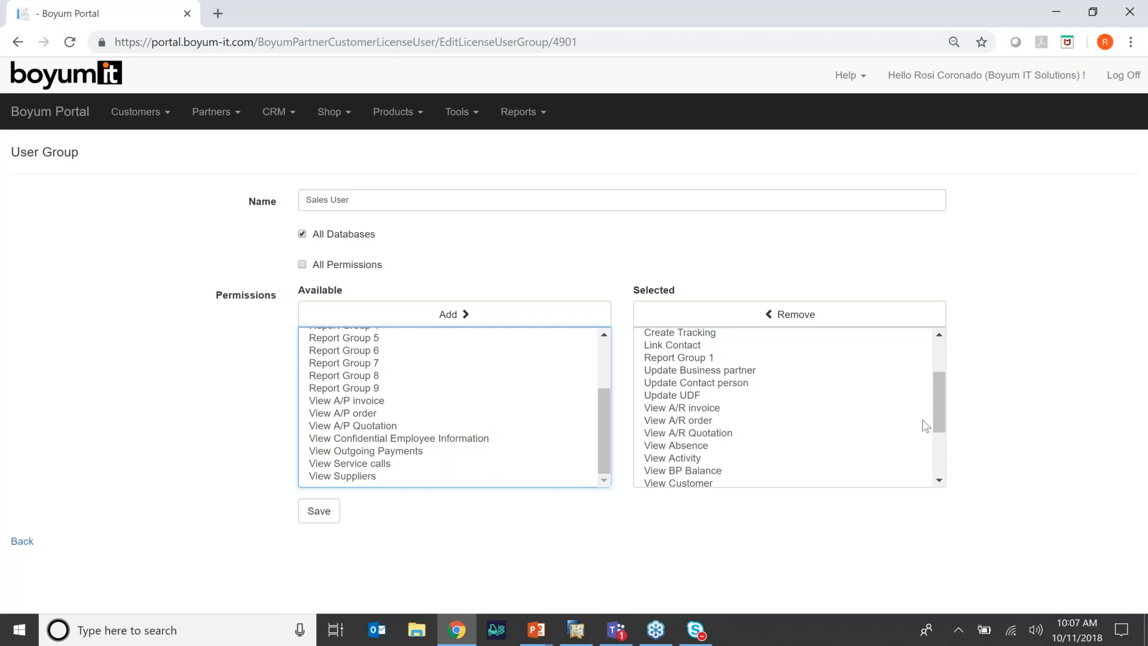
click(376, 630)
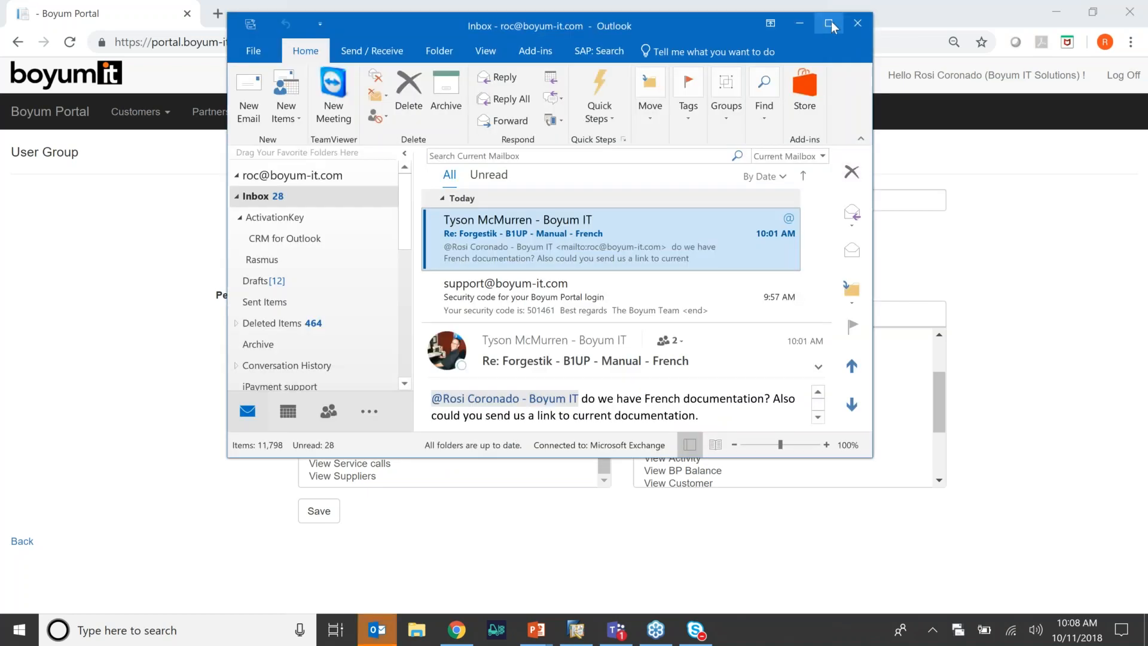
Maximize Outlook, open the CRM for Outlook folder, and list PARAMETER TECHNOLOGY's creatable record types
click(829, 23)
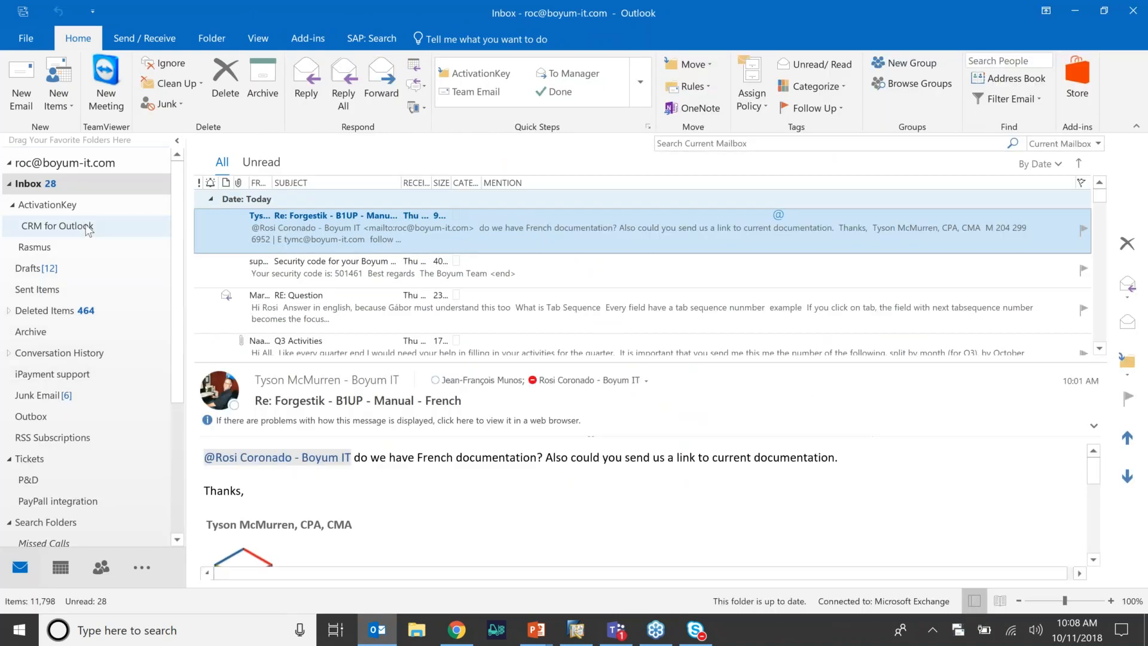
click(60, 226)
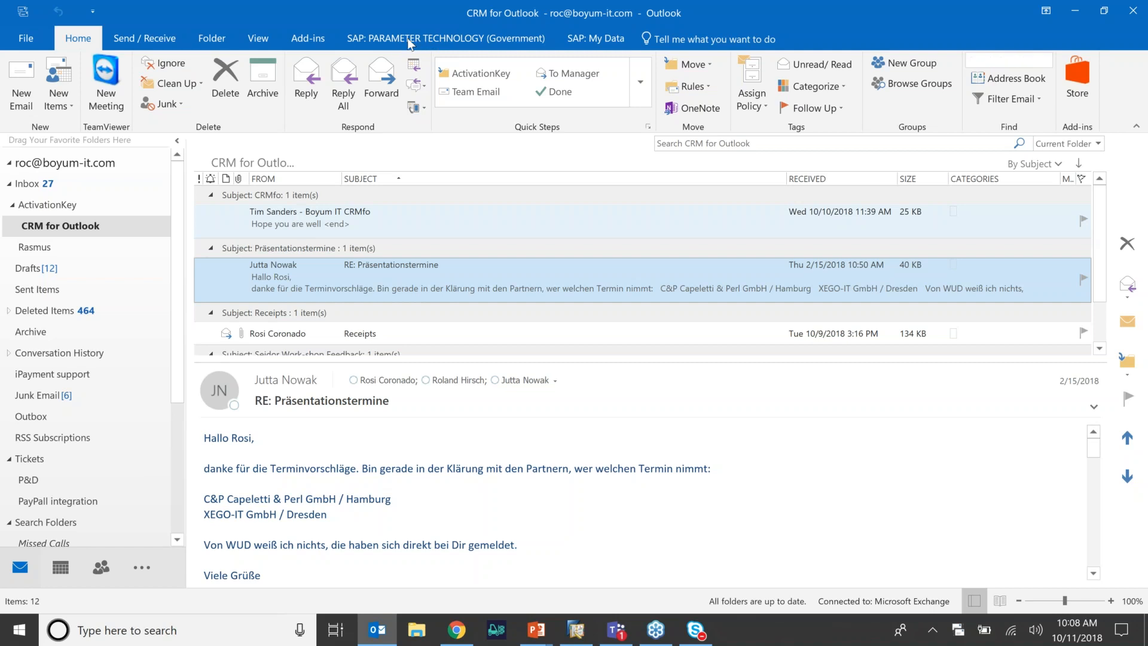
click(785, 63)
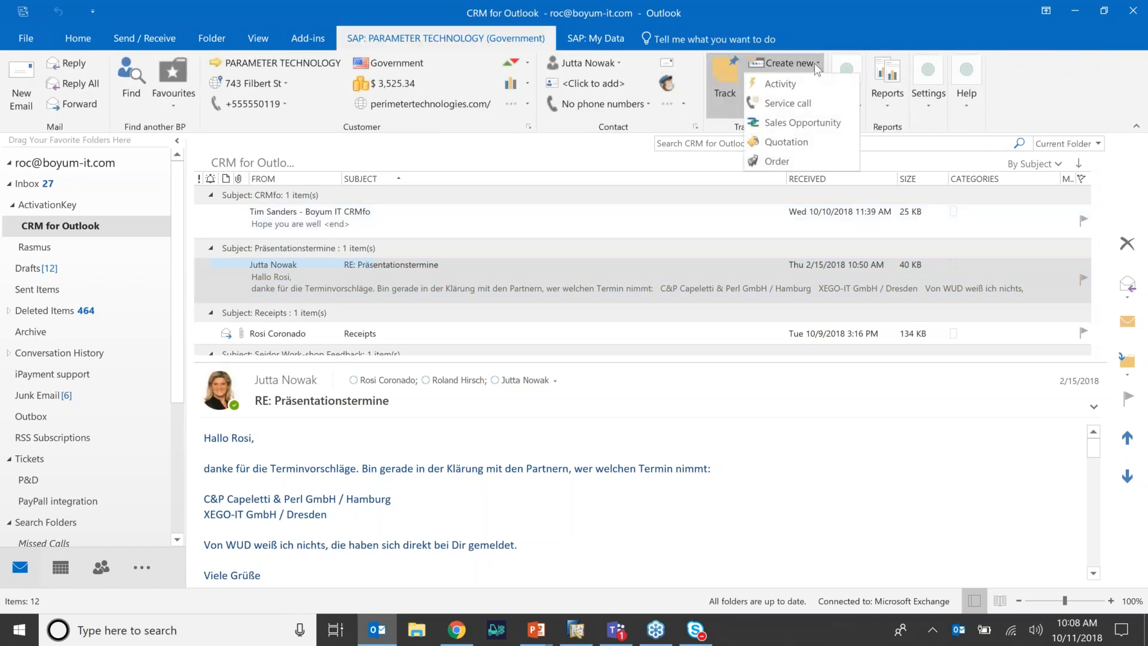
mouse_move(800, 102)
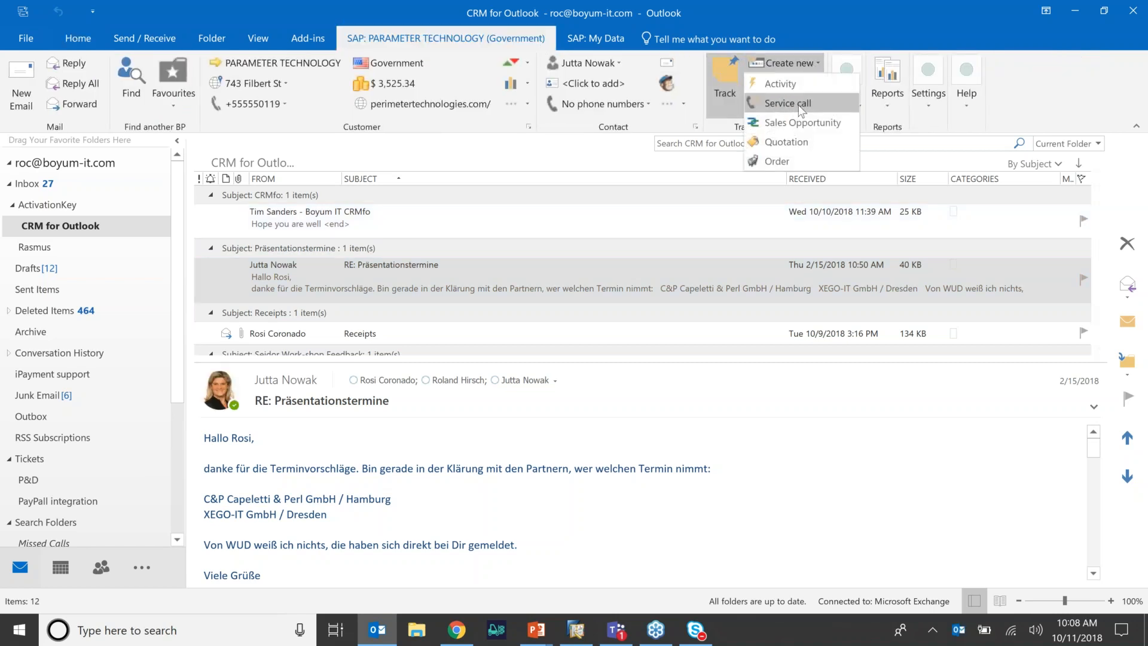
mouse_move(780, 83)
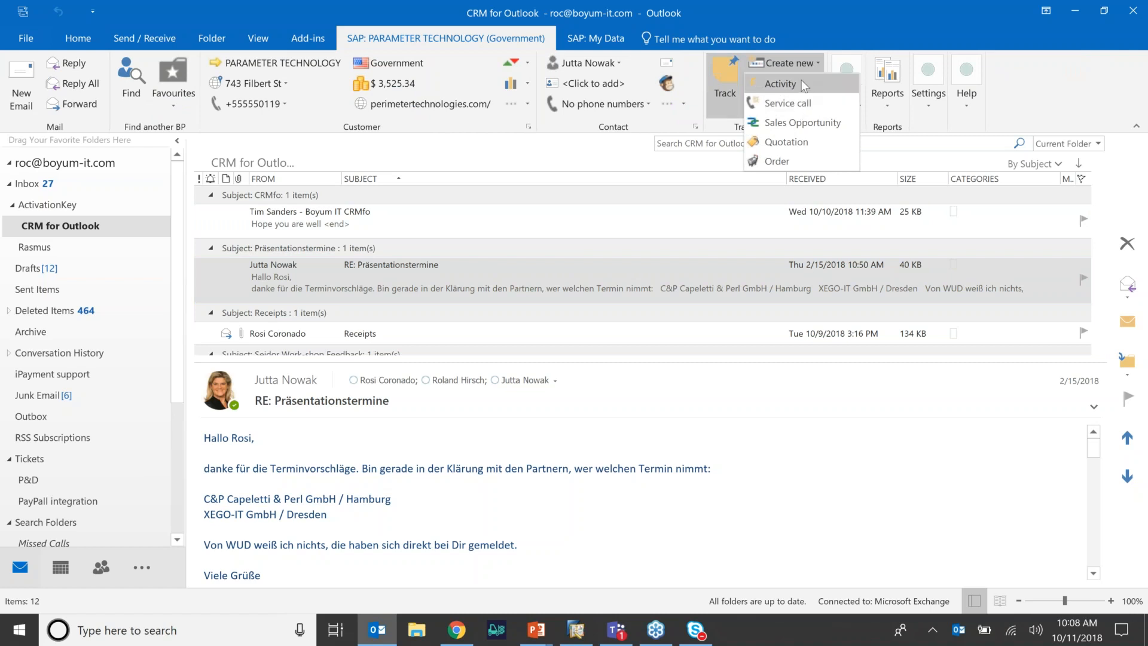
mouse_move(793, 161)
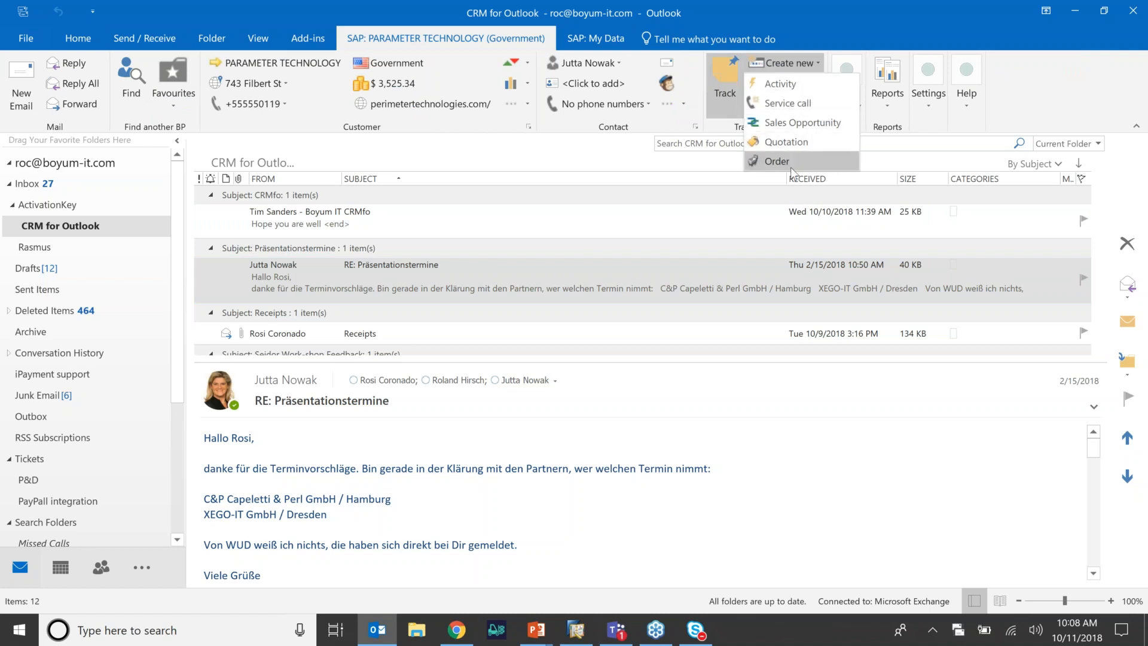
mouse_move(456, 630)
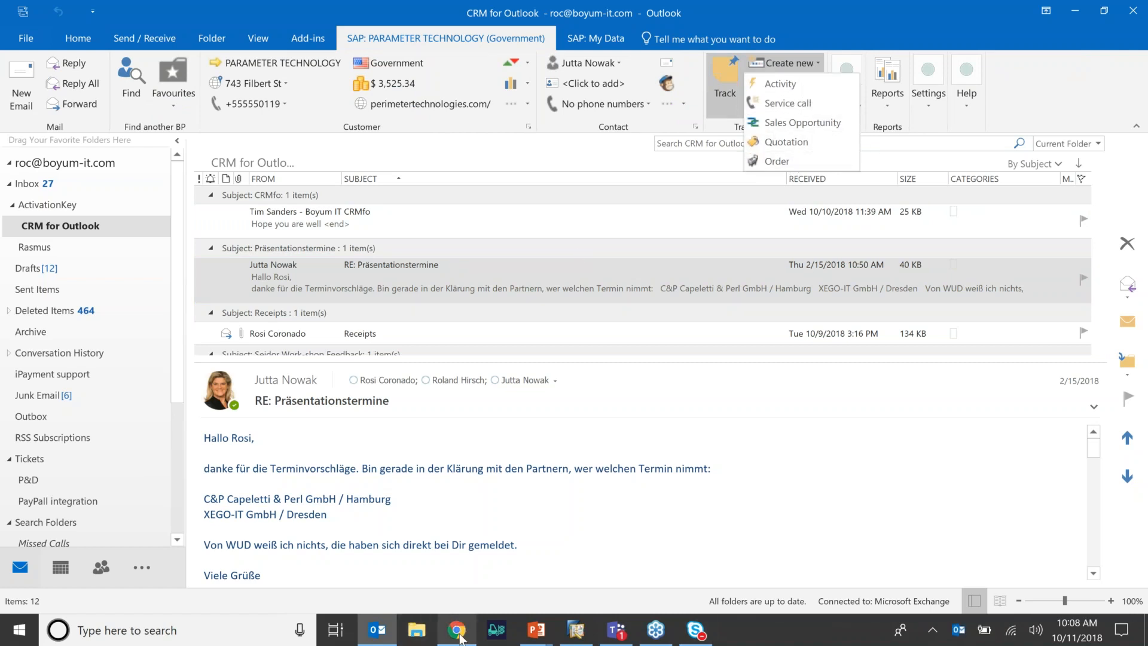
Return from the Sales User group editor, via User Groups, to the CRM for Outlook license page
click(457, 630)
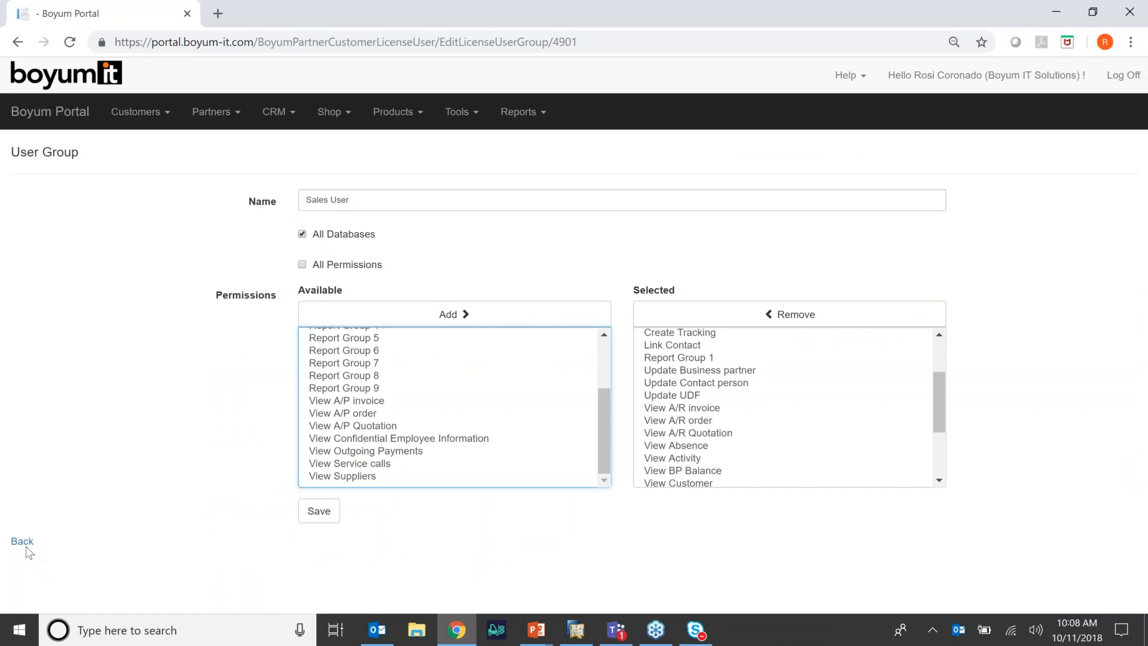
click(22, 541)
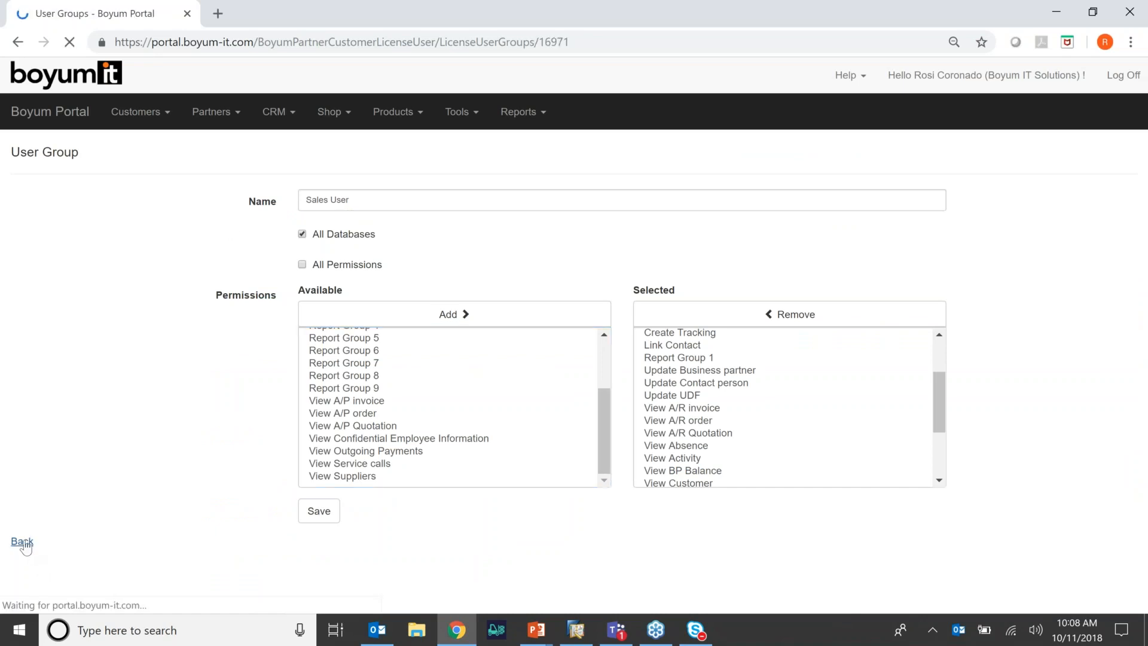
click(22, 541)
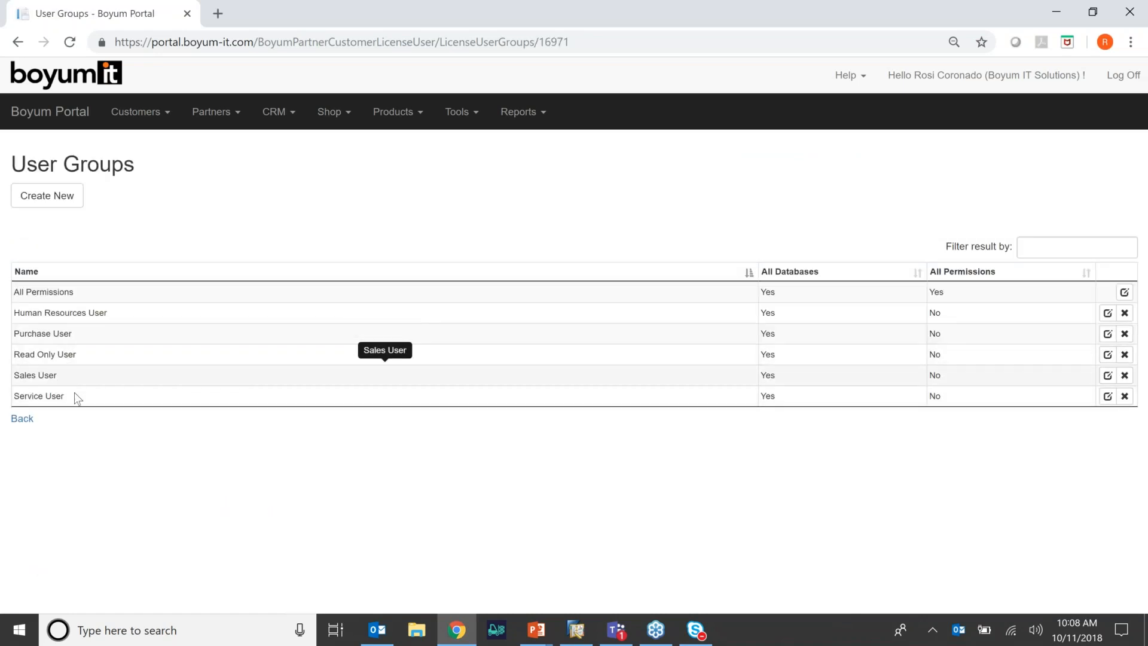
mouse_move(780, 336)
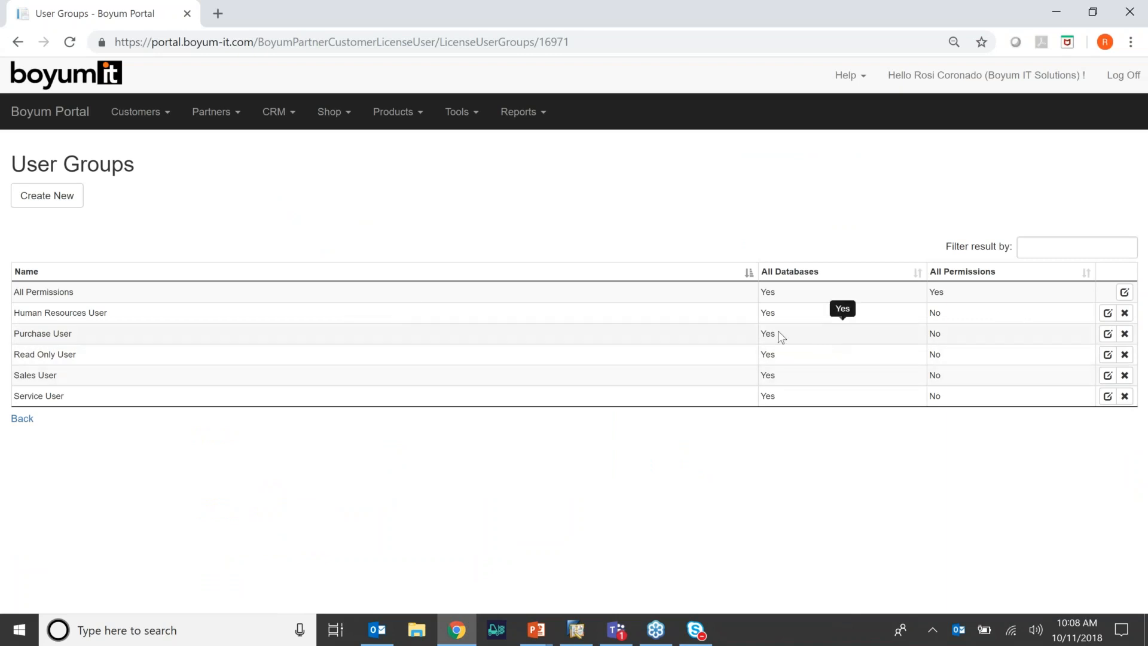
click(22, 418)
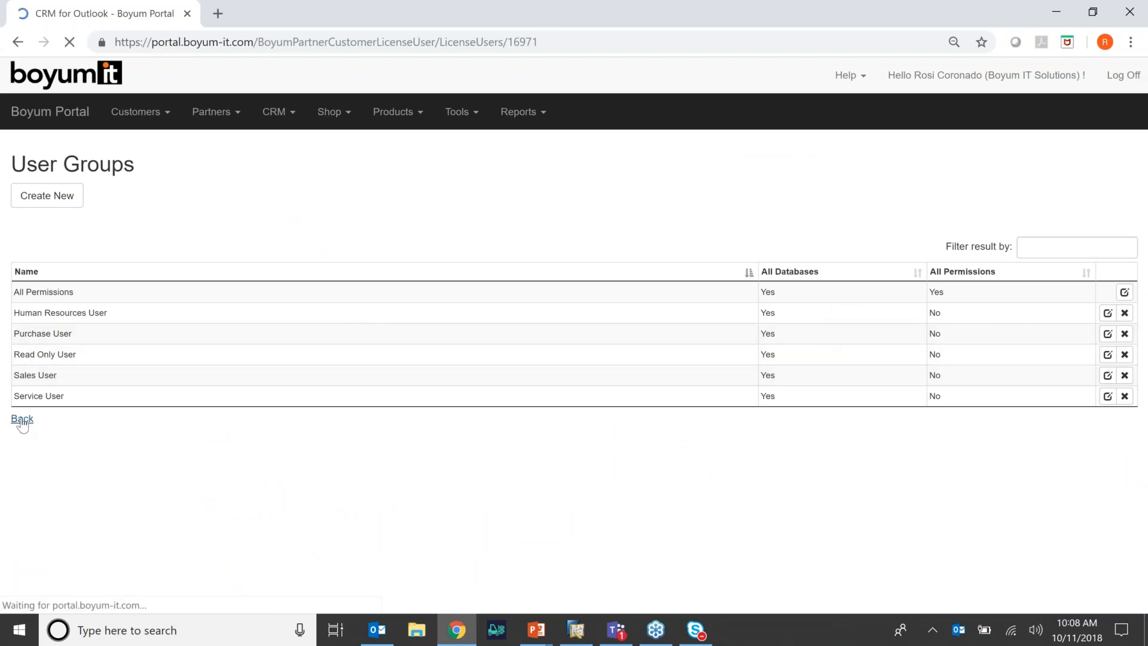
click(22, 418)
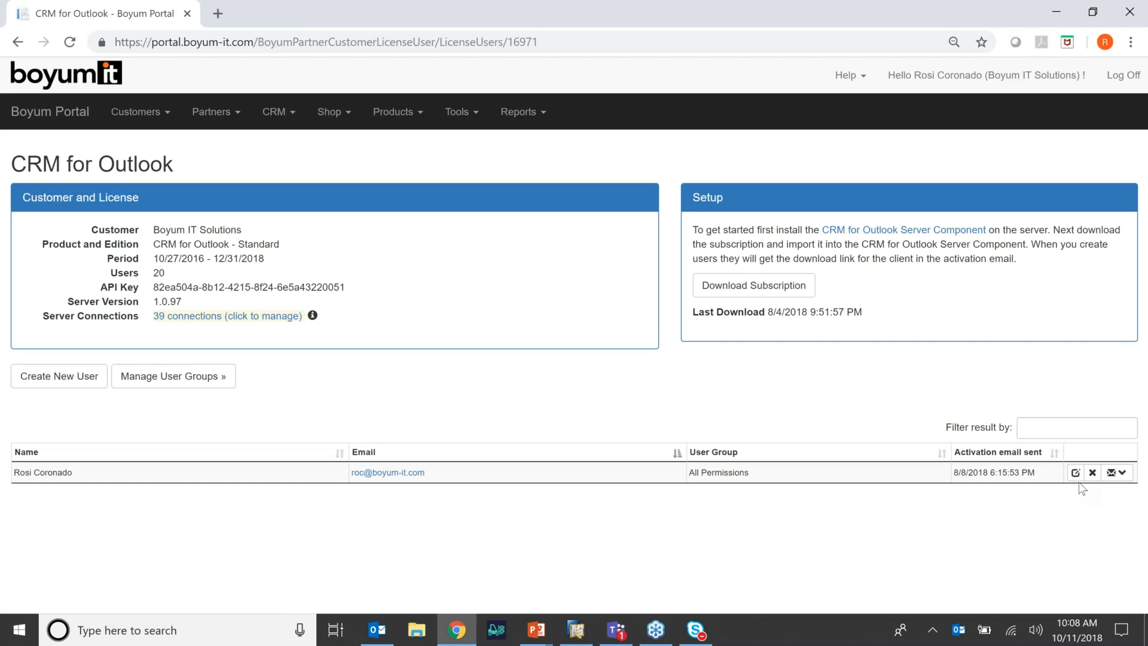
click(1075, 472)
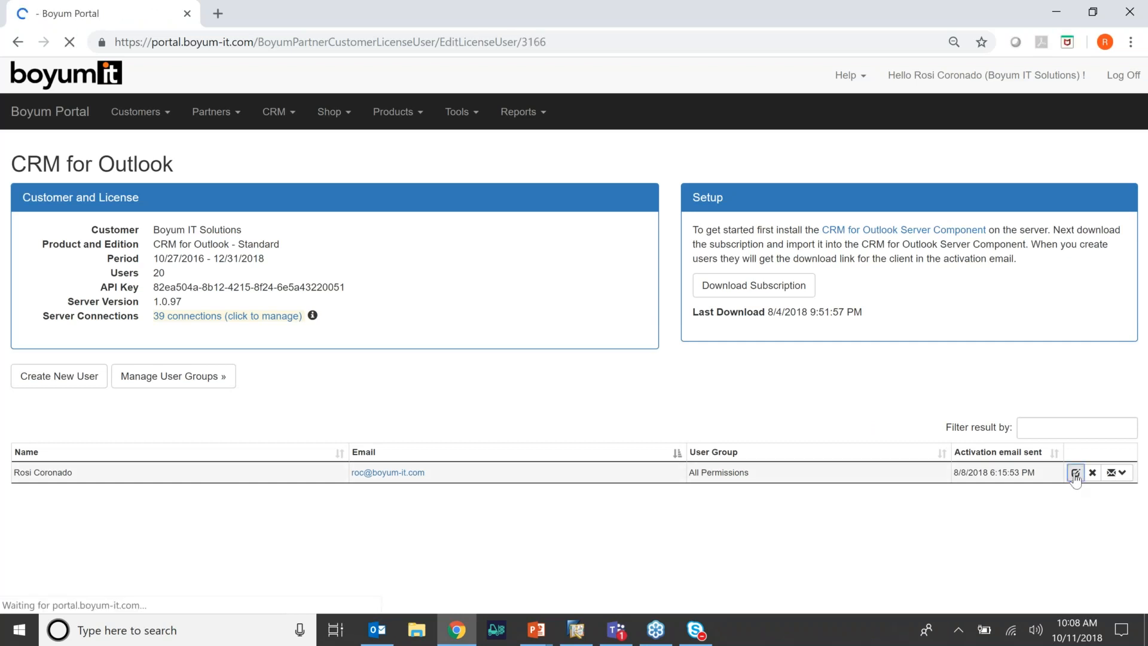
click(1075, 473)
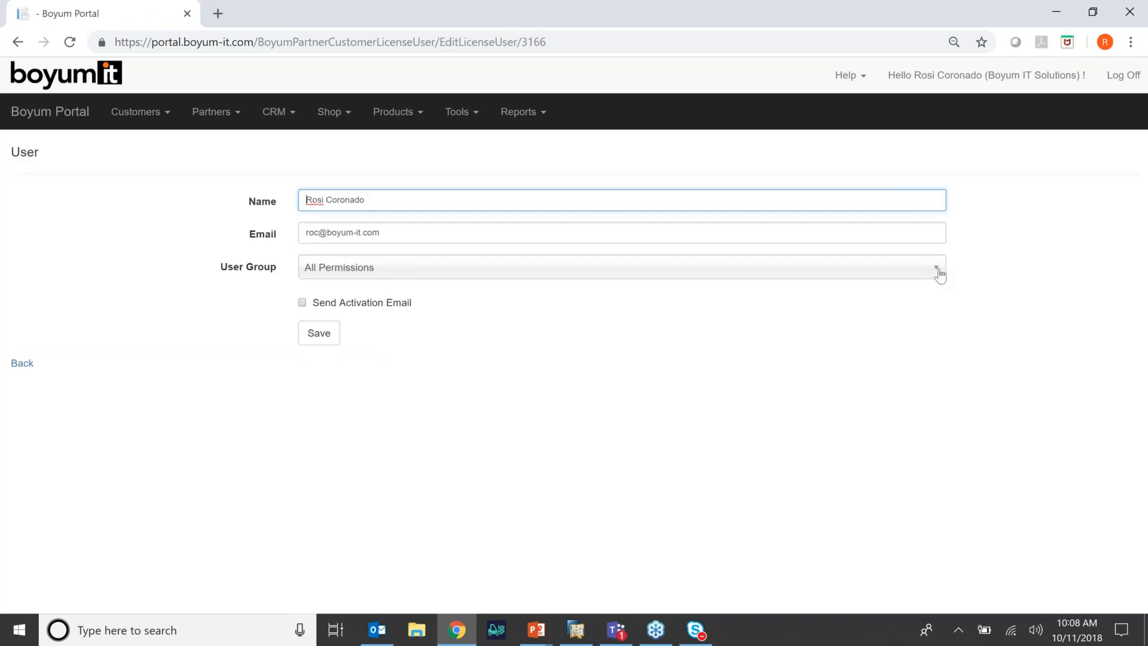
click(937, 267)
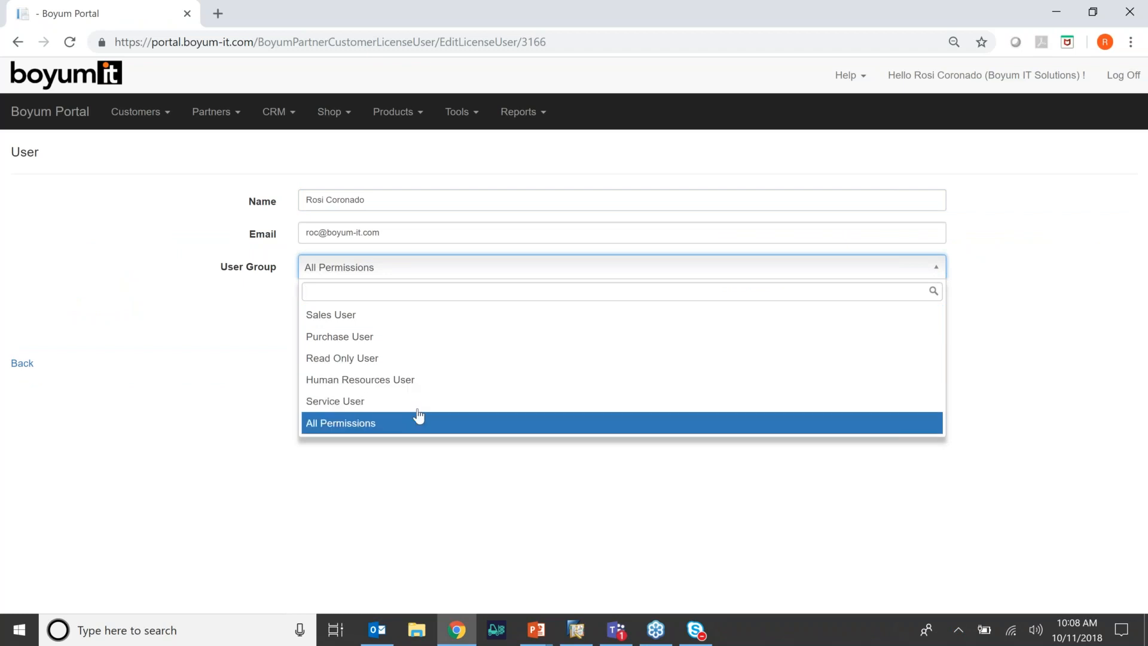
mouse_move(420, 326)
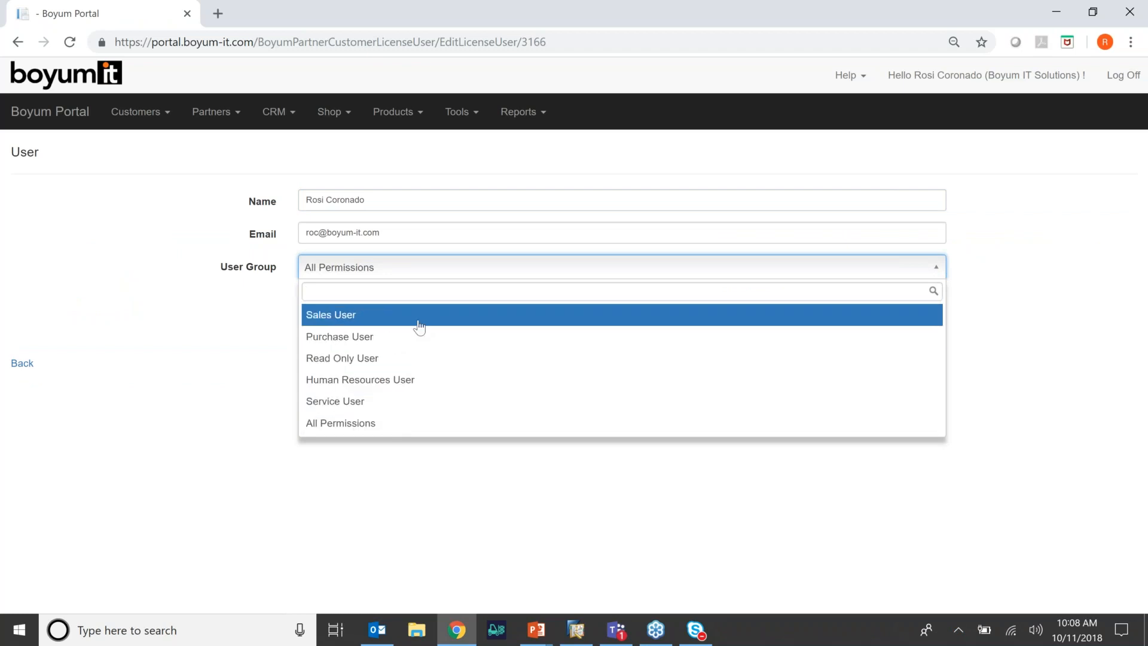
click(331, 314)
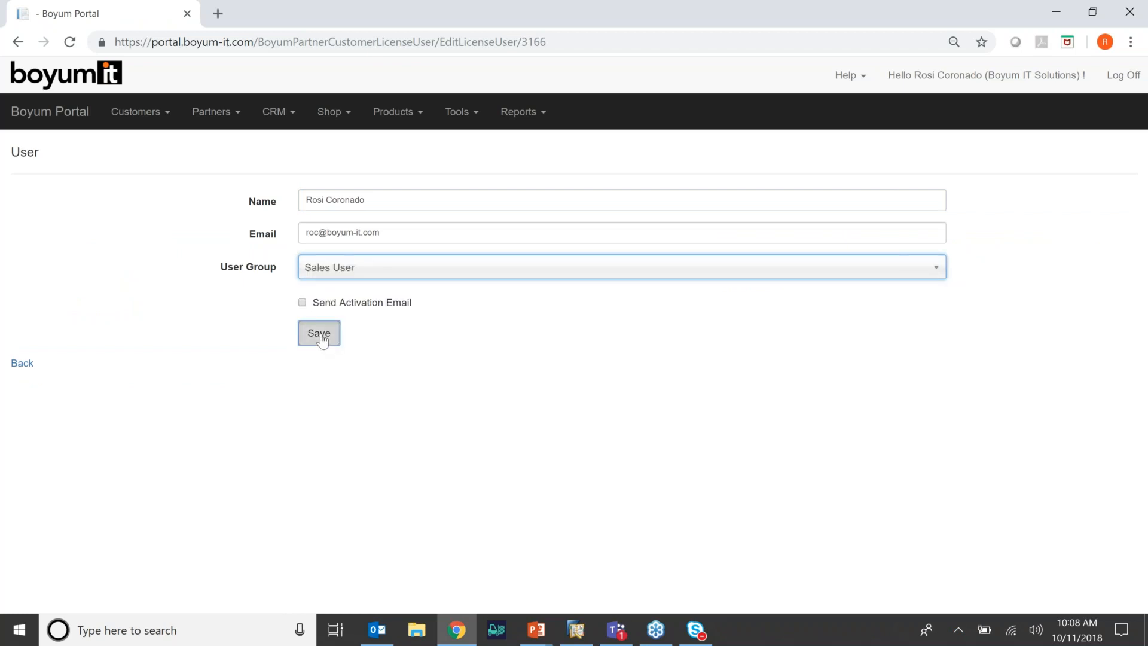
click(319, 333)
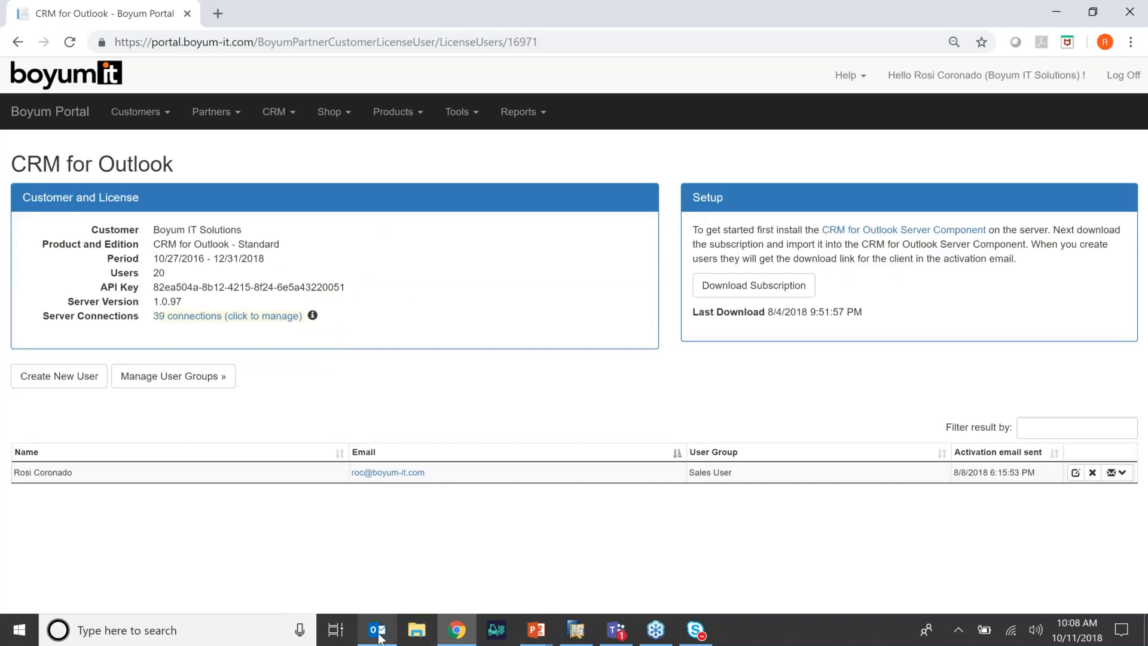
click(377, 630)
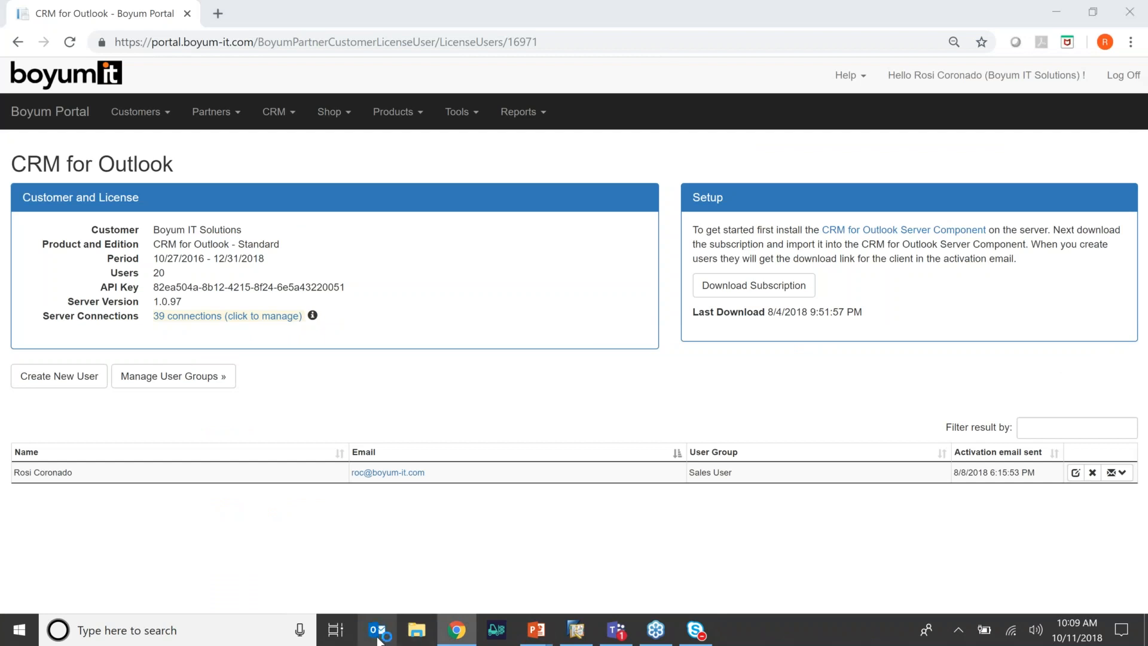
Select the Präsentationstermine email in CRM for Outlook and list creatable items for PARAMETER TECHNOLOGY
click(519, 111)
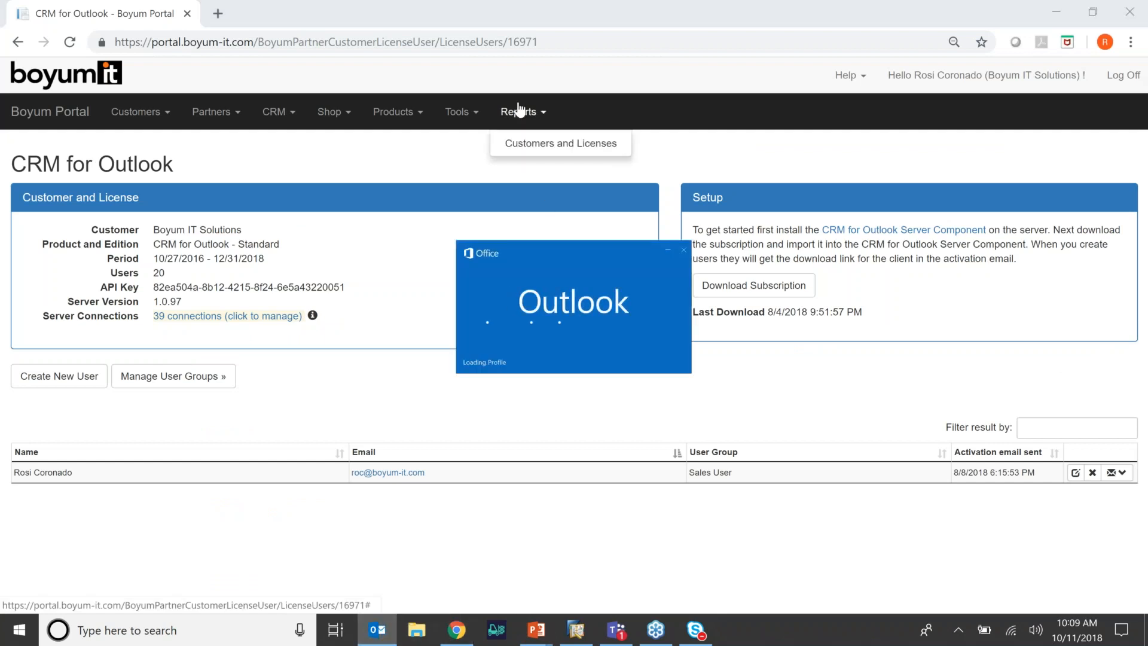
mouse_move(552, 195)
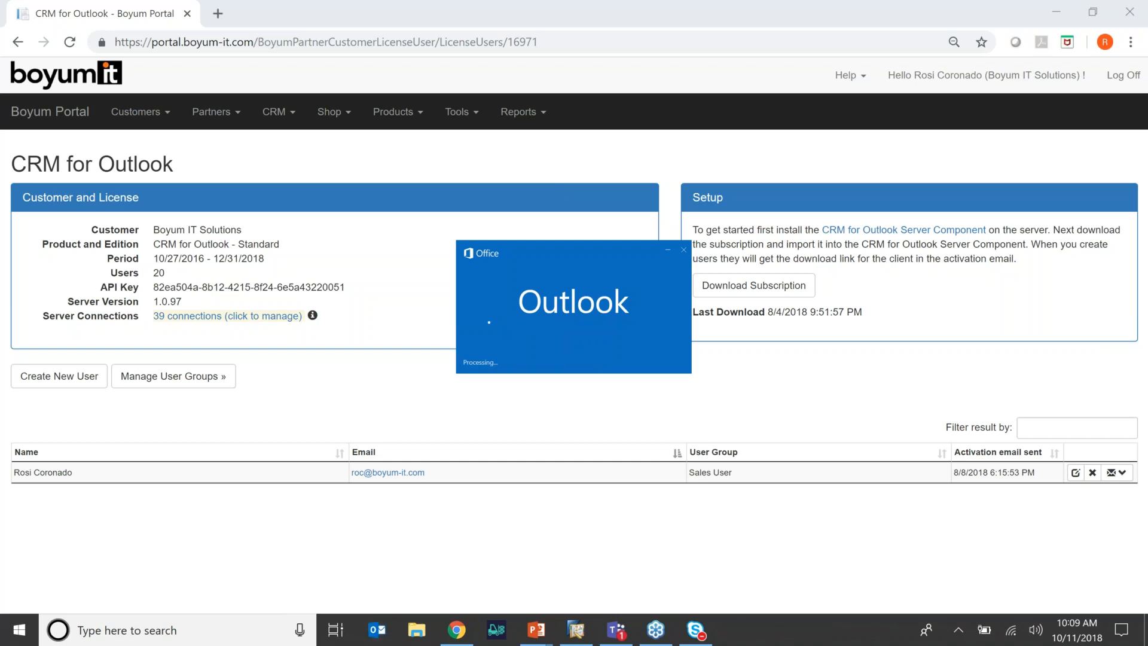
click(378, 629)
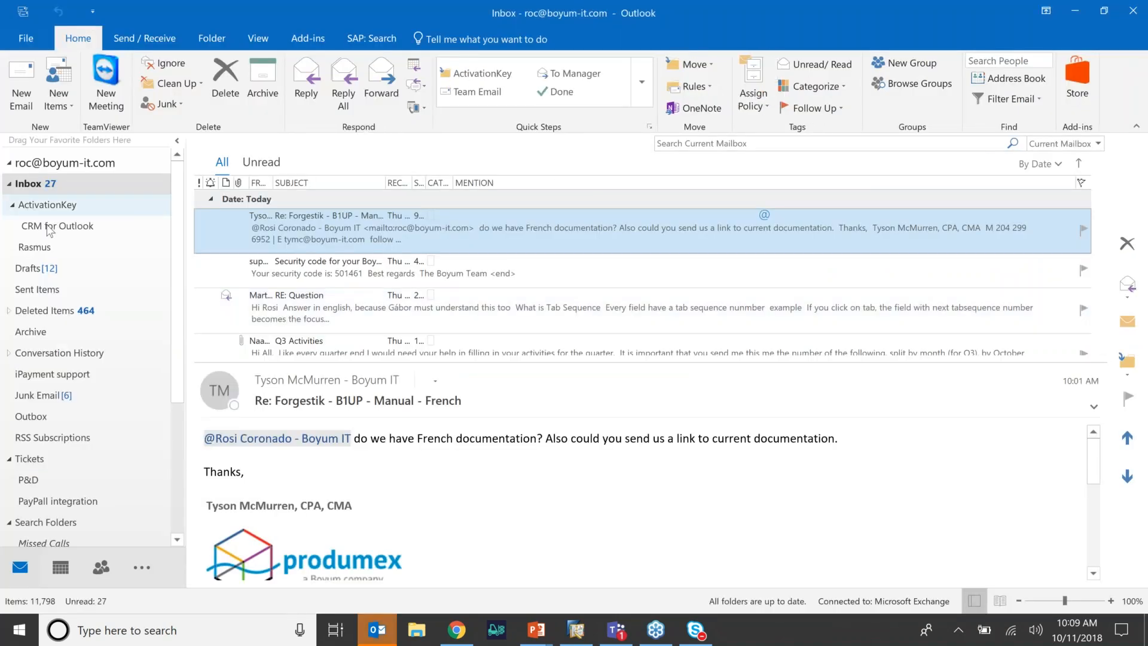
click(58, 225)
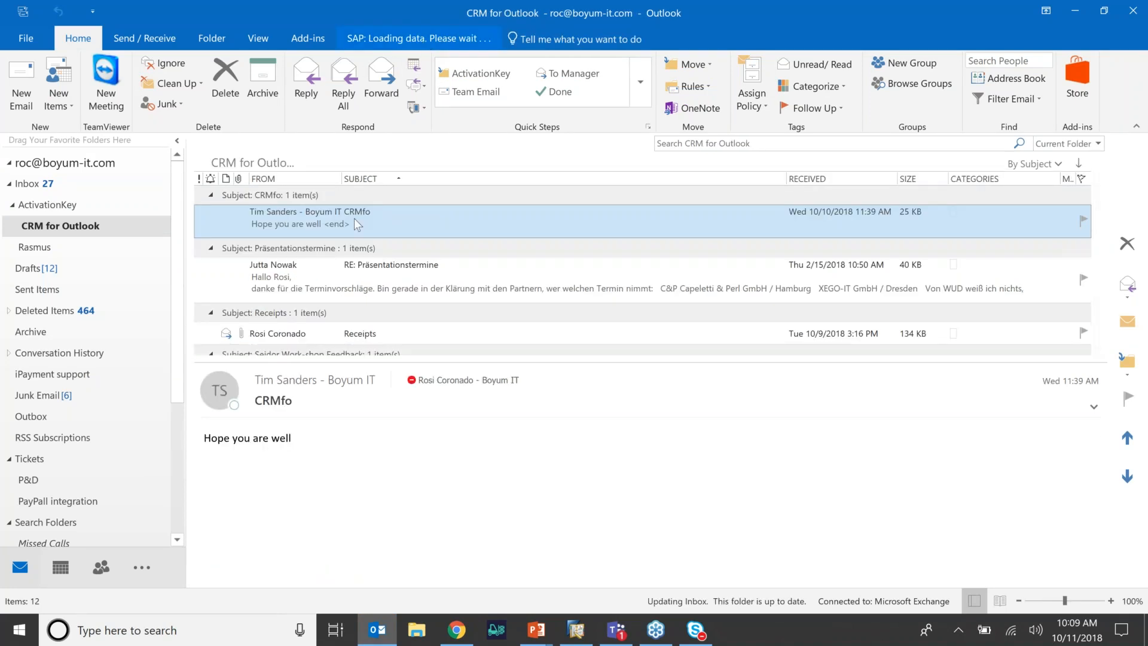
click(423, 38)
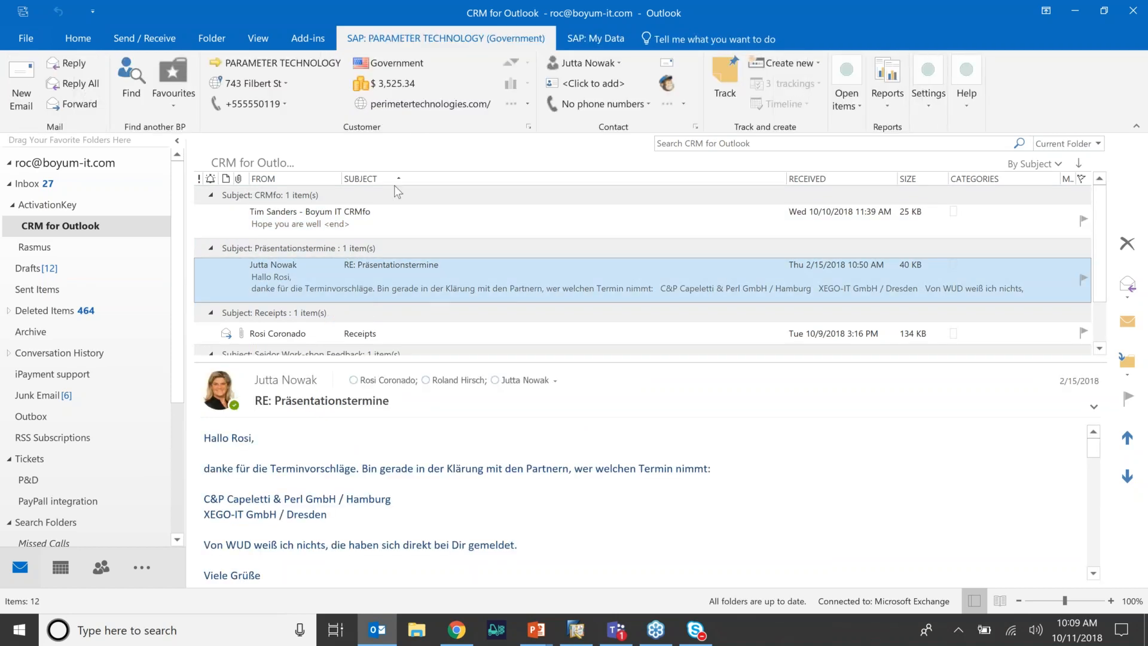
mouse_move(300, 124)
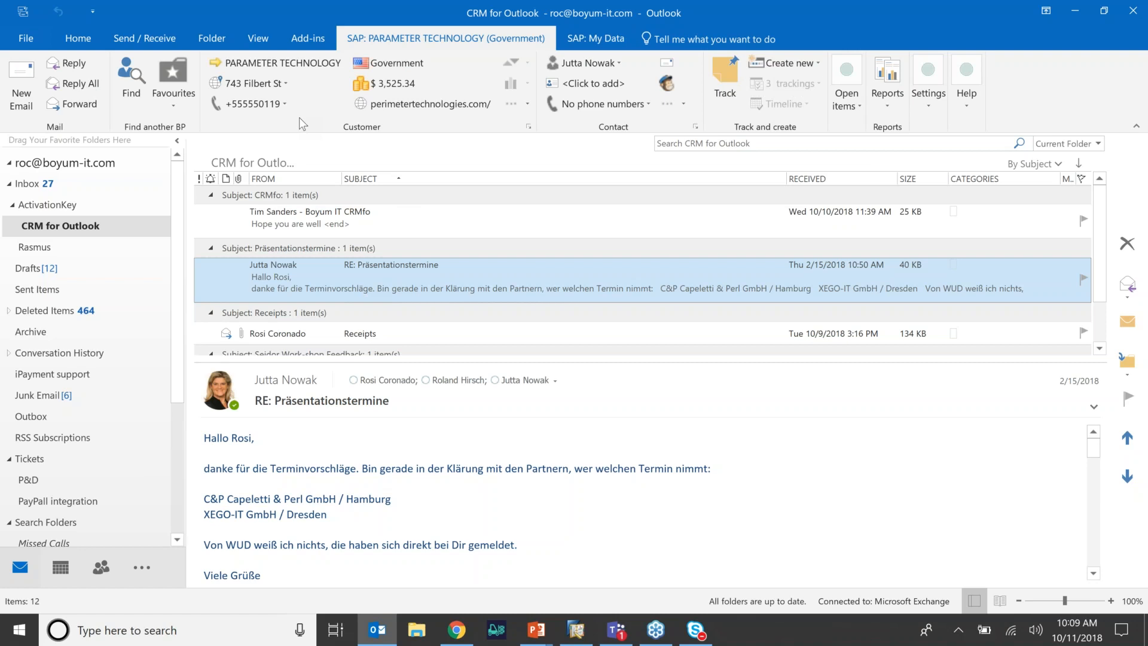
click(724, 76)
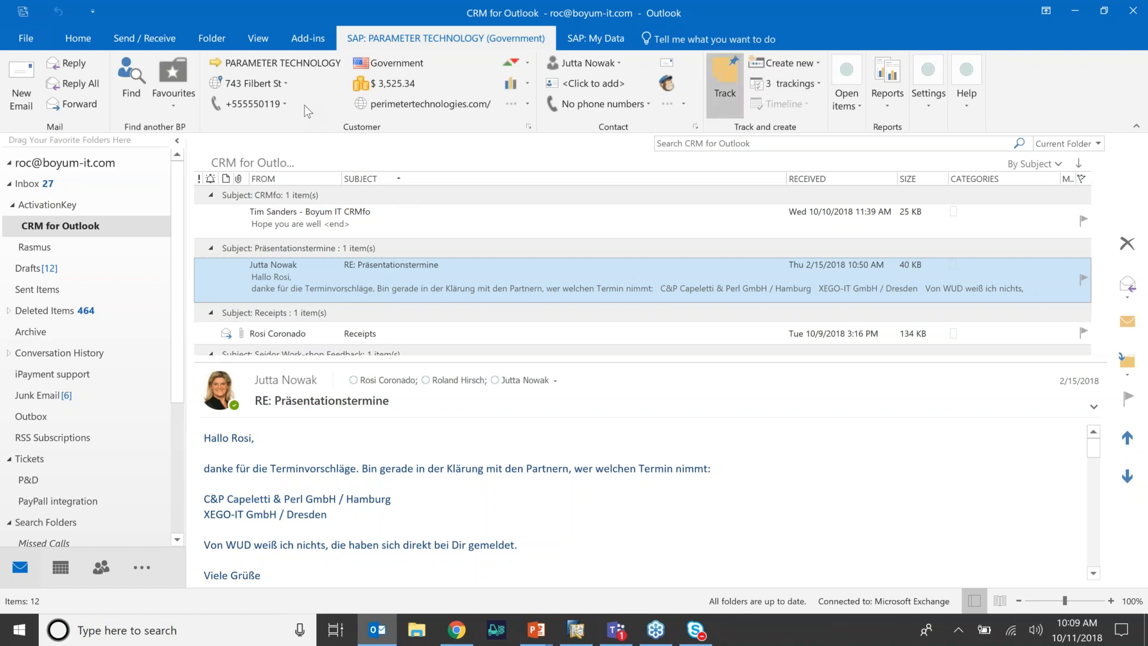
mouse_move(452, 97)
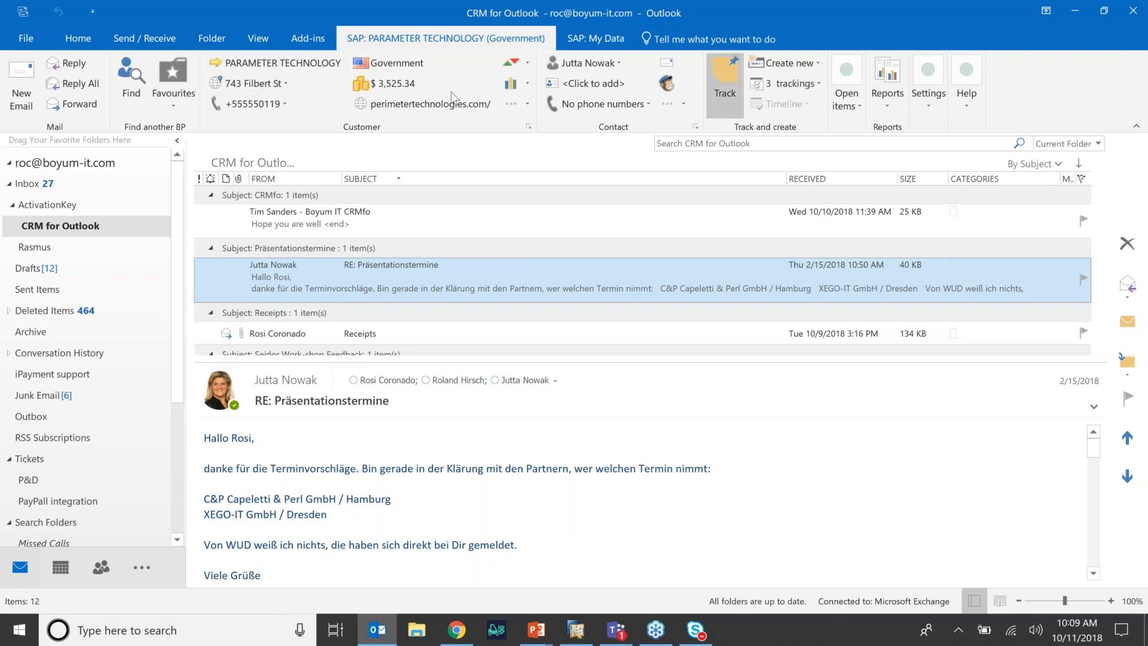
mouse_move(789, 63)
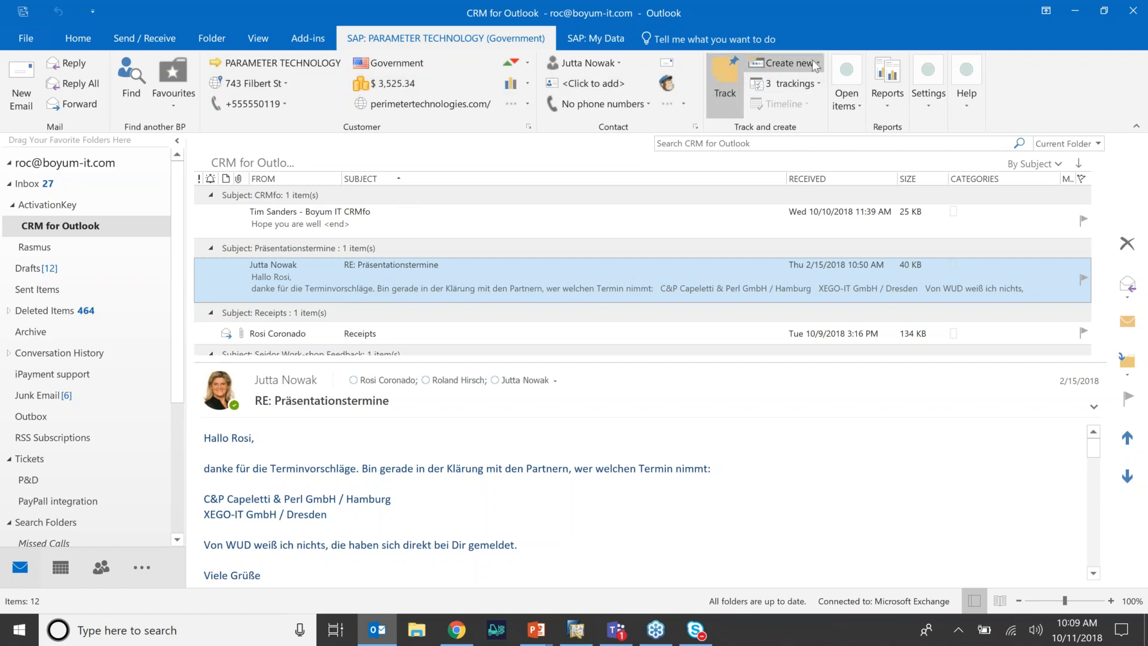
click(787, 62)
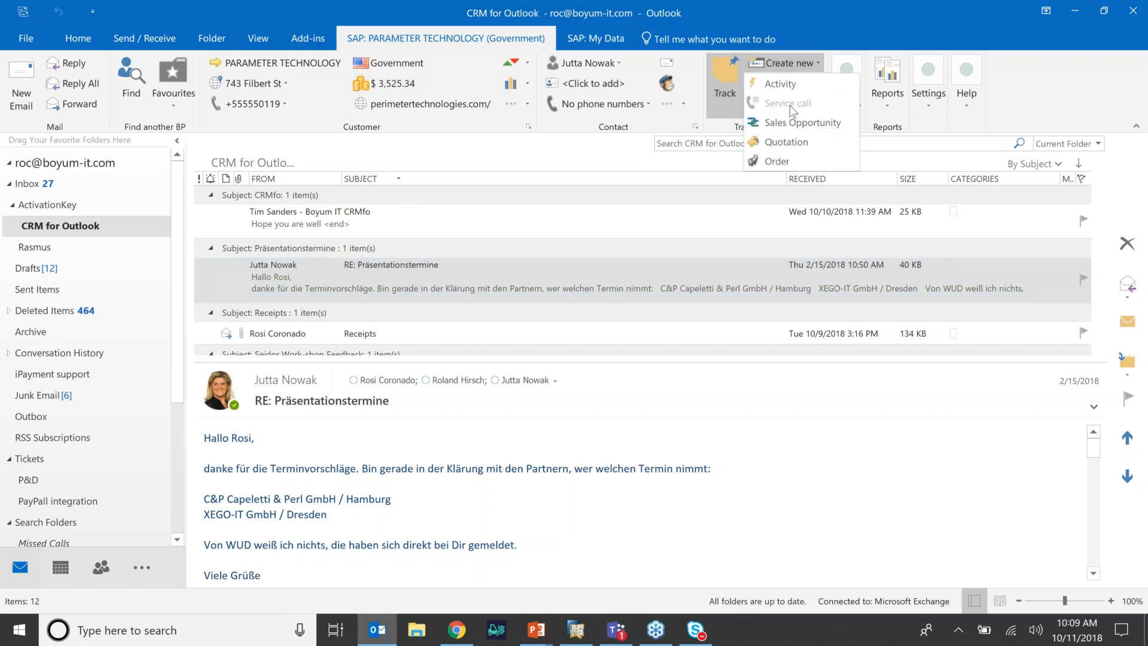
mouse_move(787, 103)
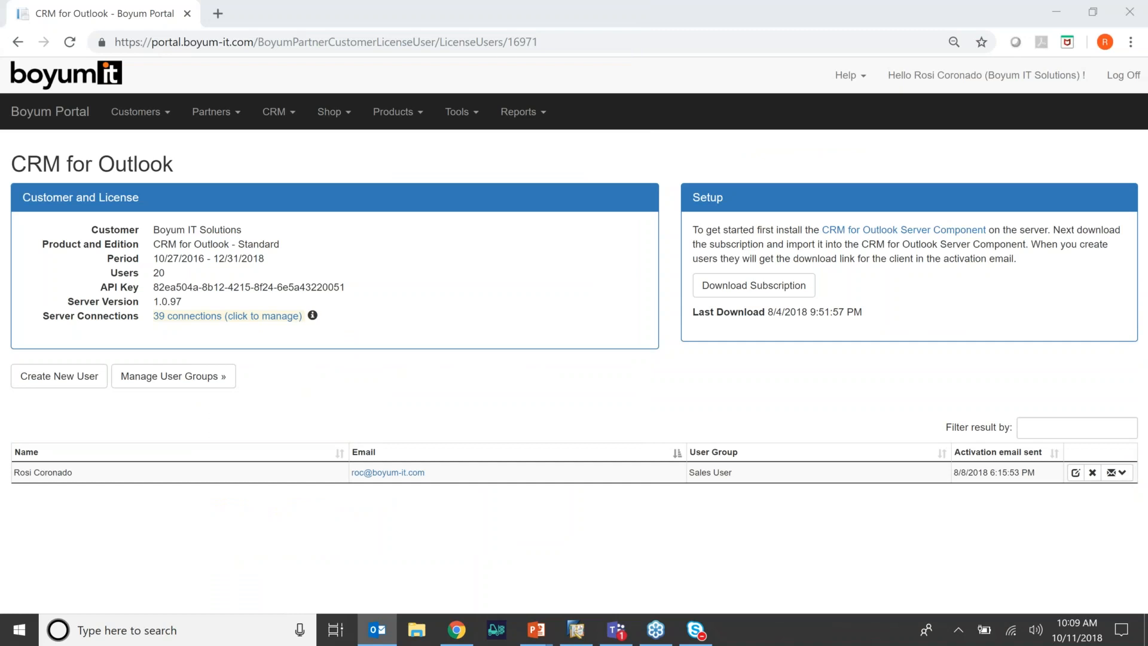
mouse_move(174, 376)
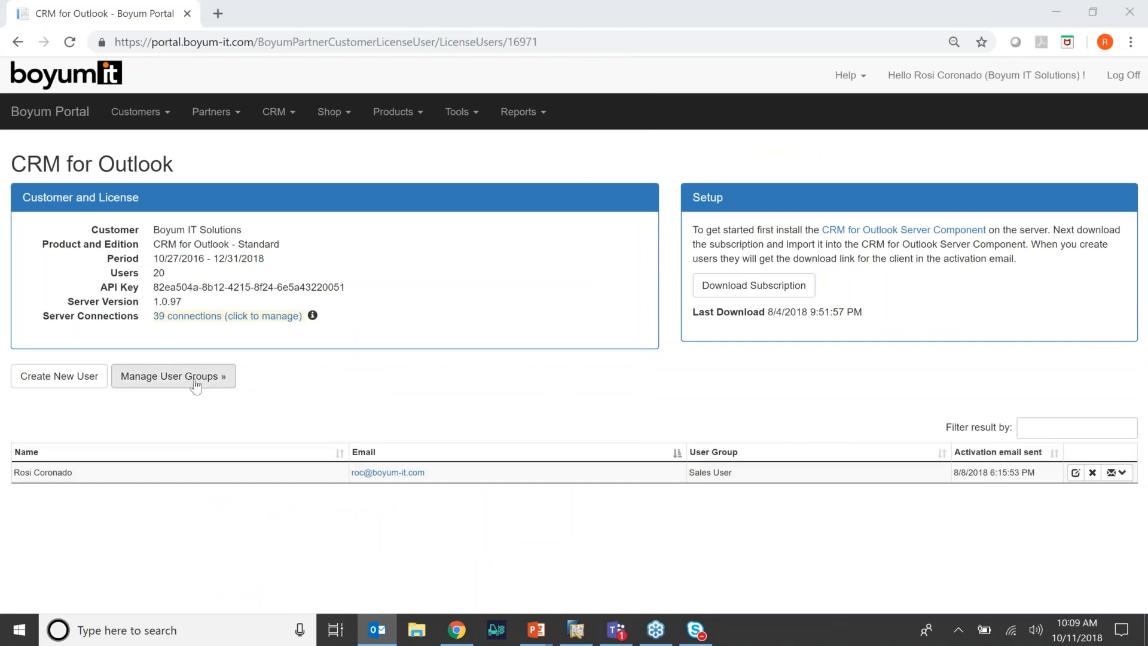
Edit the Sales User group, drop View BP Balance from its selected permissions, and save
click(174, 376)
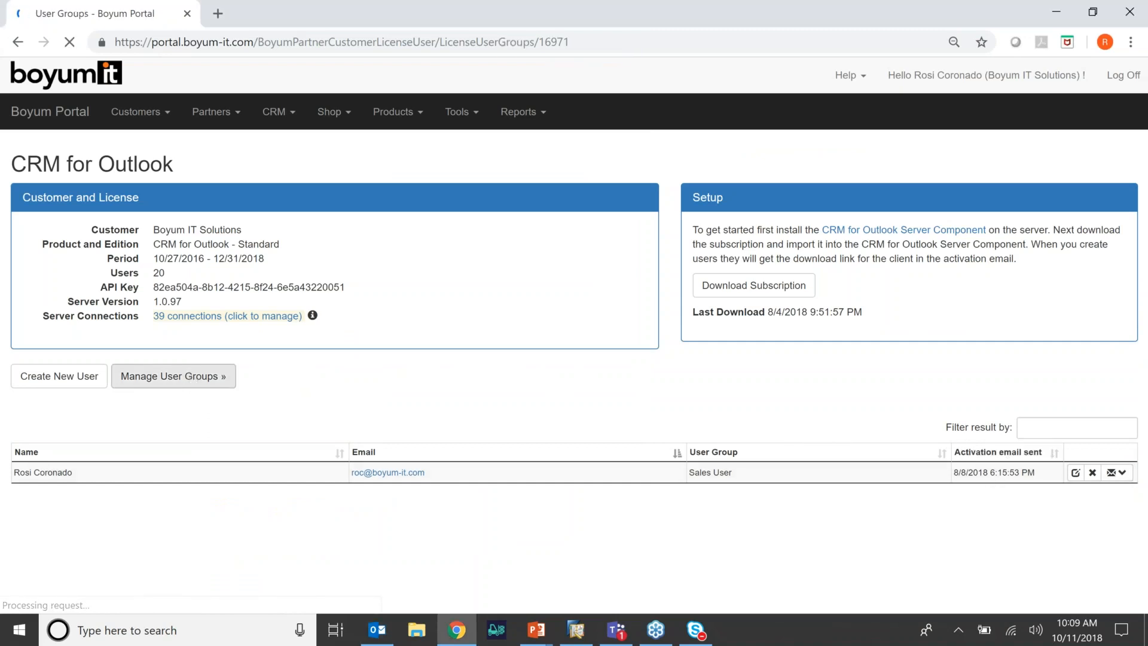
click(173, 376)
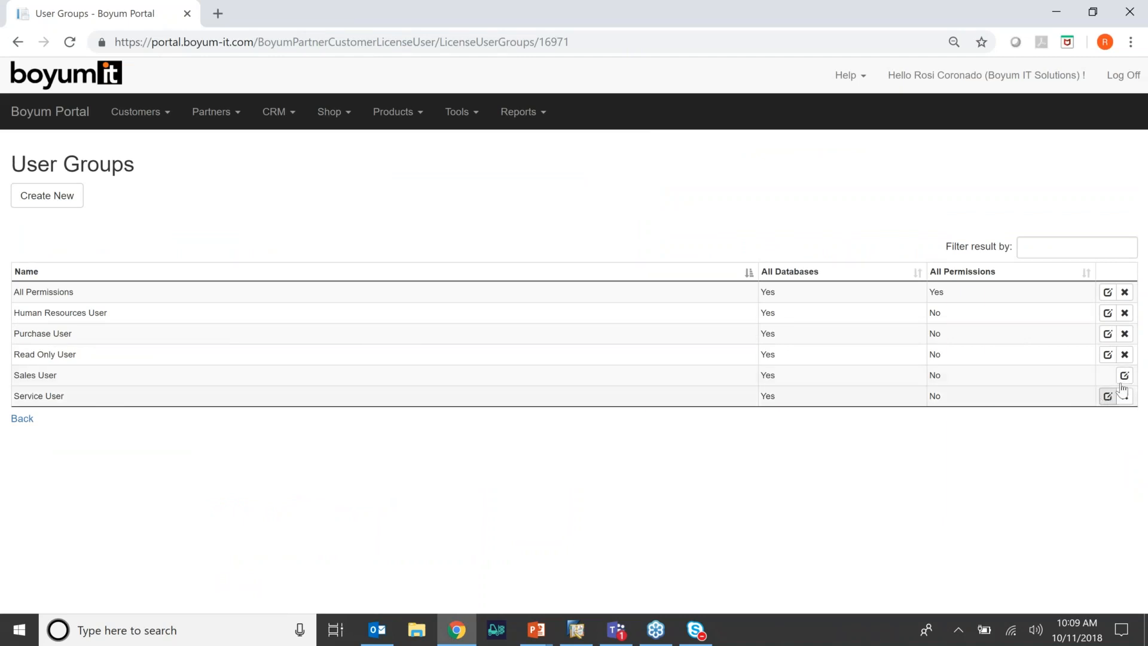
click(1107, 375)
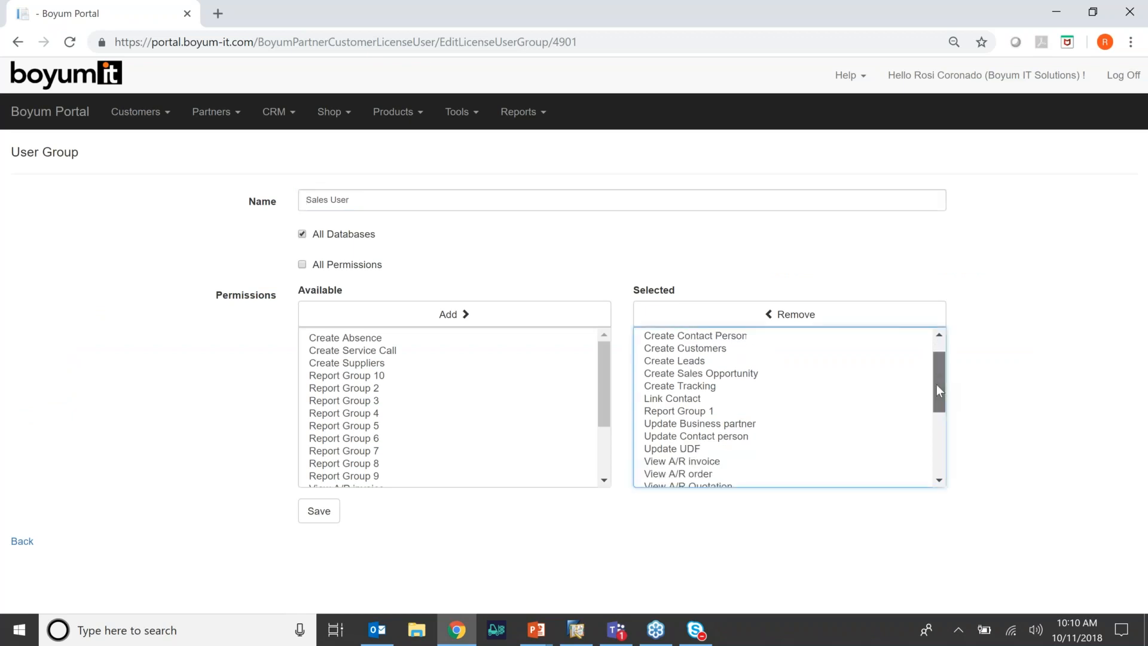
scroll(down, 3)
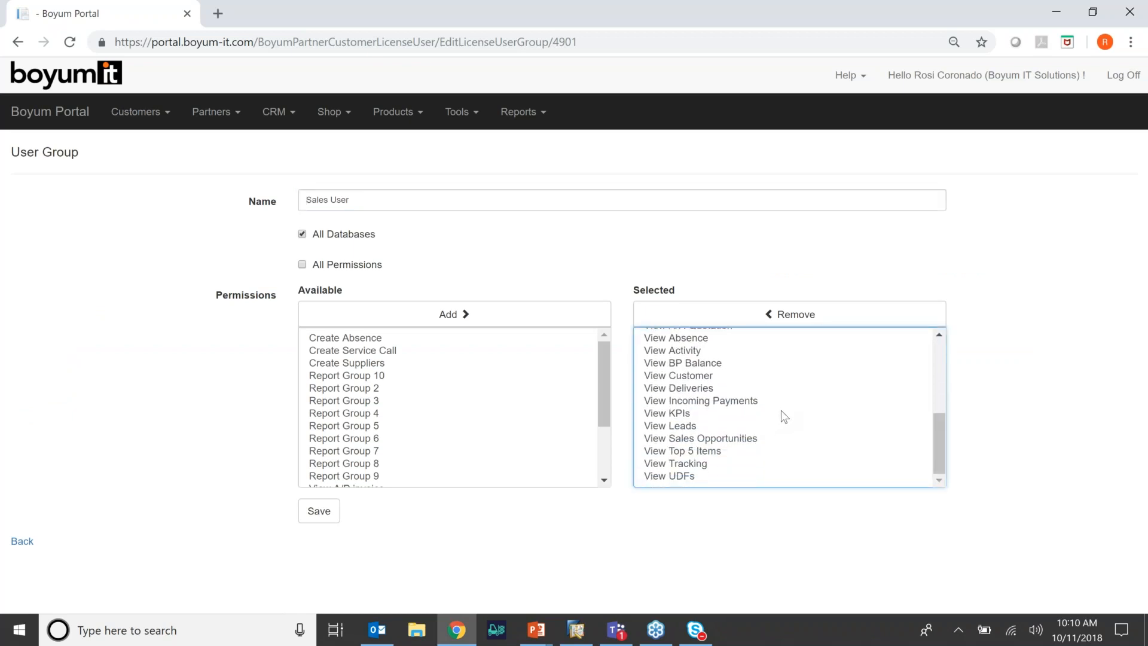
click(682, 362)
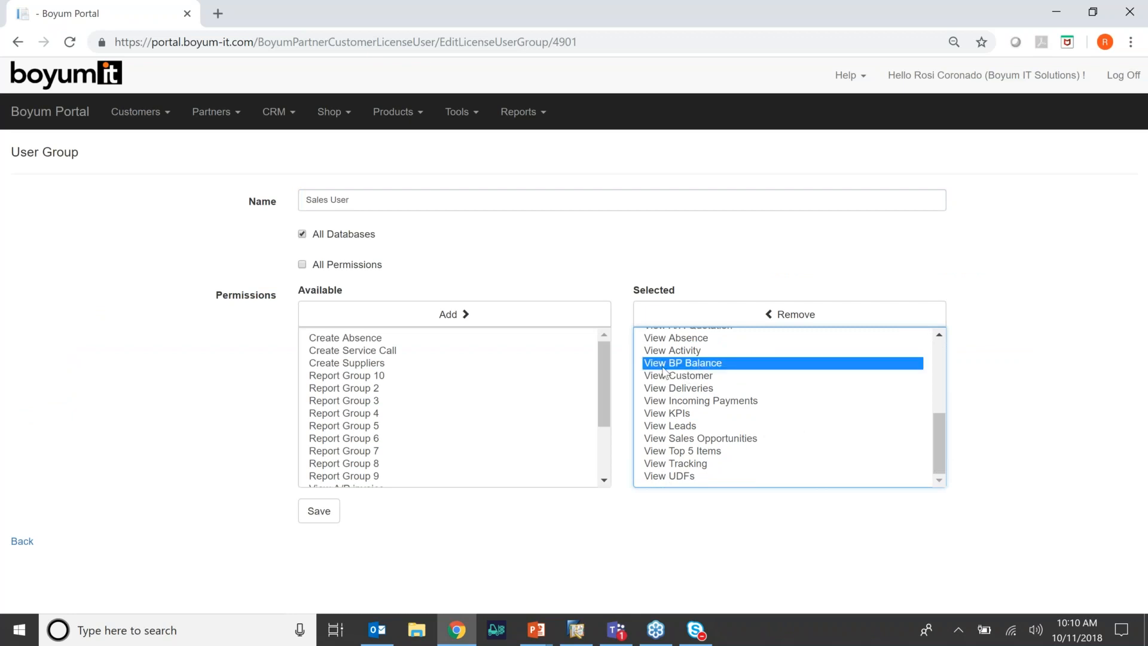
mouse_move(744, 317)
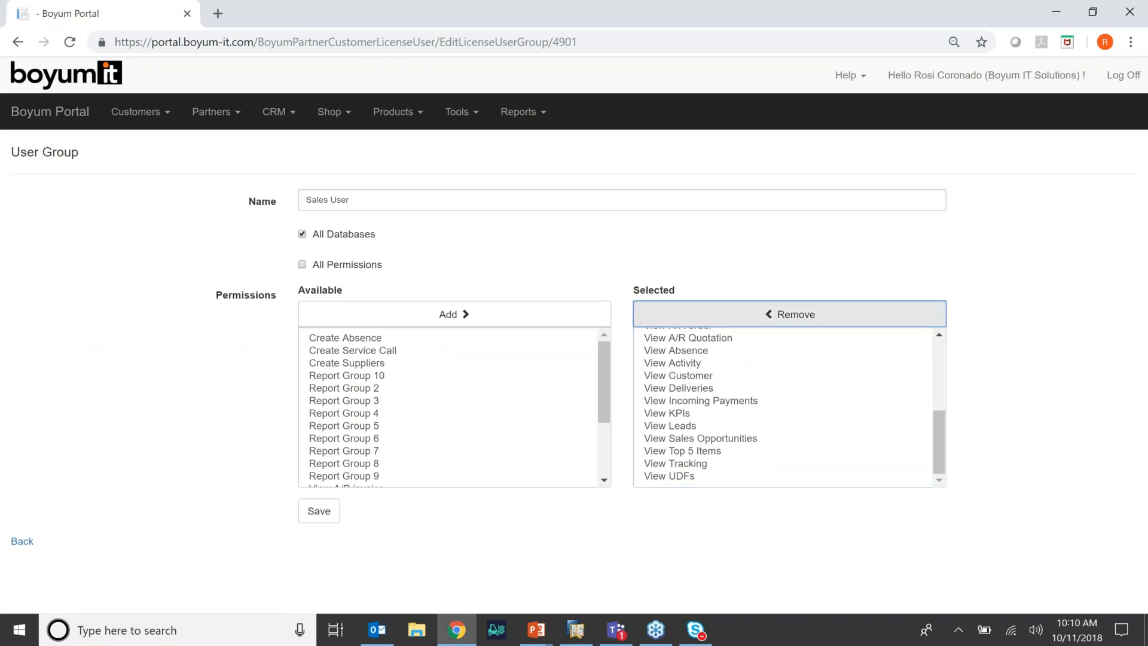
click(319, 510)
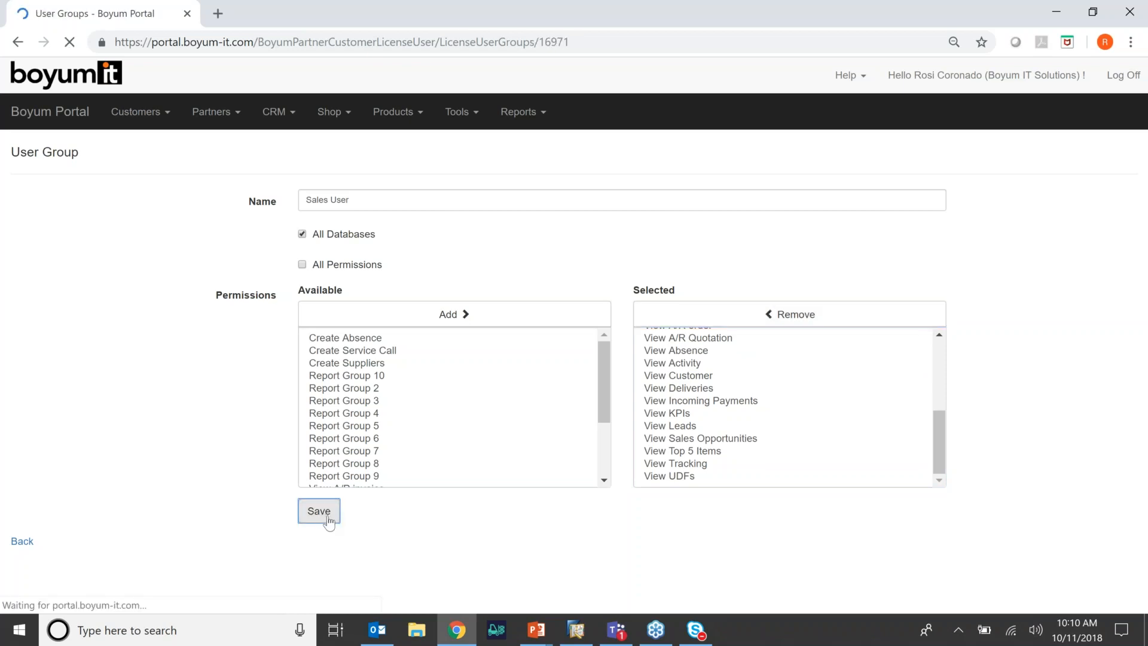
click(320, 511)
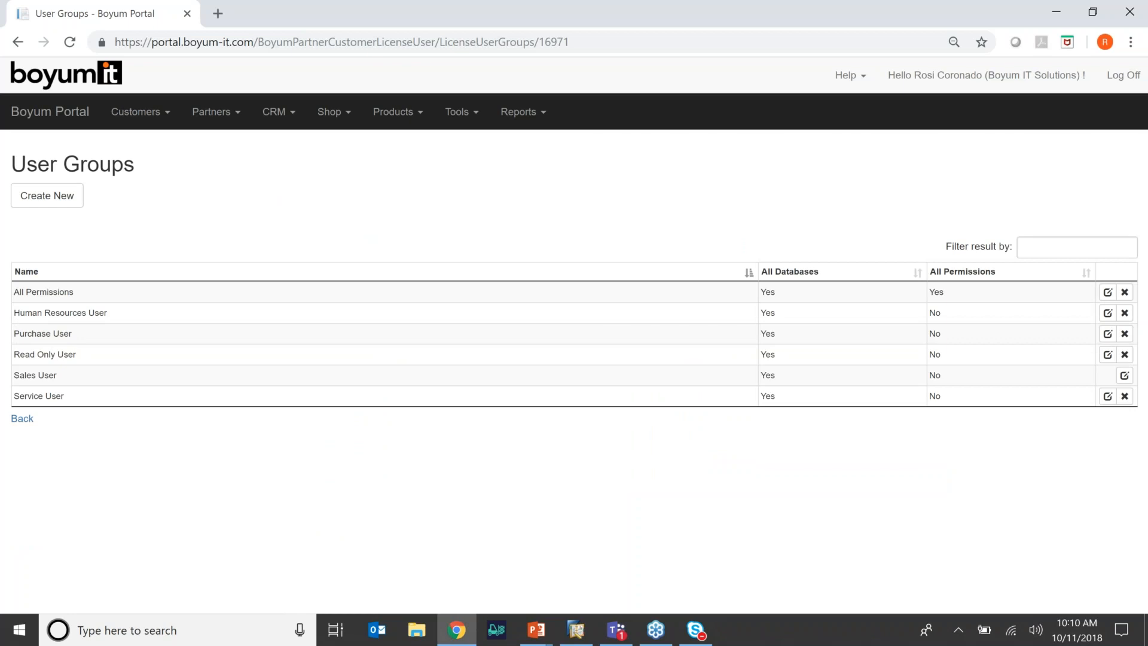
mouse_move(701, 259)
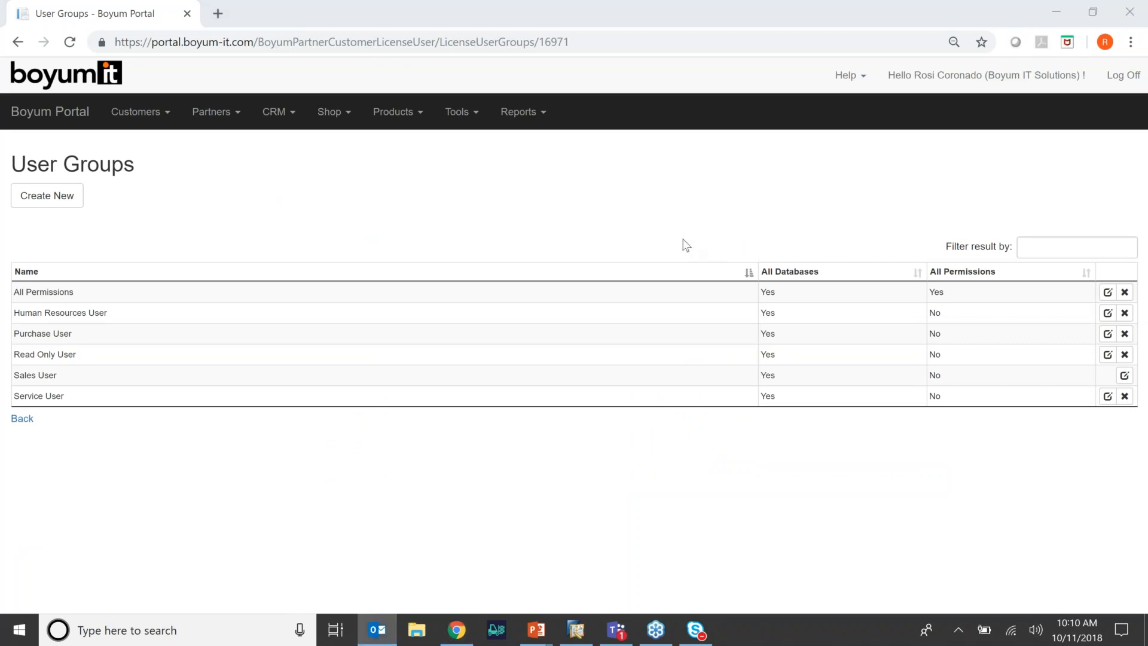
mouse_move(1129, 12)
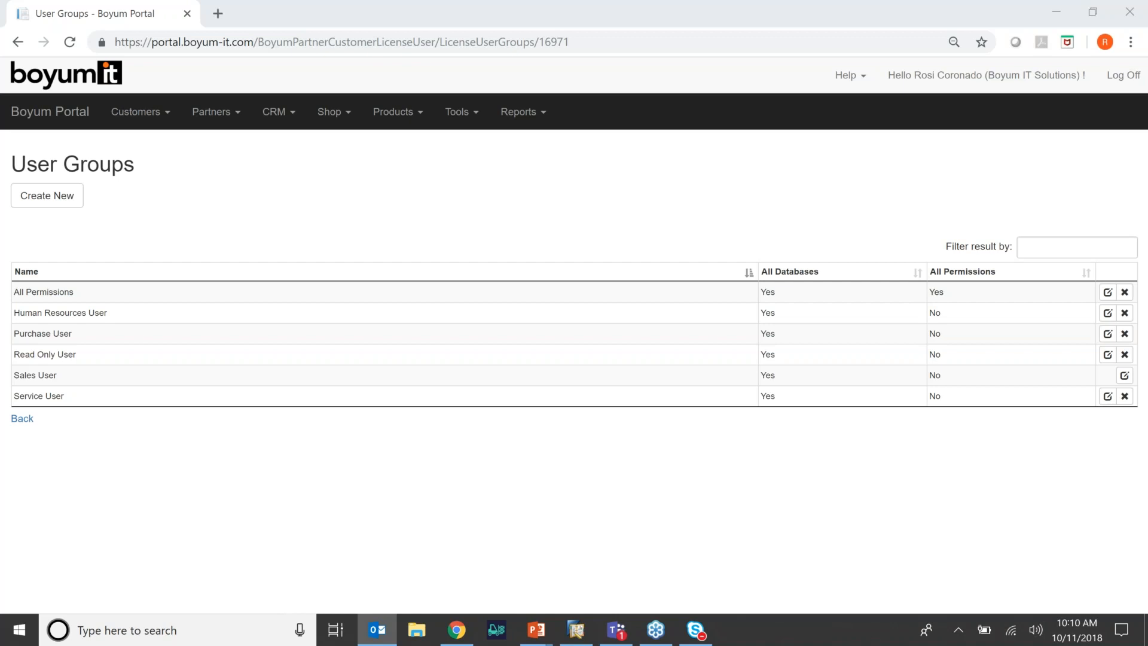
Bring Outlook back full-screen and scroll to the Seidor Work-shop Feedback reply for MICROCHIPS
click(376, 630)
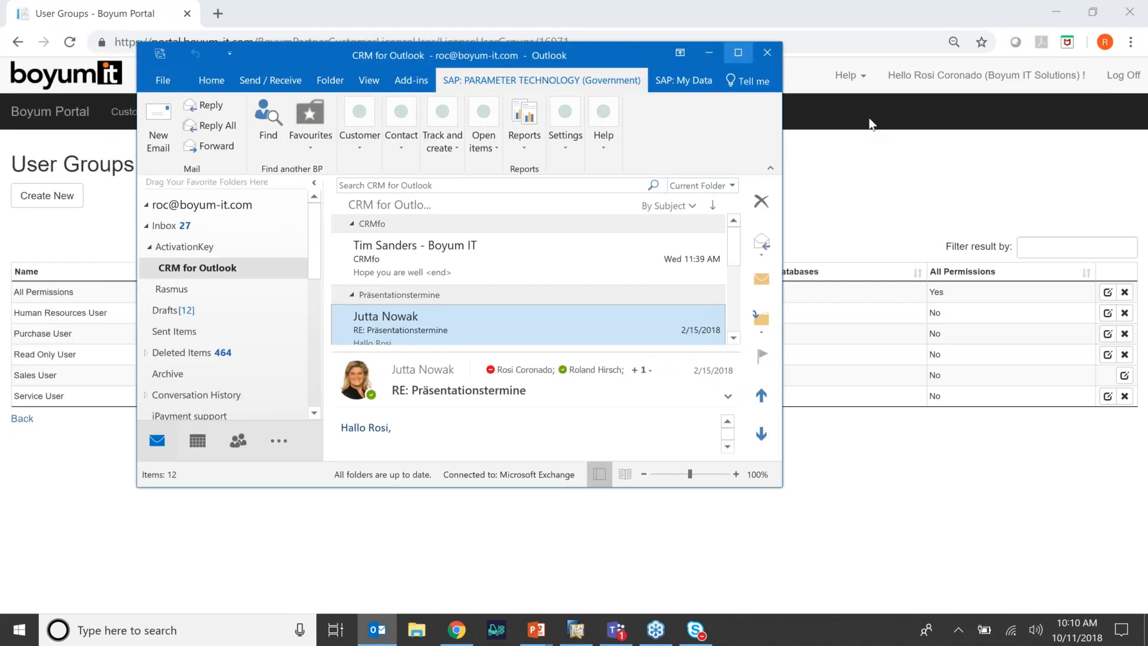
click(737, 52)
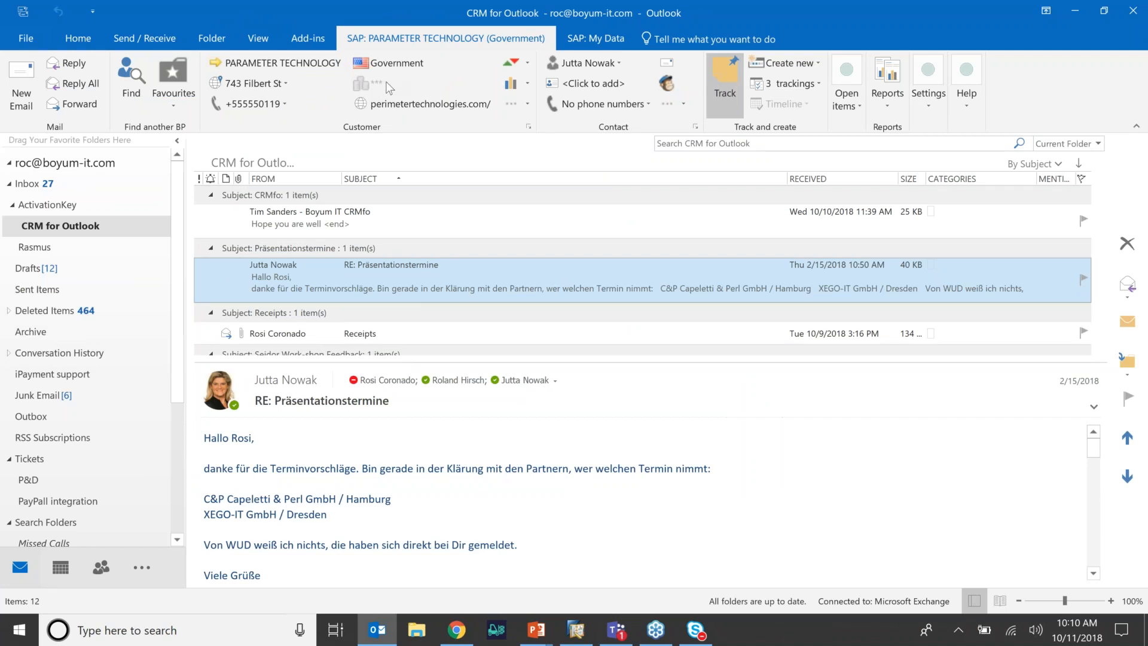
scroll(down, 3)
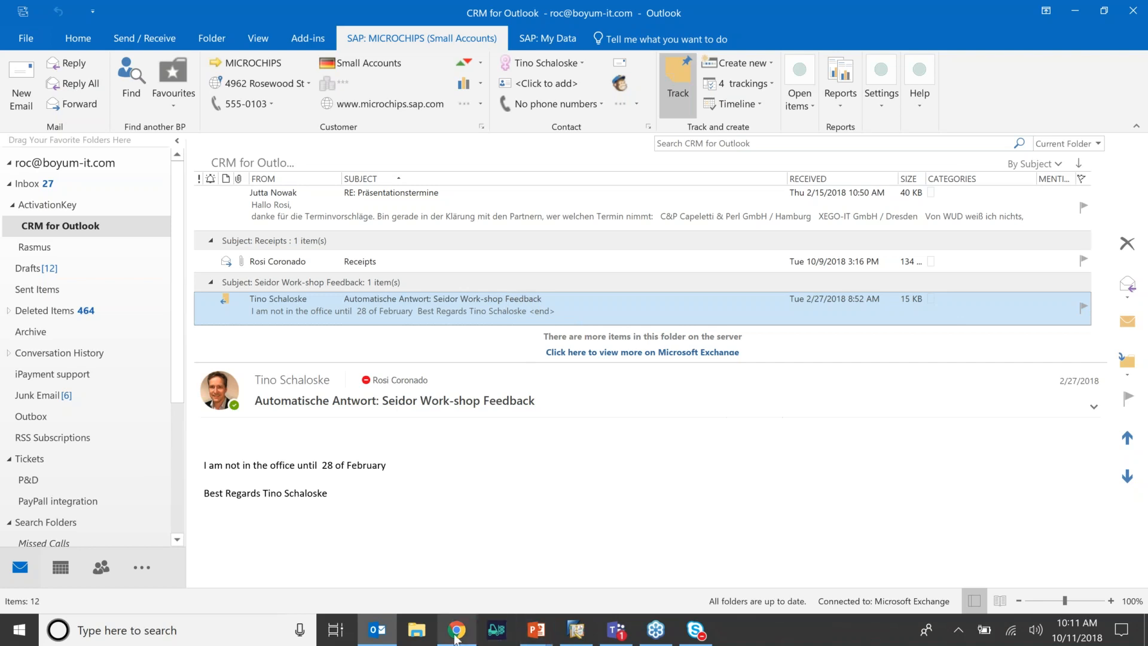
click(456, 630)
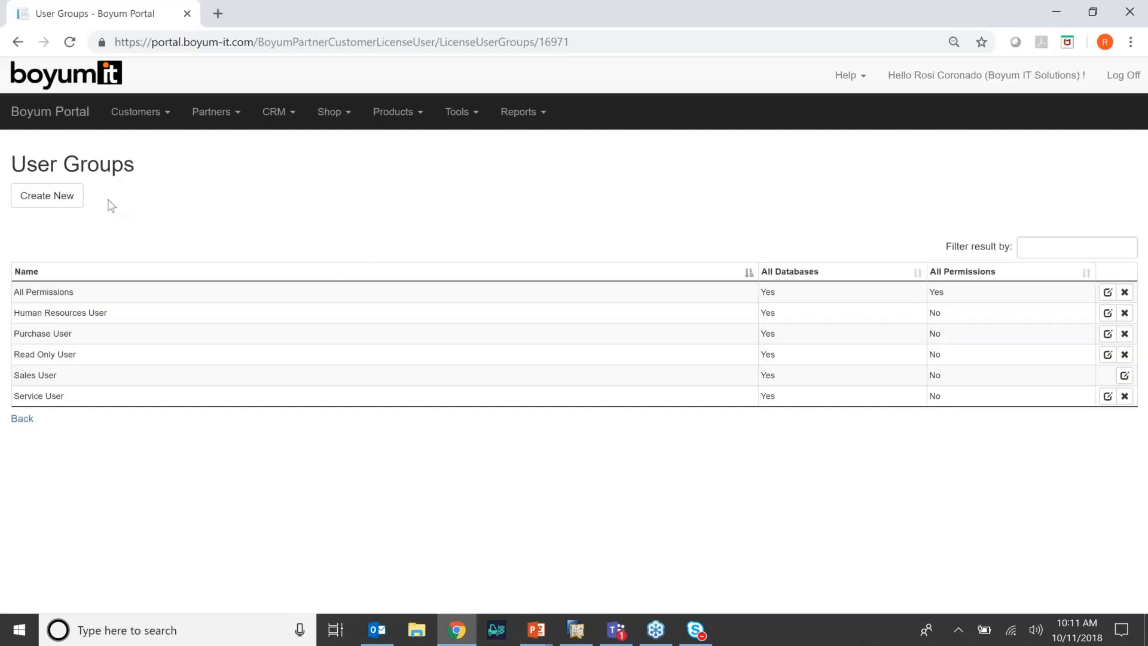
mouse_move(901, 349)
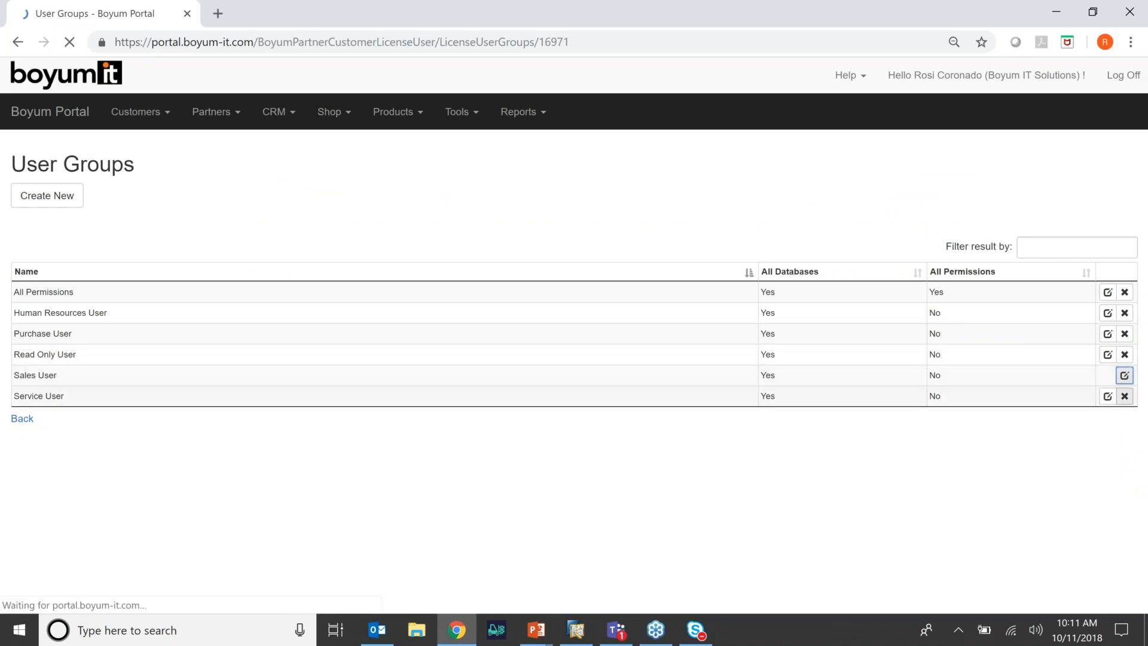
click(1126, 375)
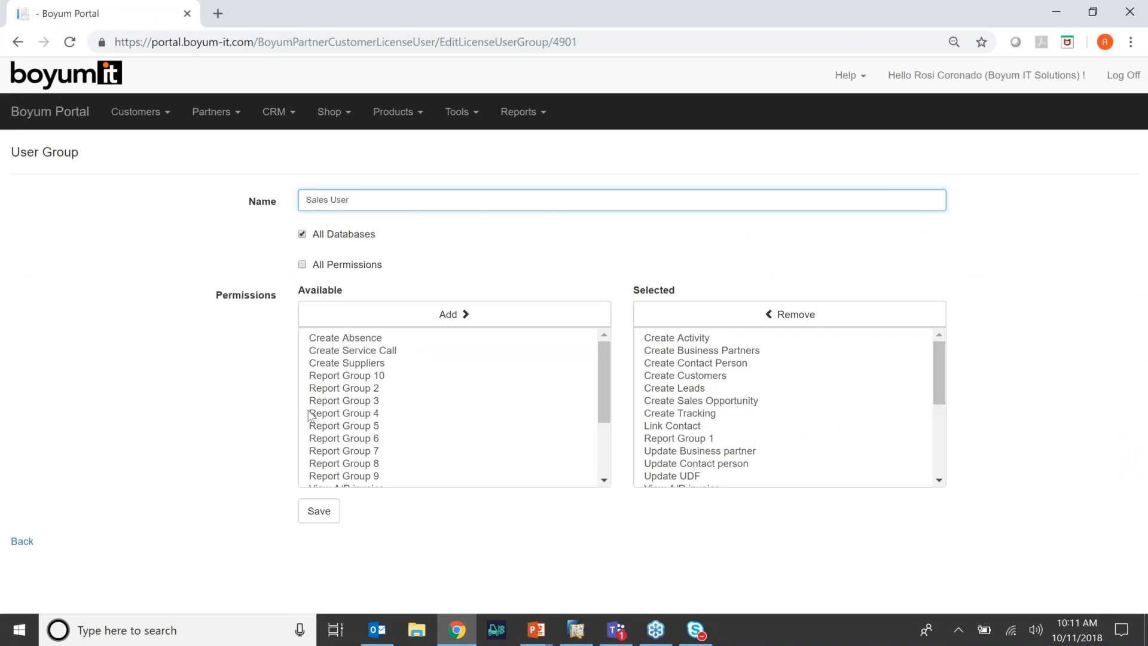
mouse_move(390, 387)
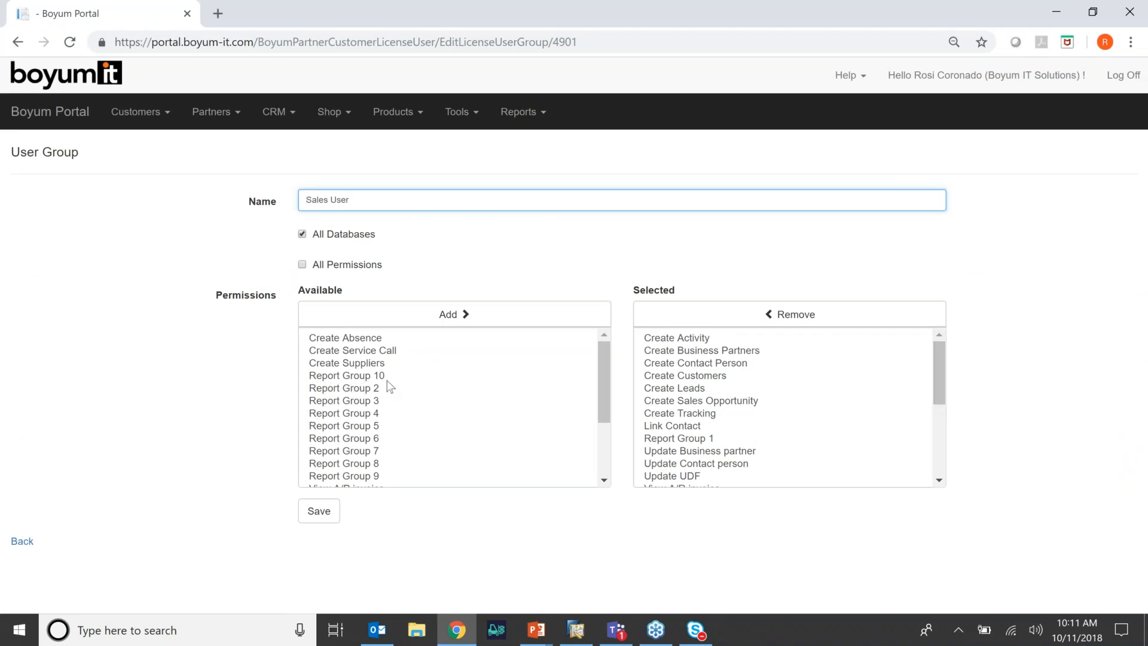
scroll(down, 3)
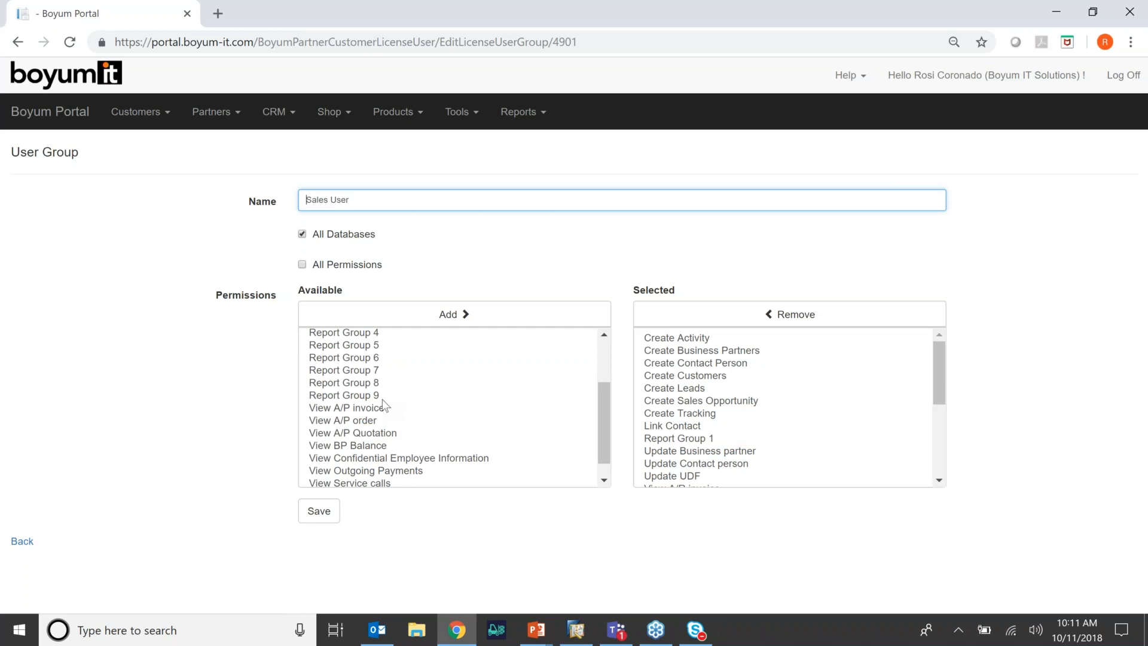
scroll(up, 3)
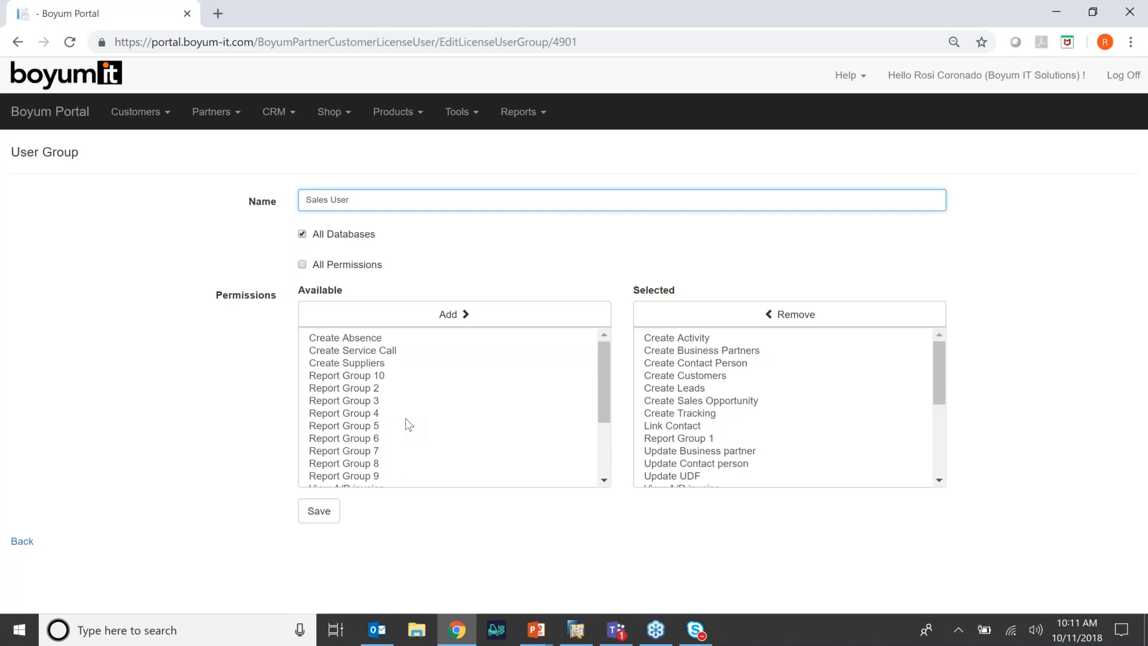
mouse_move(421, 430)
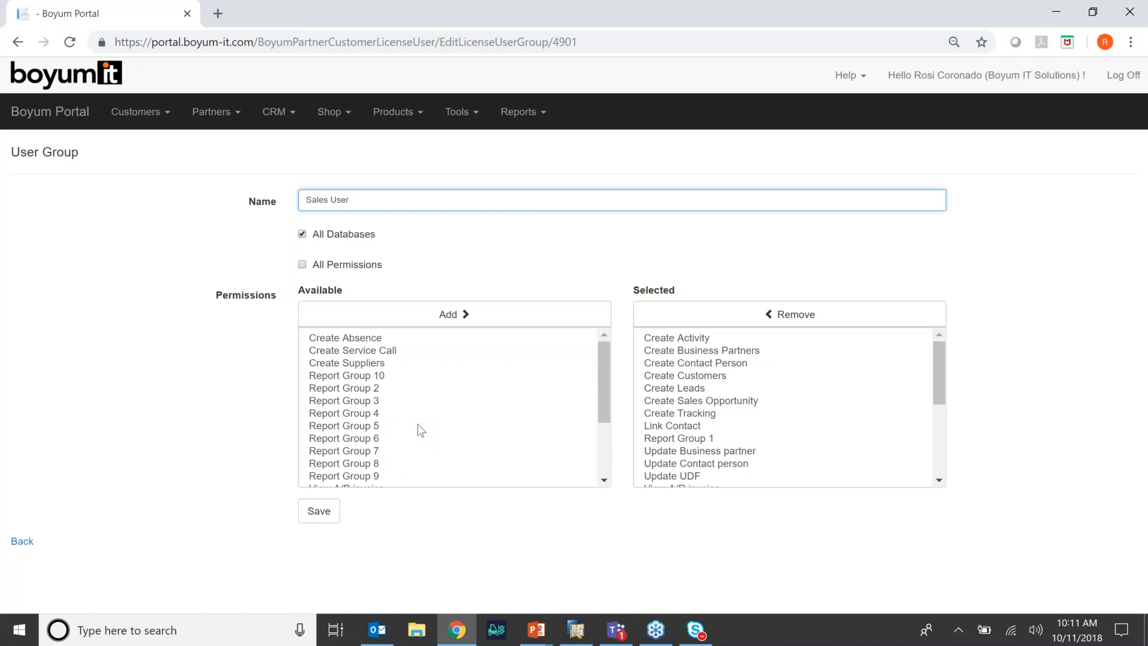
mouse_move(411, 396)
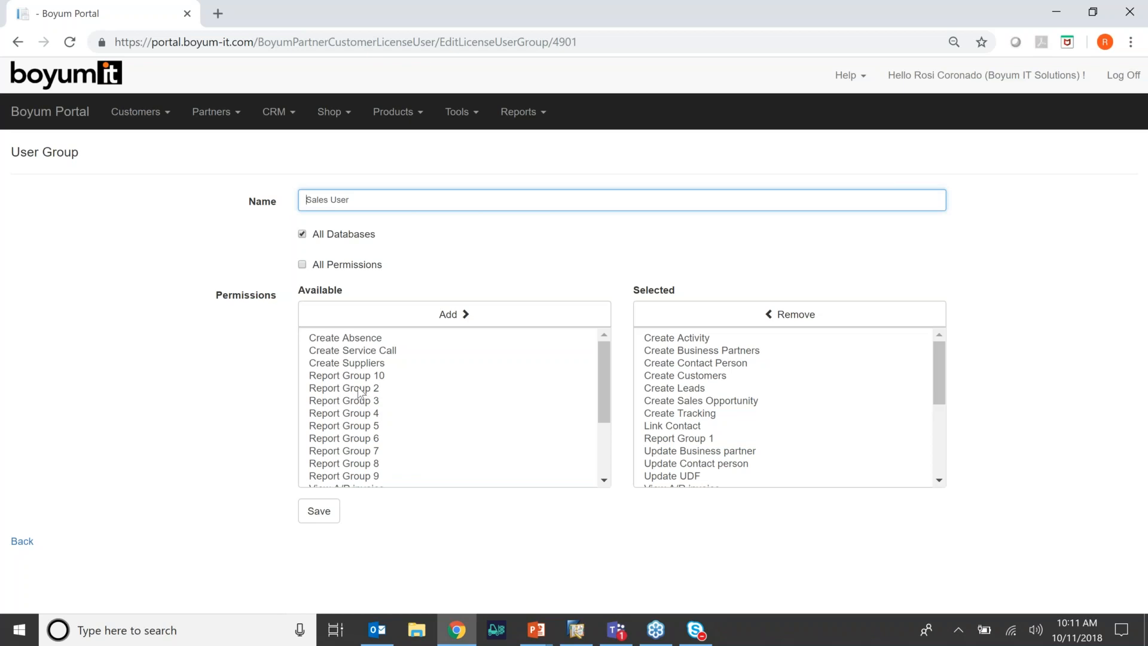
mouse_move(394, 609)
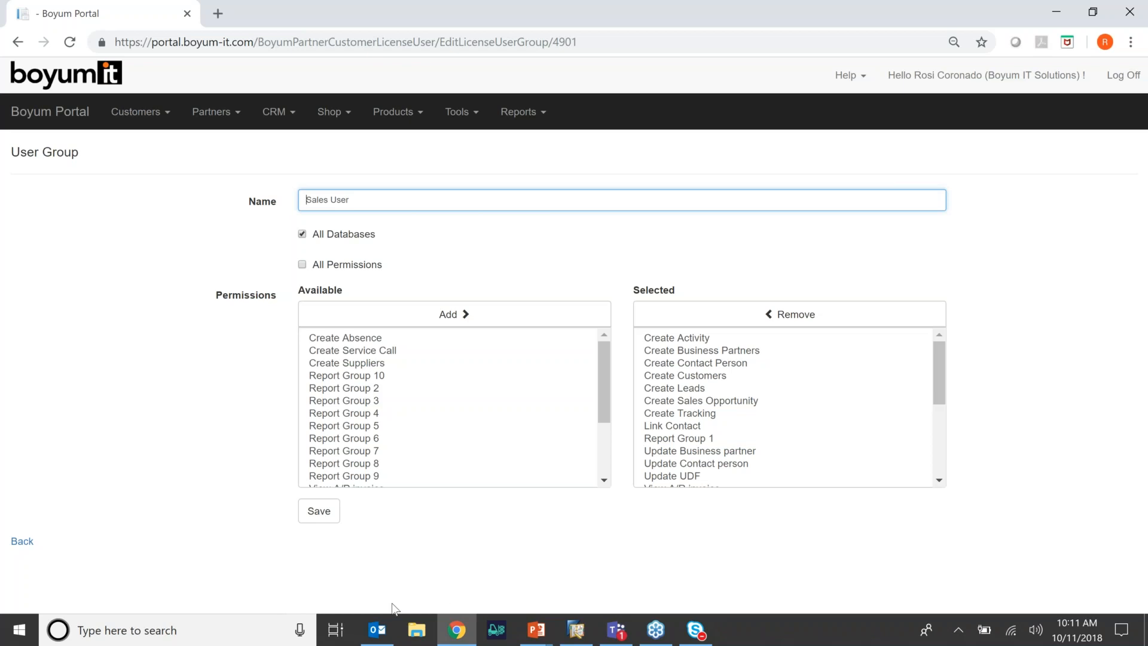
Run MICROCHIPS' Last 10 Items report from the SAP reports menu, review it, then close it
click(377, 629)
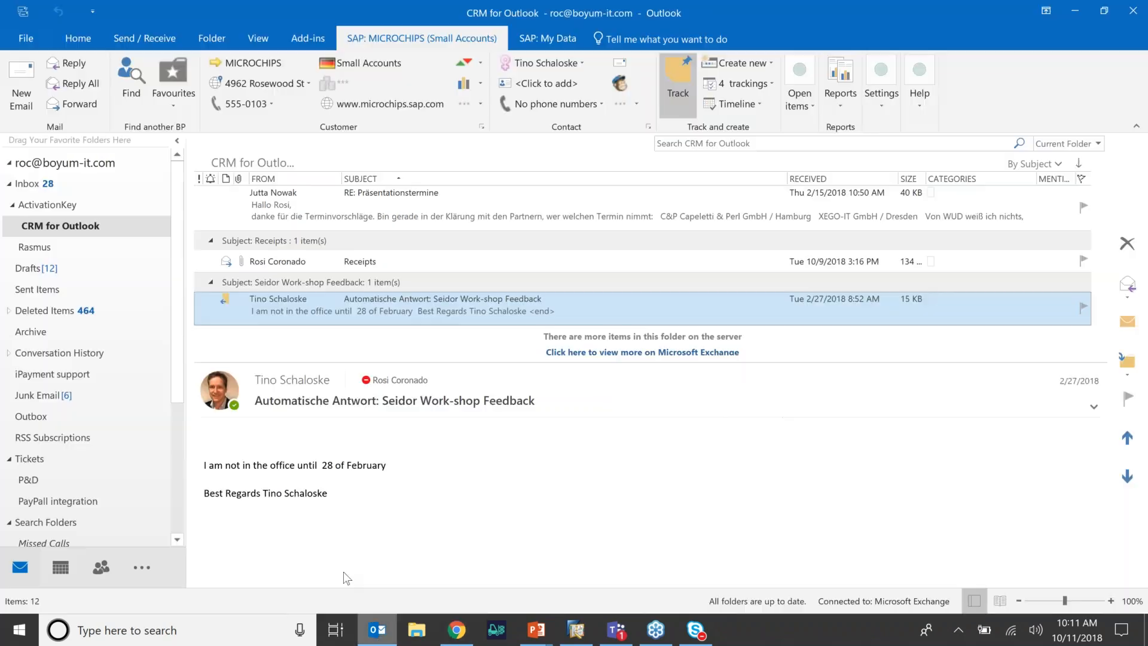
click(839, 80)
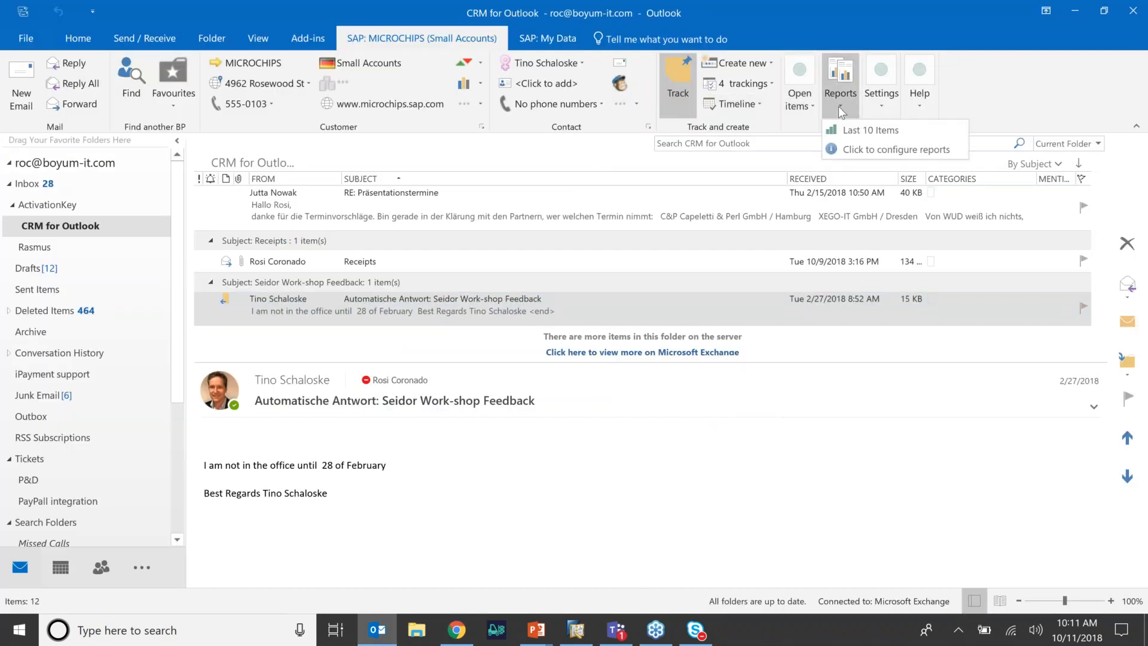
mouse_move(855, 137)
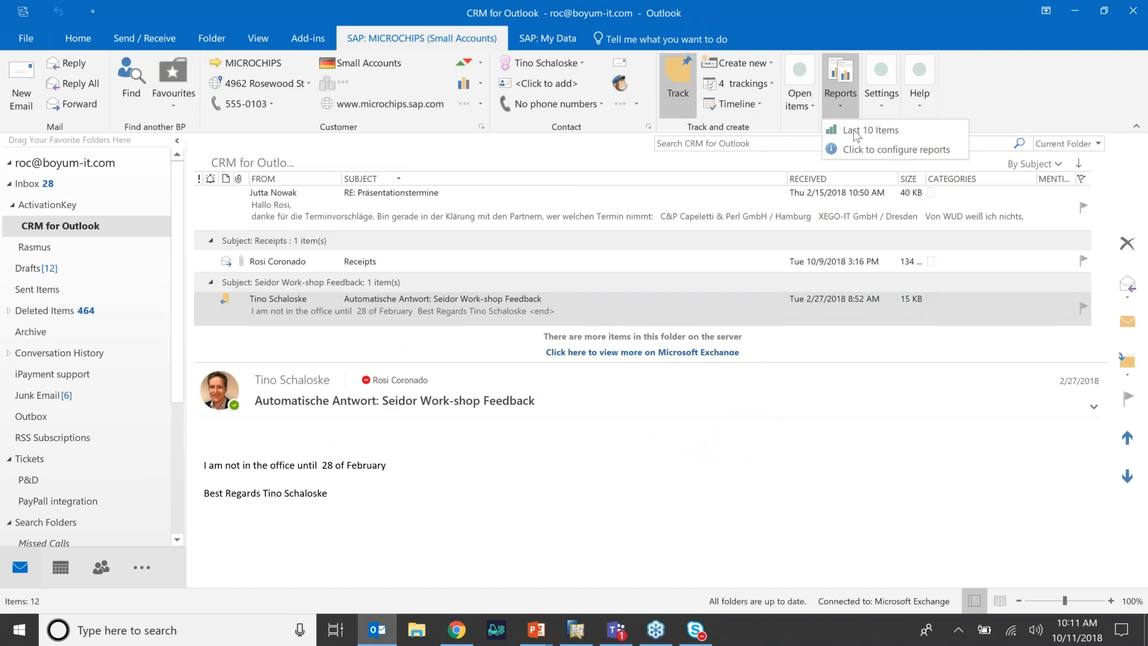
mouse_move(870, 129)
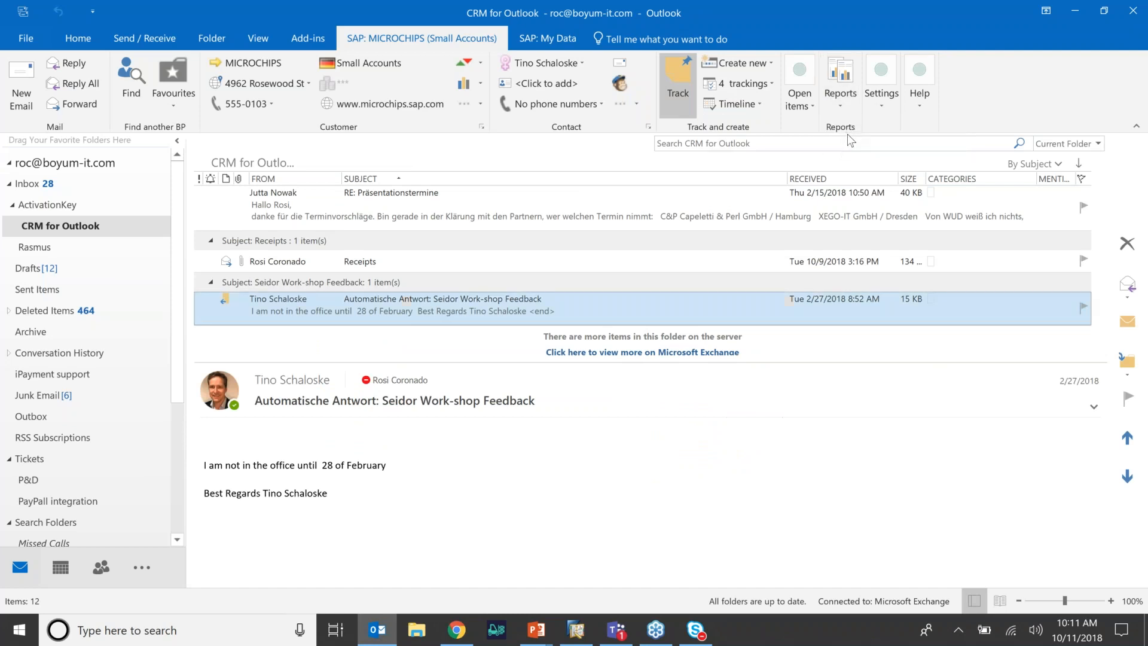
click(798, 81)
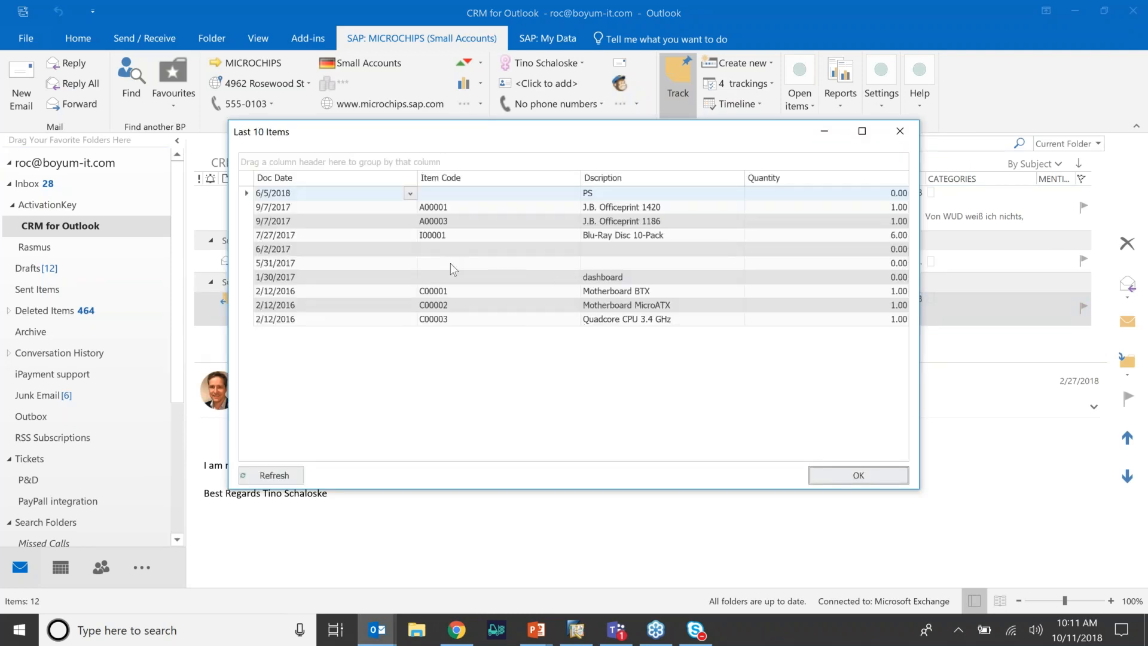
mouse_move(366, 349)
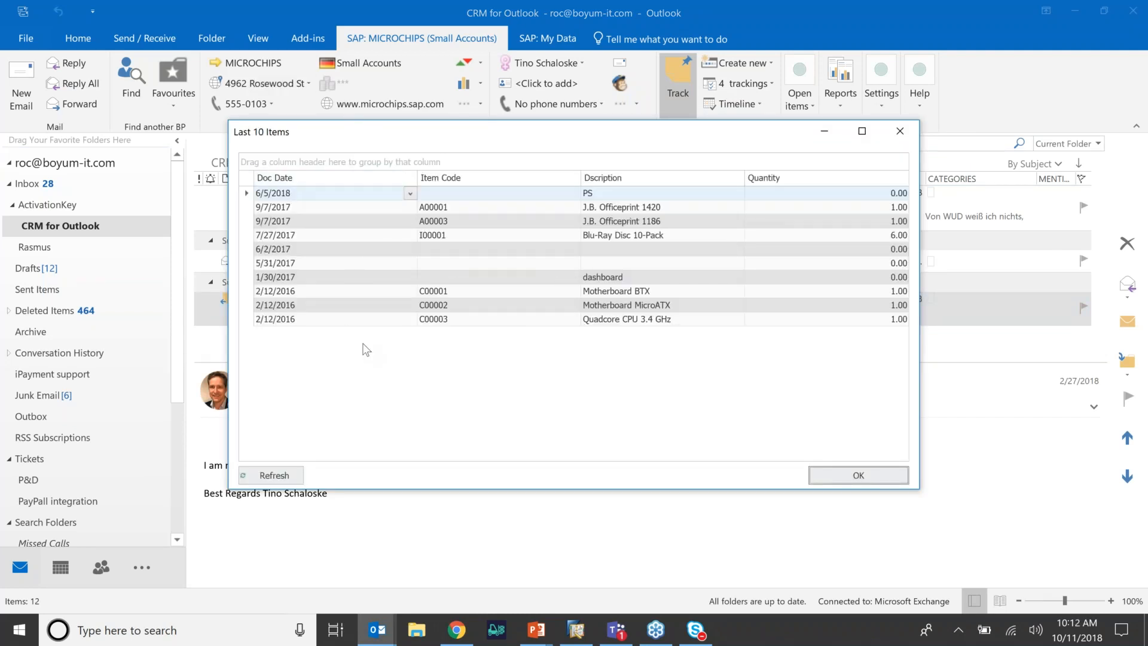
mouse_move(376, 358)
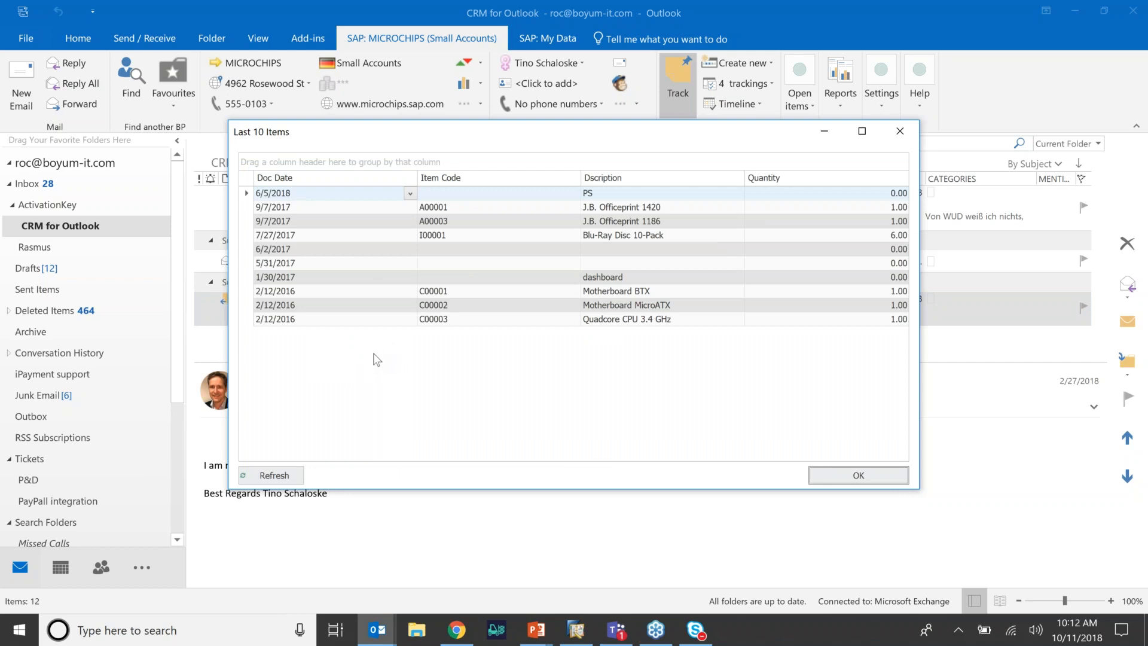
mouse_move(339, 210)
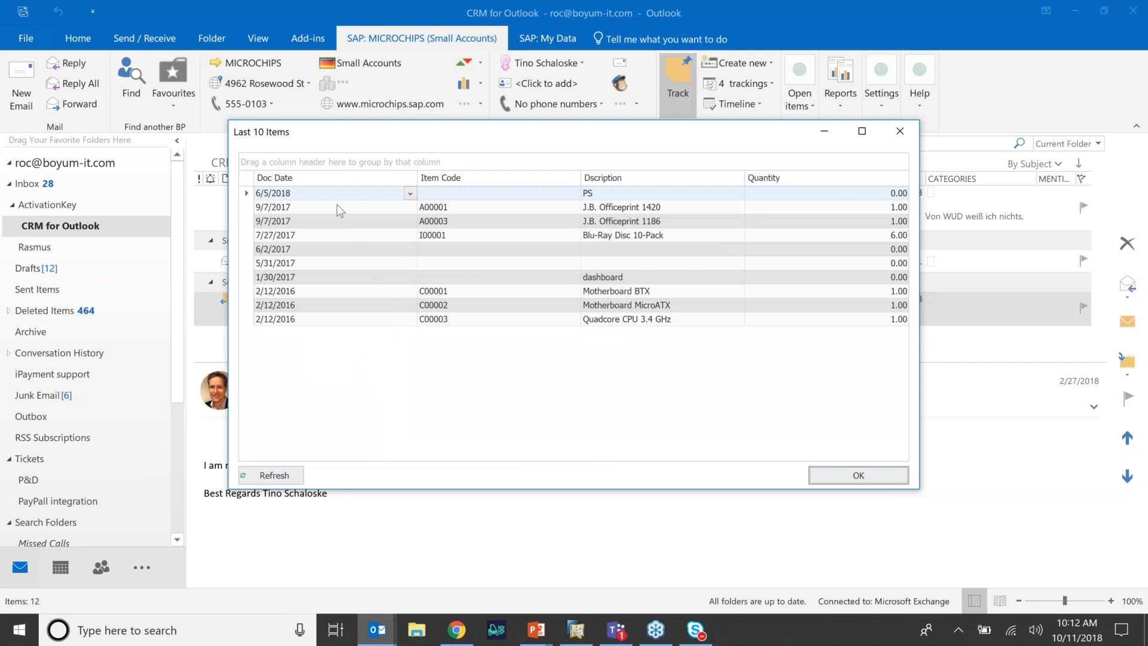
mouse_move(891, 161)
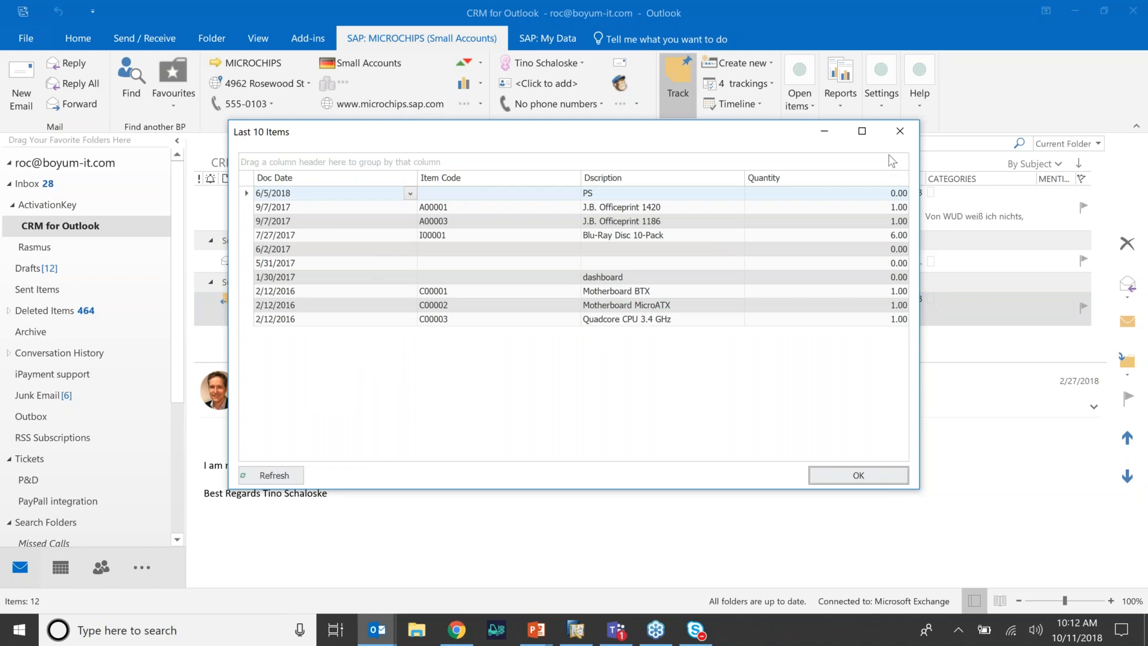
click(858, 475)
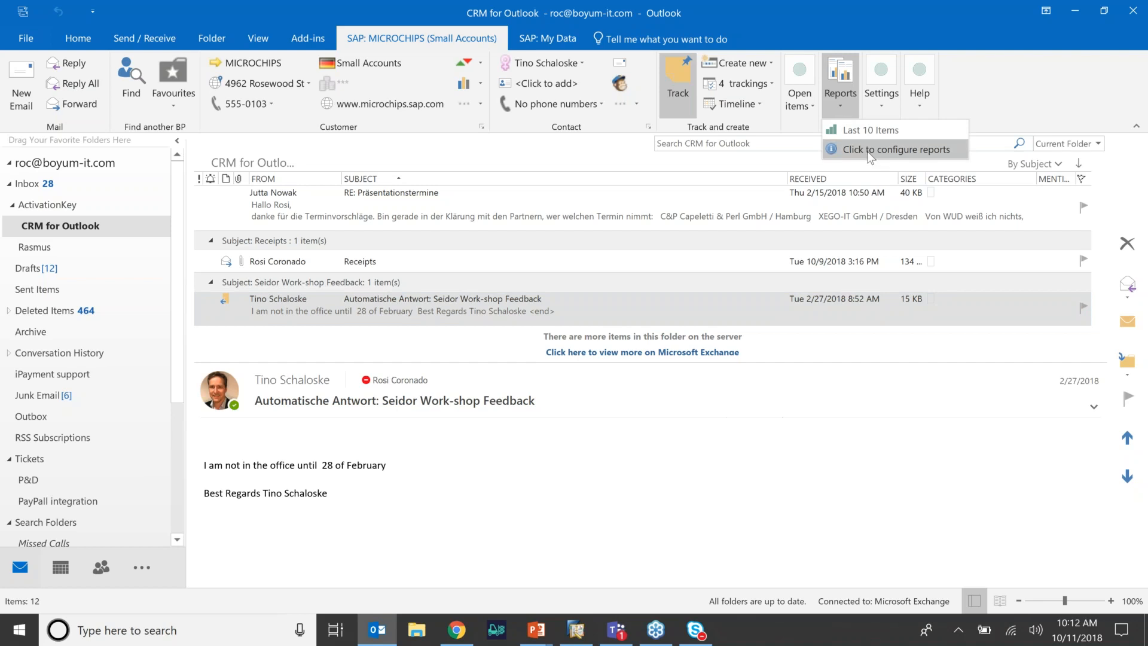
In Report Configuration, add a UF SQL report and sort the available report codes by name
click(896, 149)
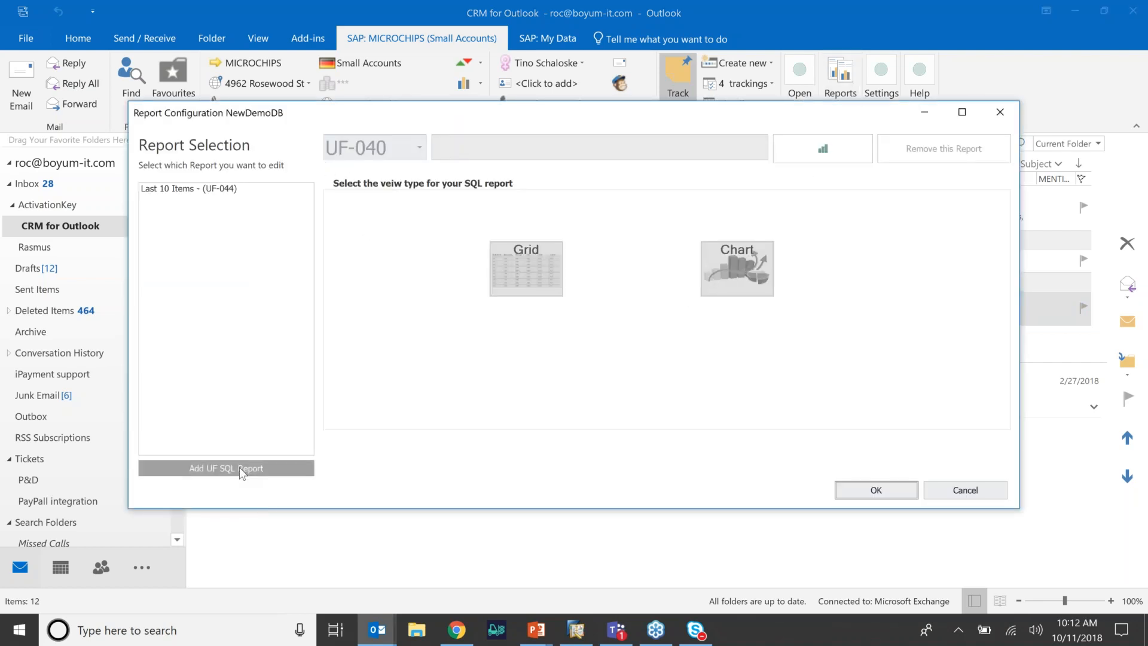
click(225, 467)
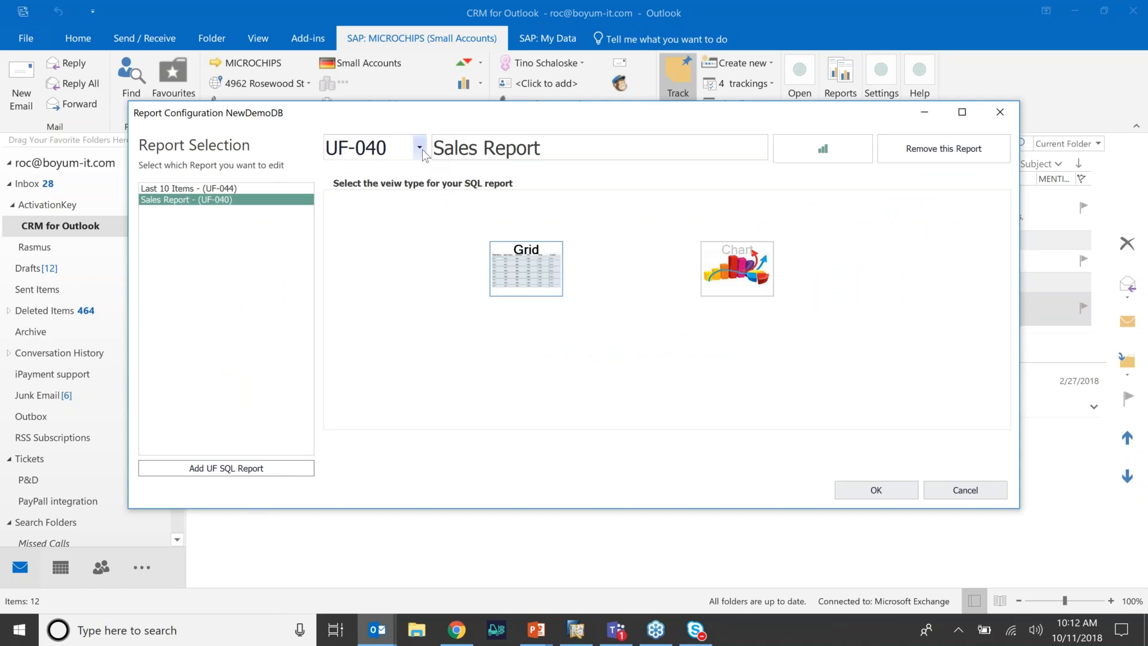
click(418, 148)
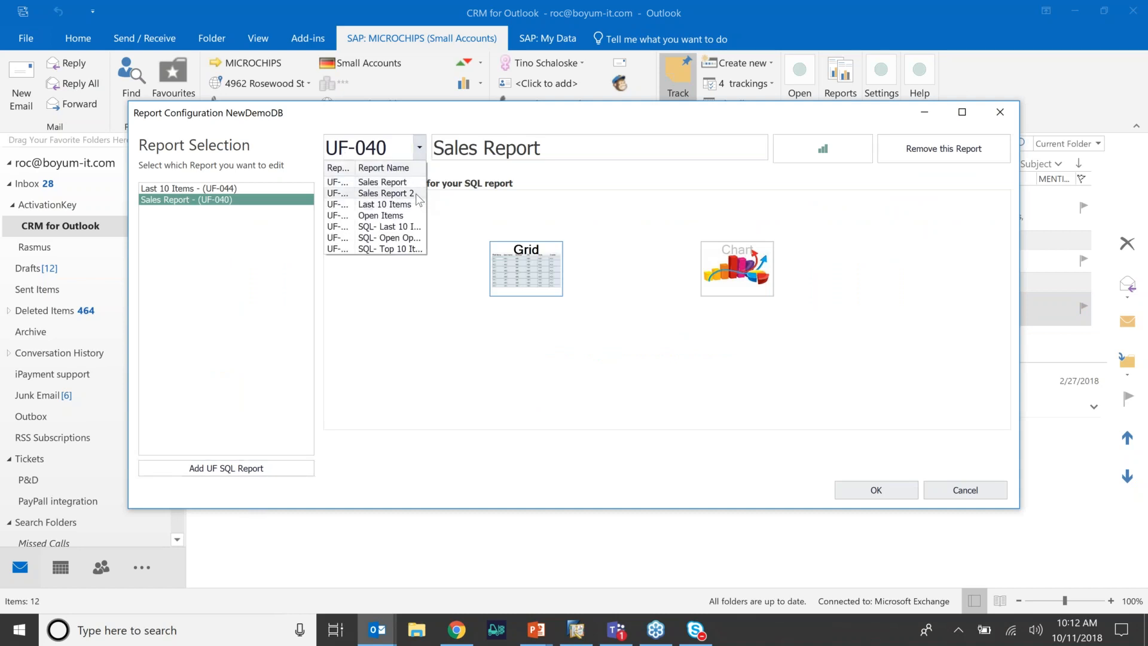
click(384, 167)
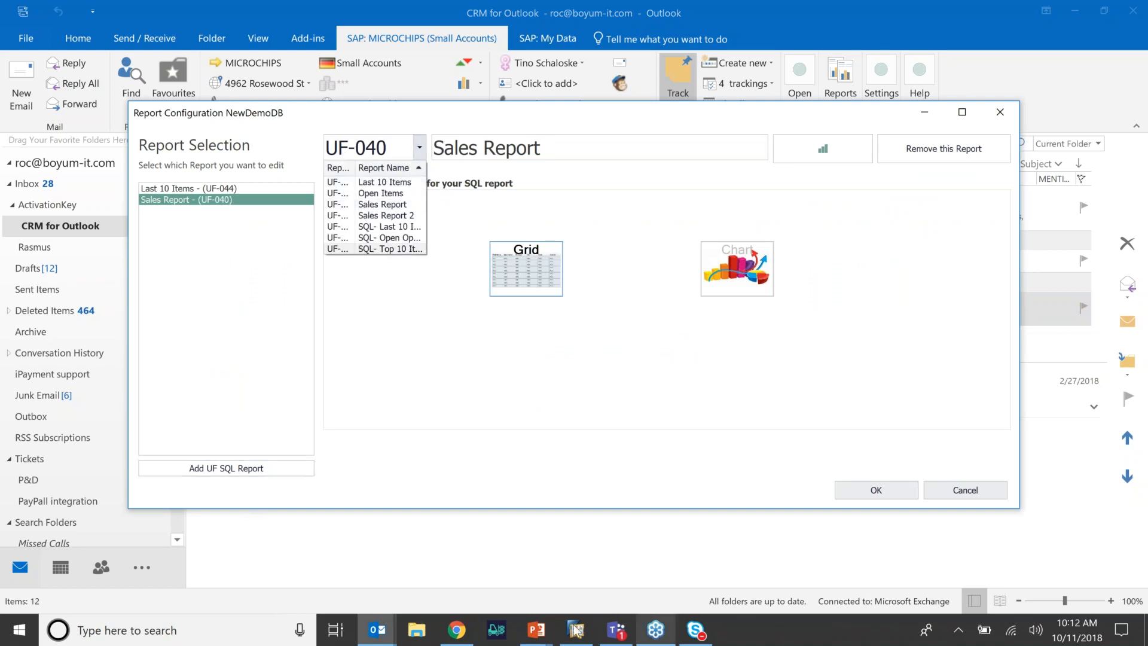
mouse_move(576, 629)
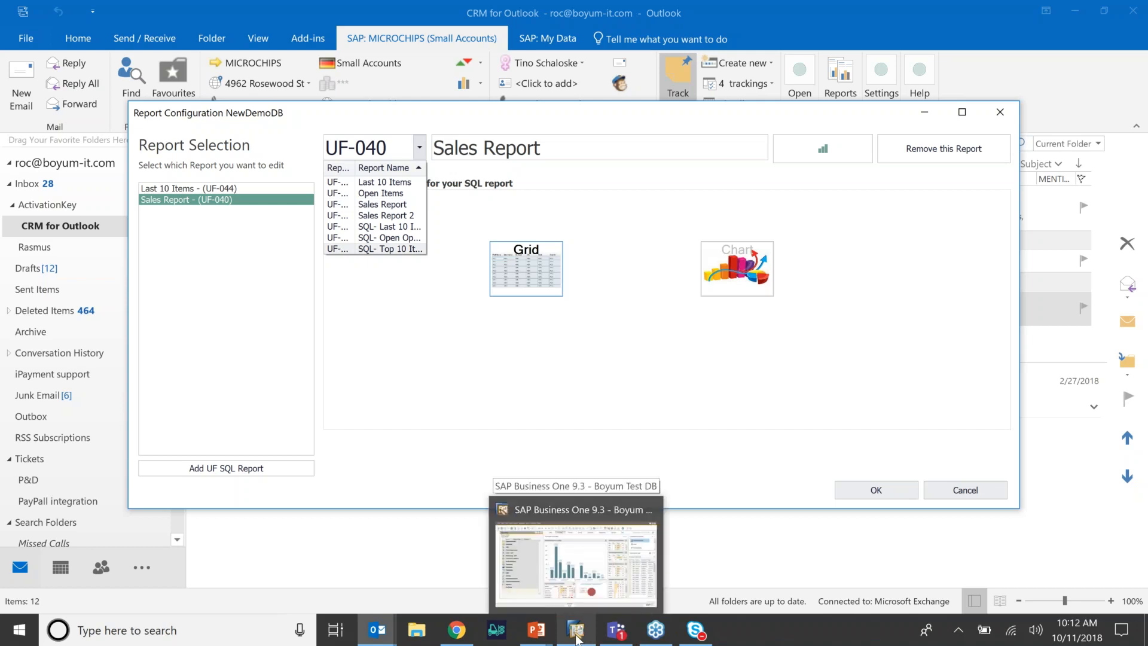
mouse_move(523, 264)
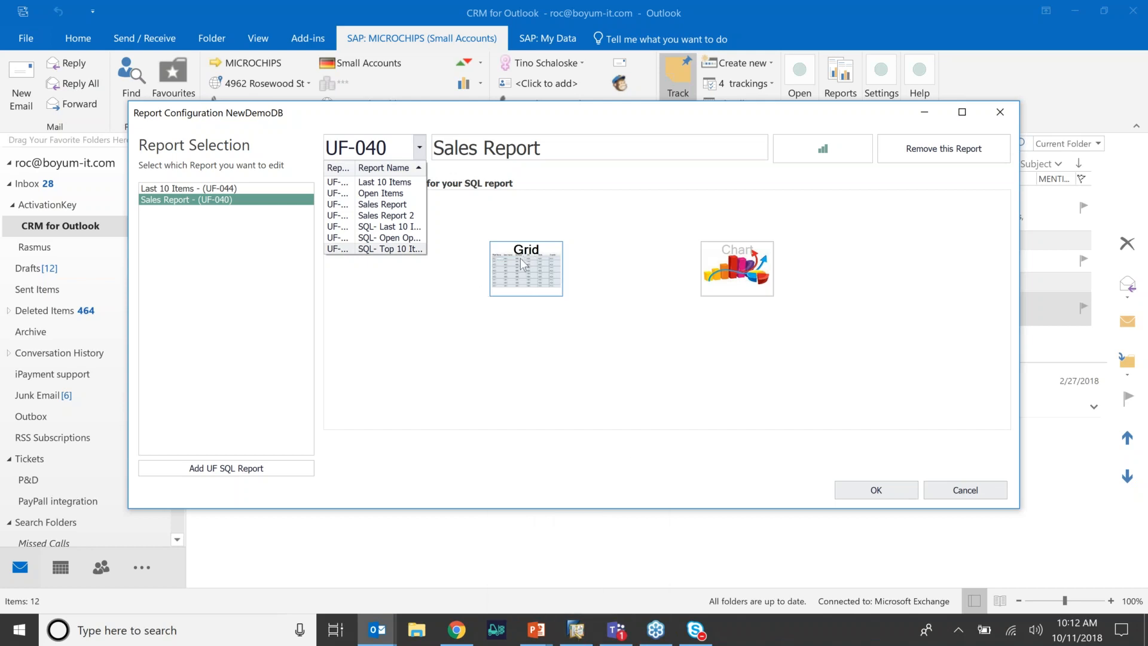
mouse_move(533, 277)
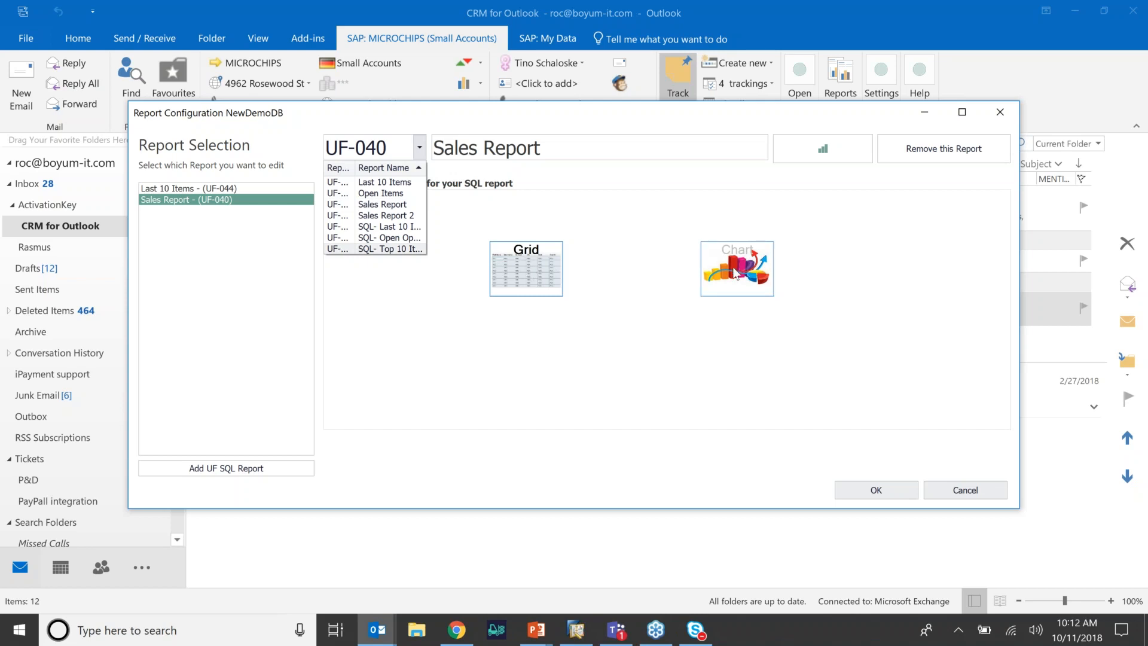
mouse_move(1000, 112)
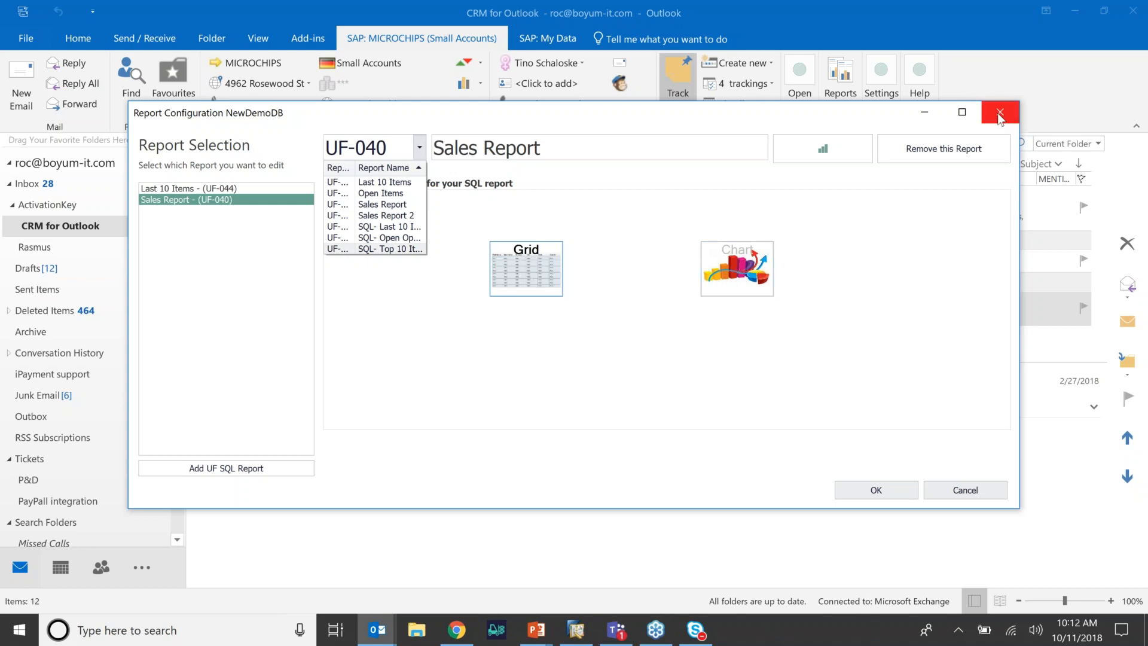
Close Report Configuration and open Universal Function Configuration under Administration > Add-Ons > B1 Usability Package
click(999, 111)
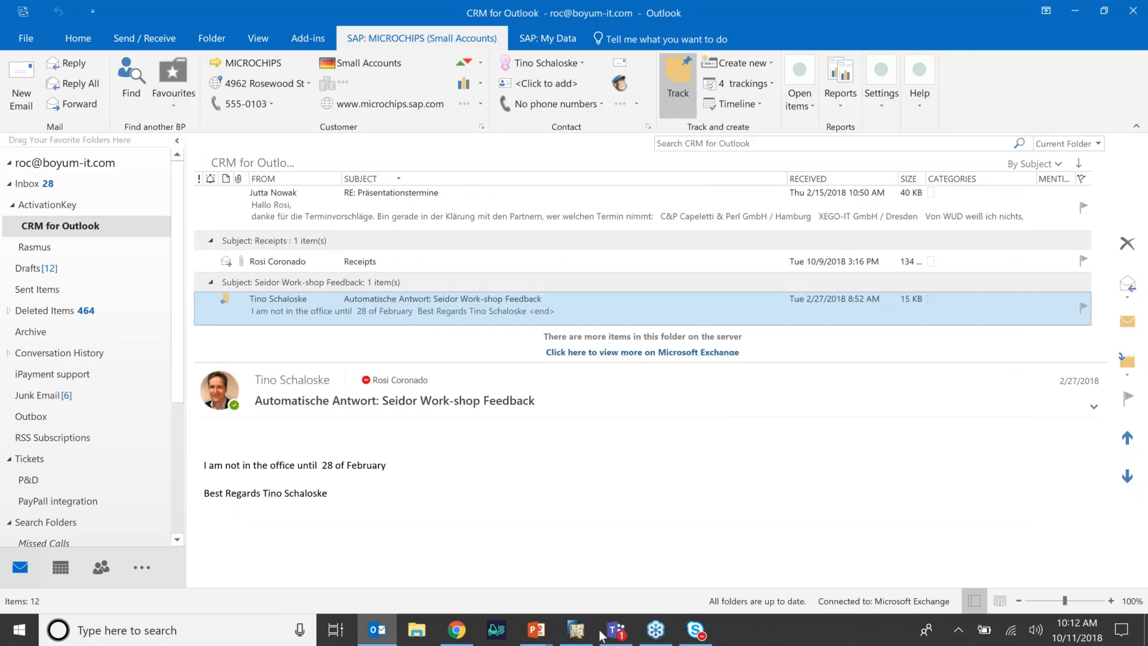
click(575, 630)
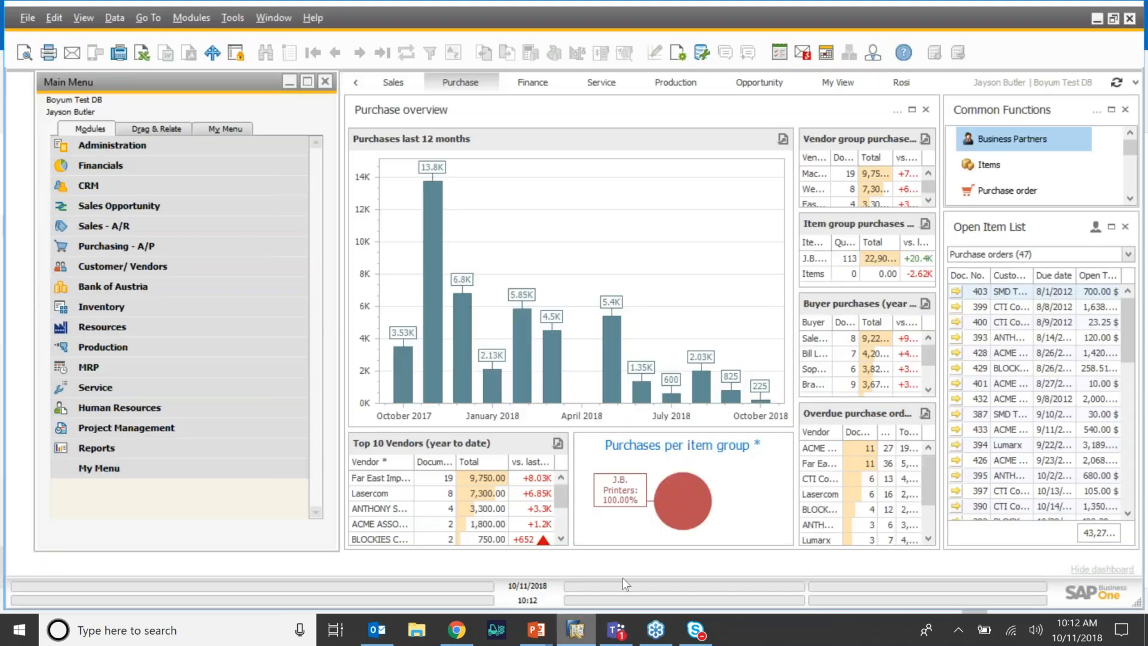
click(112, 145)
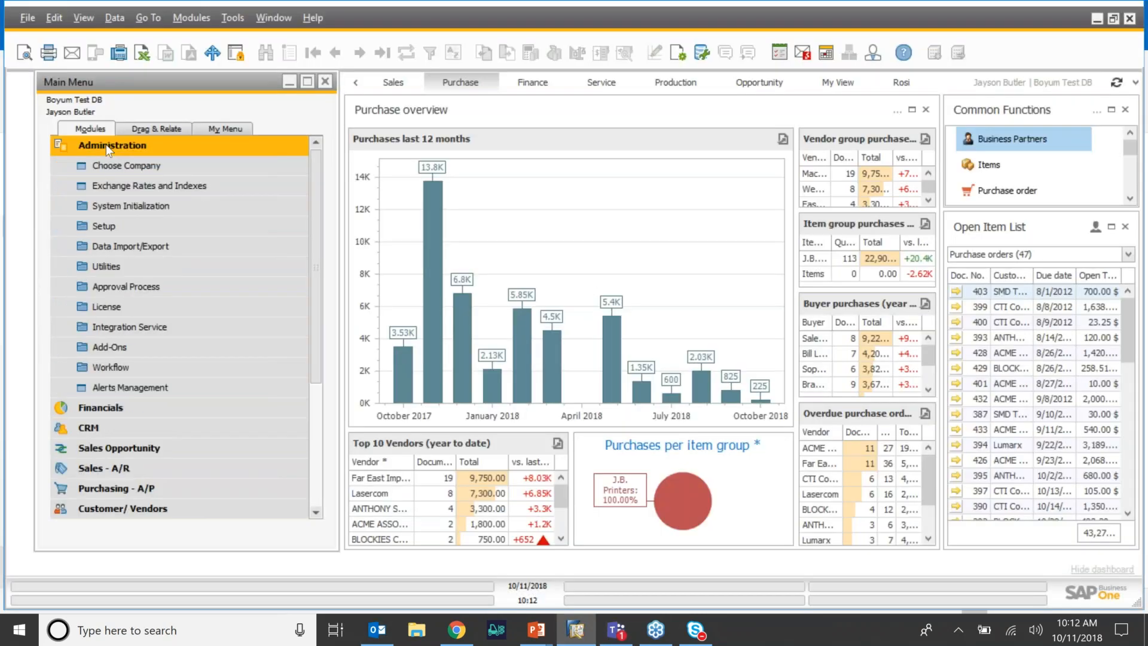
click(109, 347)
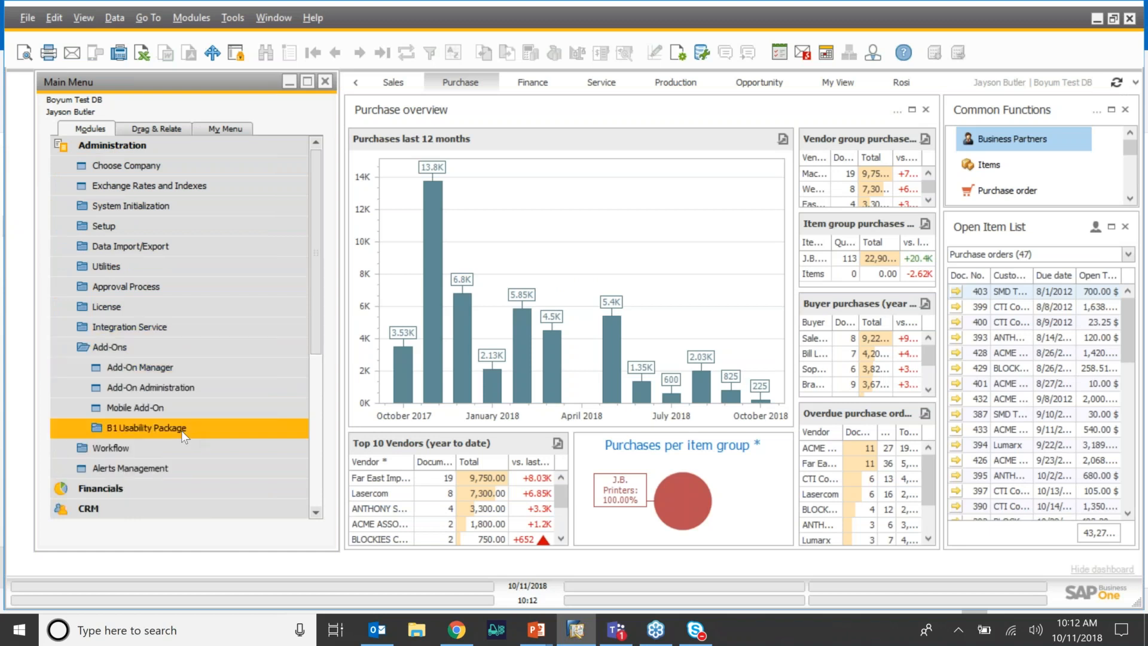
click(147, 428)
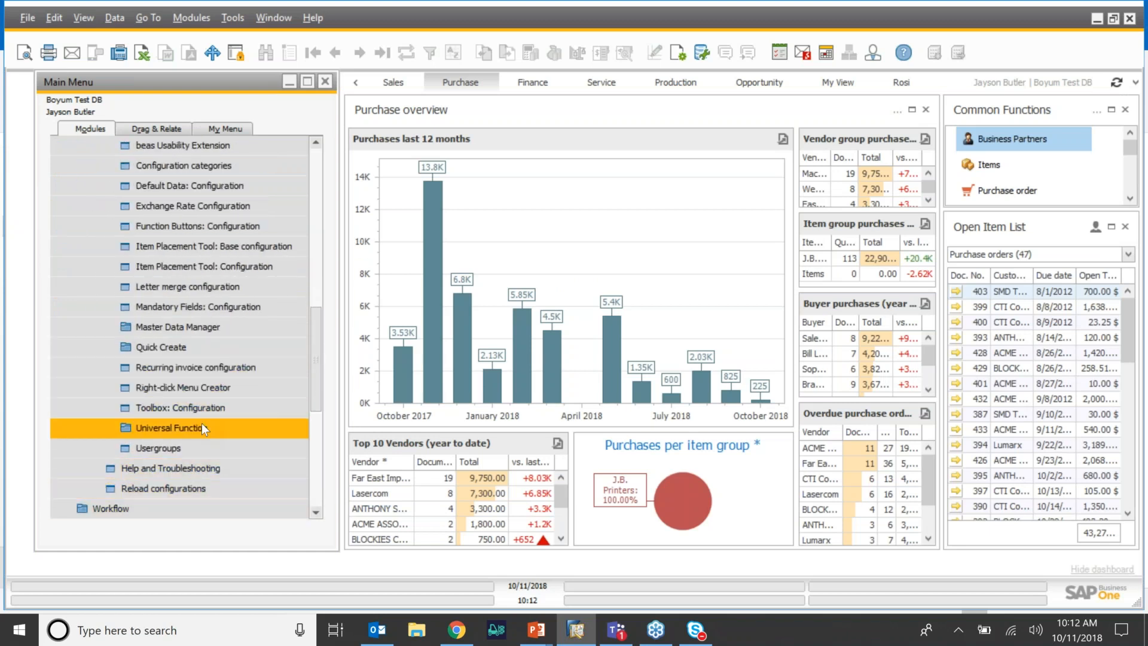
click(177, 427)
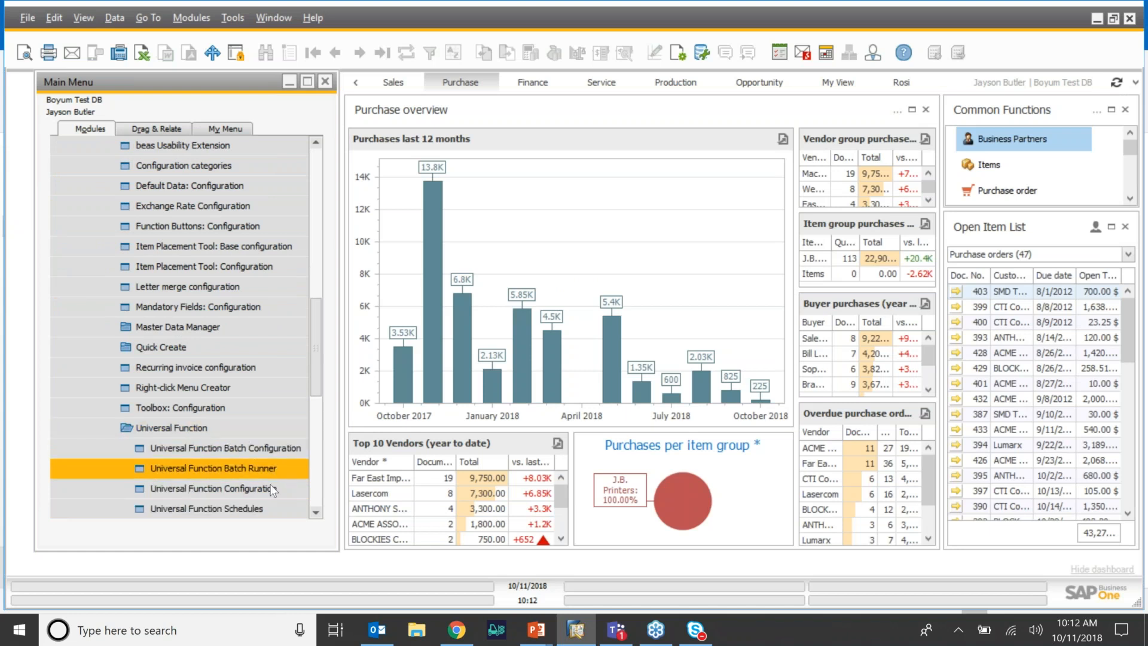
double_click(214, 488)
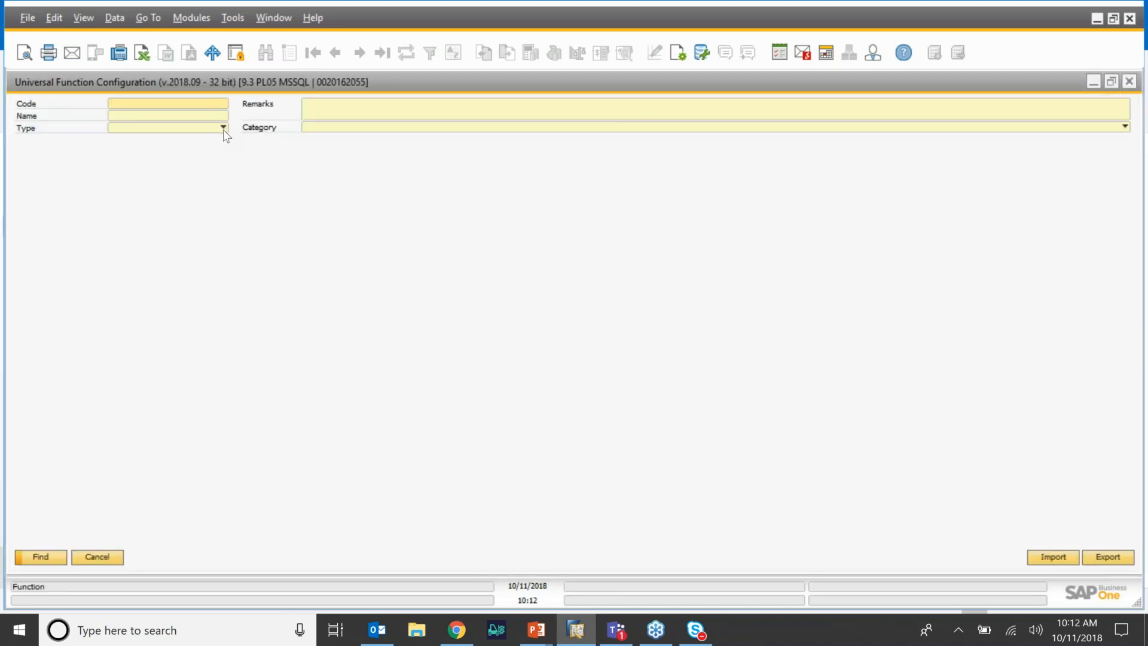
Find all SQL Report universal functions and choose SQL-Last 10 Items (UF-044)
click(222, 126)
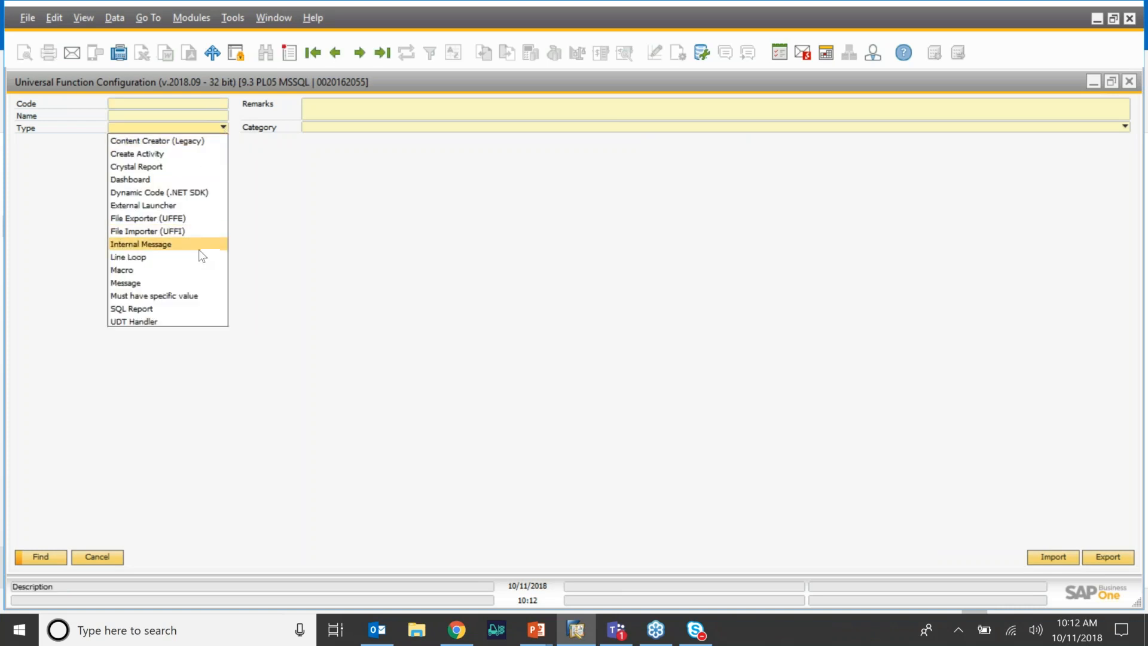
click(131, 308)
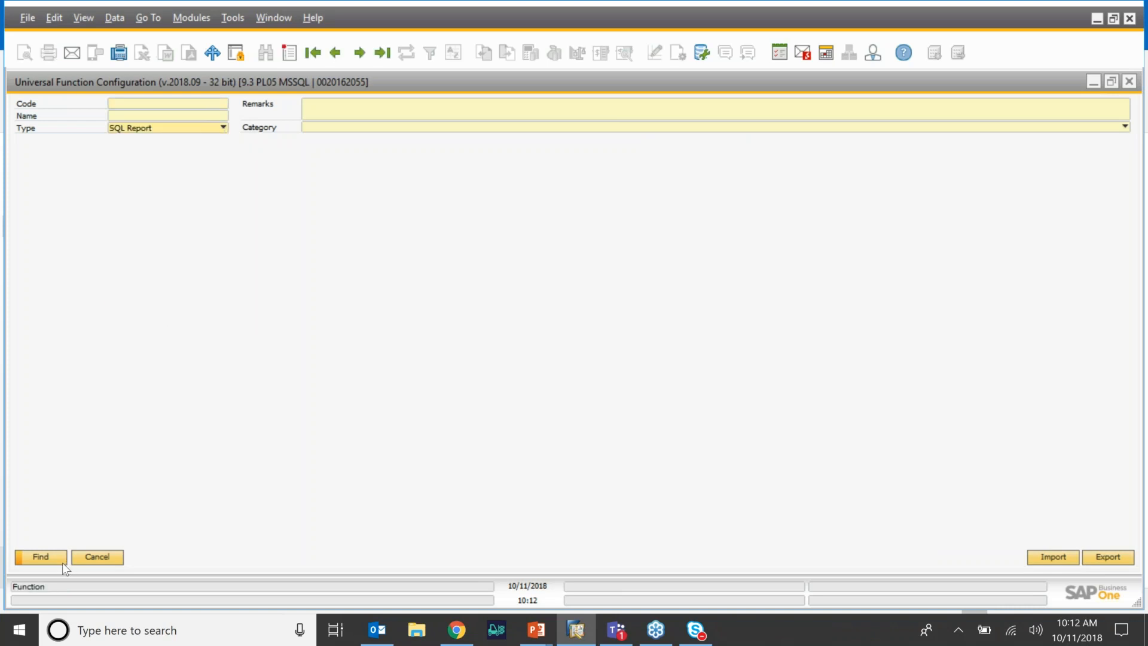
click(40, 557)
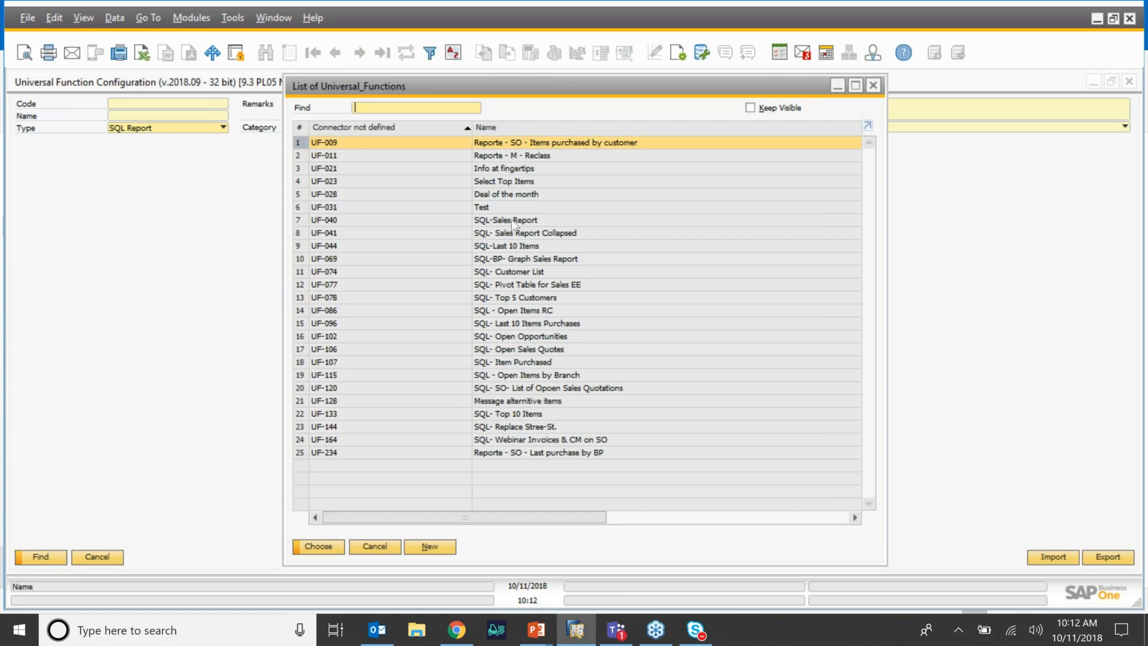
click(505, 245)
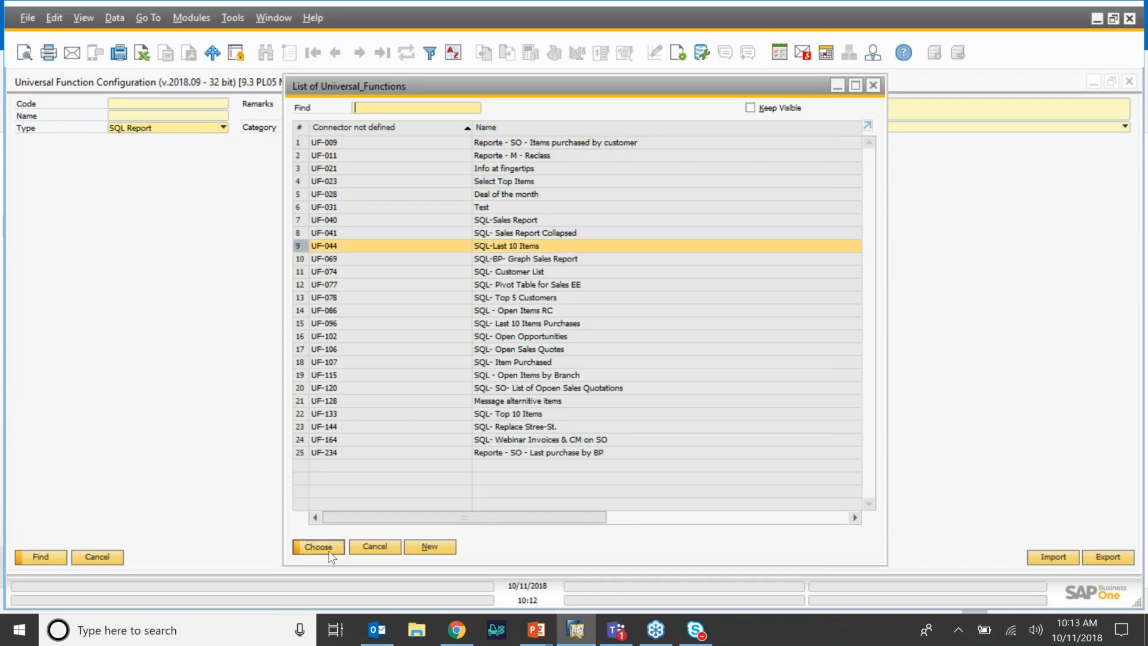
Load UF-044 and view its CRM for Outlook settings with Reporting Groups 1–10 checked
click(317, 546)
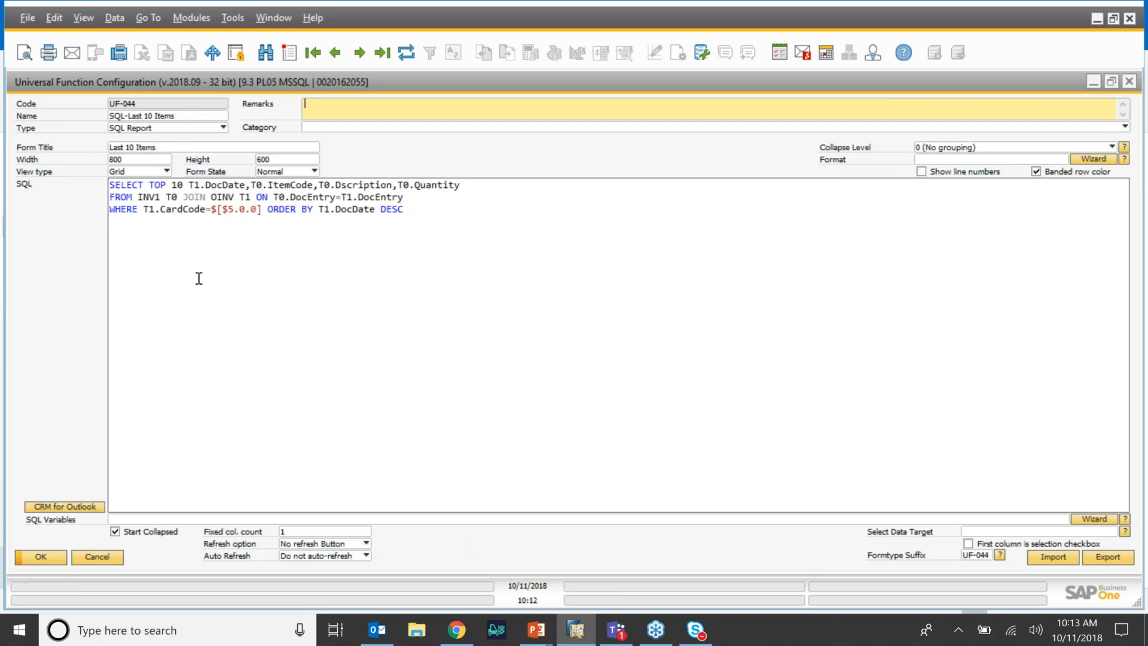
mouse_move(44, 521)
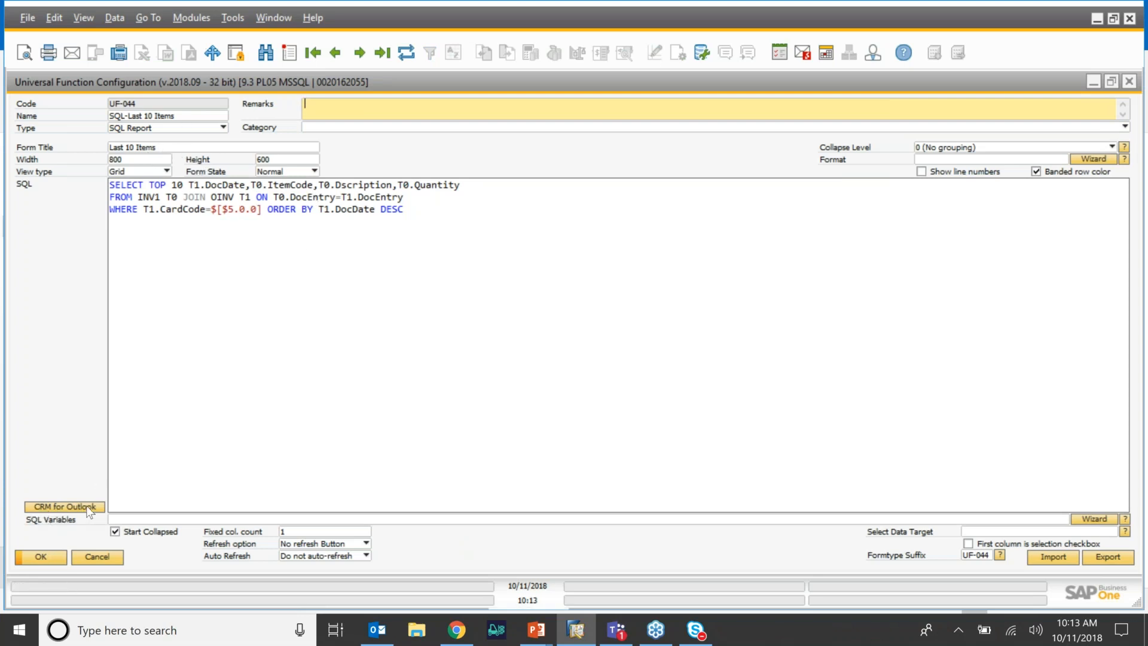
click(64, 506)
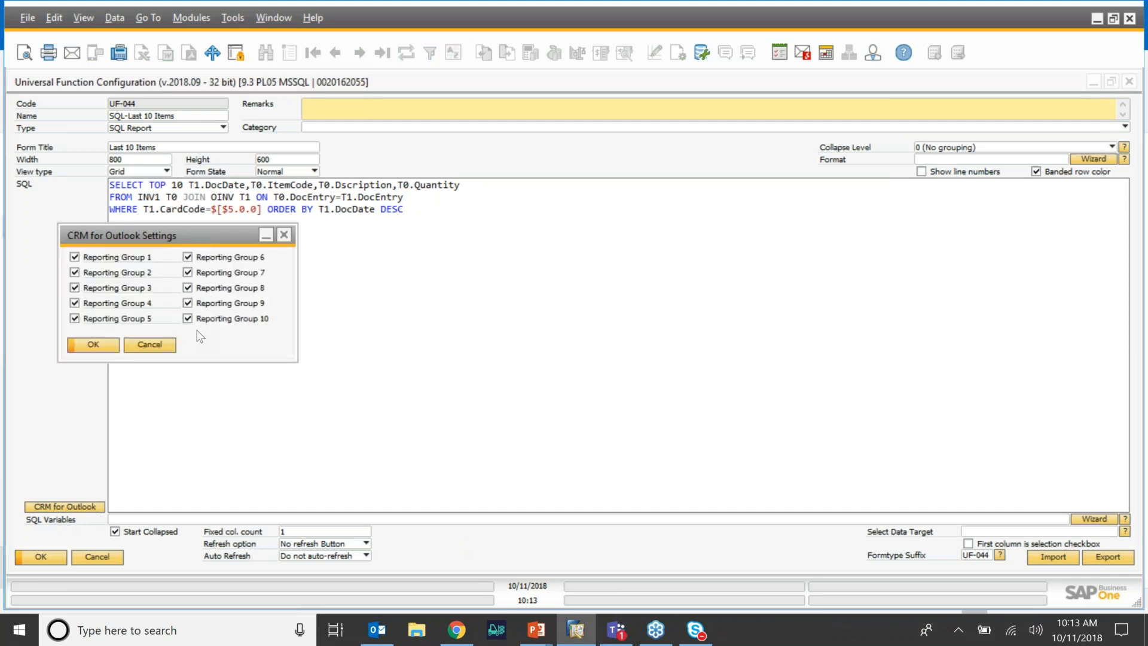
mouse_move(304, 393)
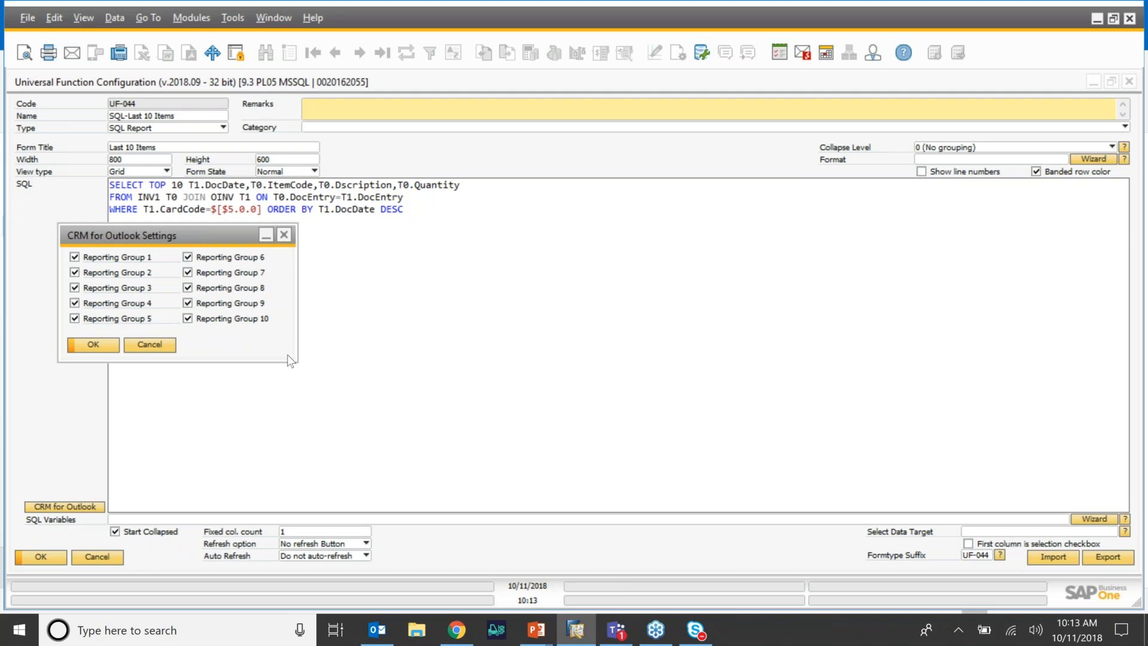
mouse_move(439, 281)
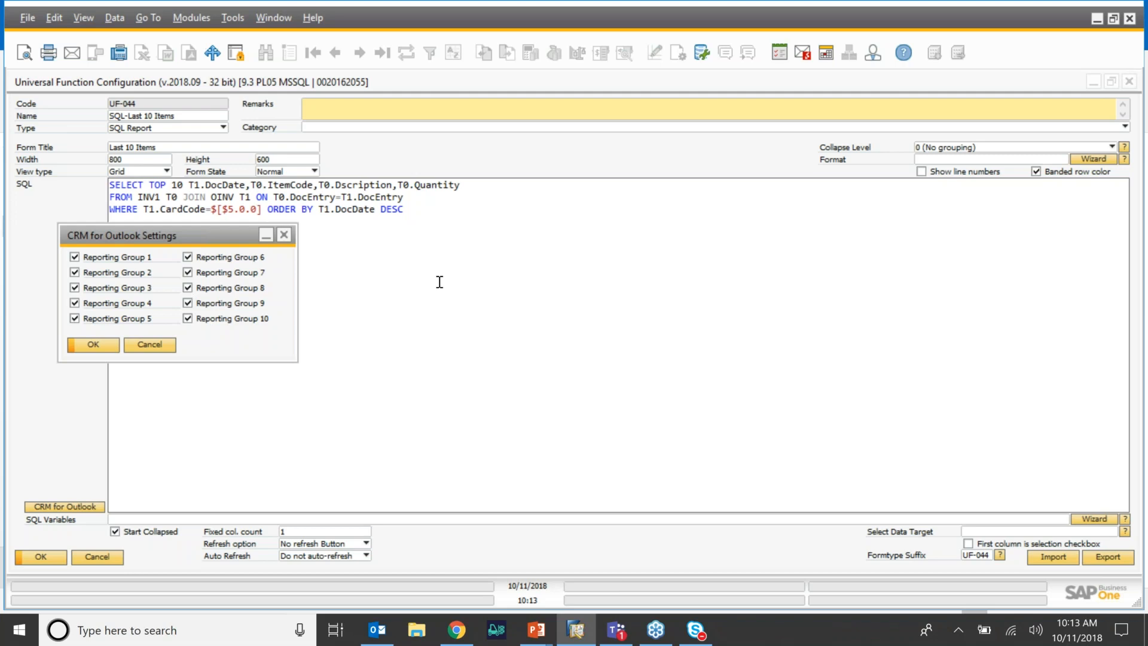
mouse_move(299, 290)
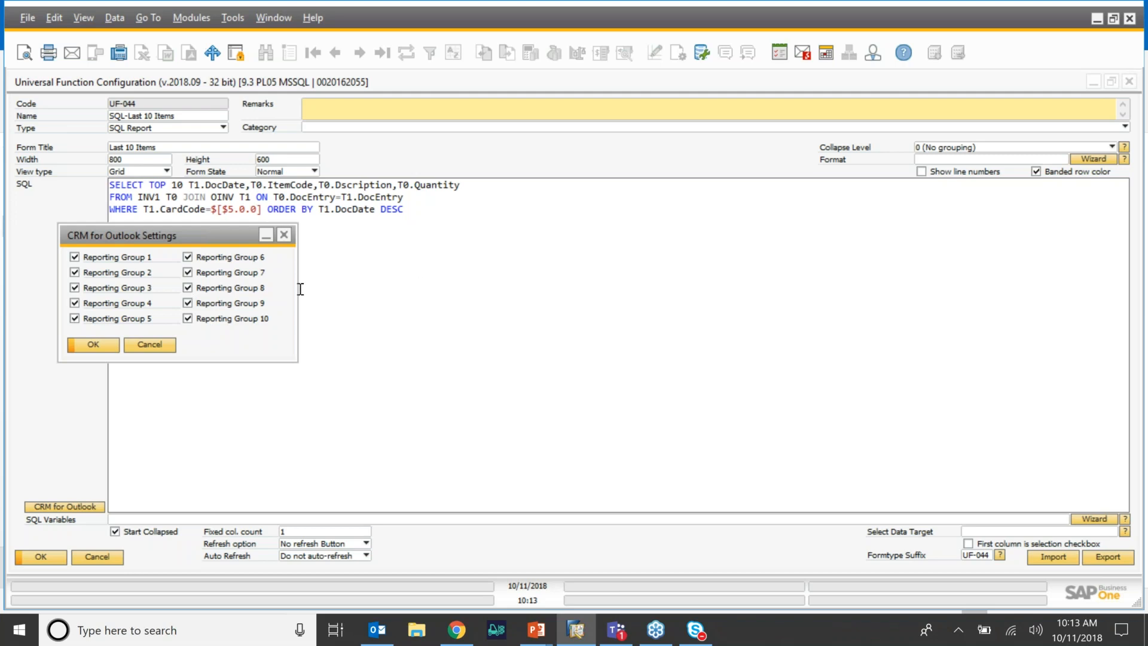
mouse_move(214, 300)
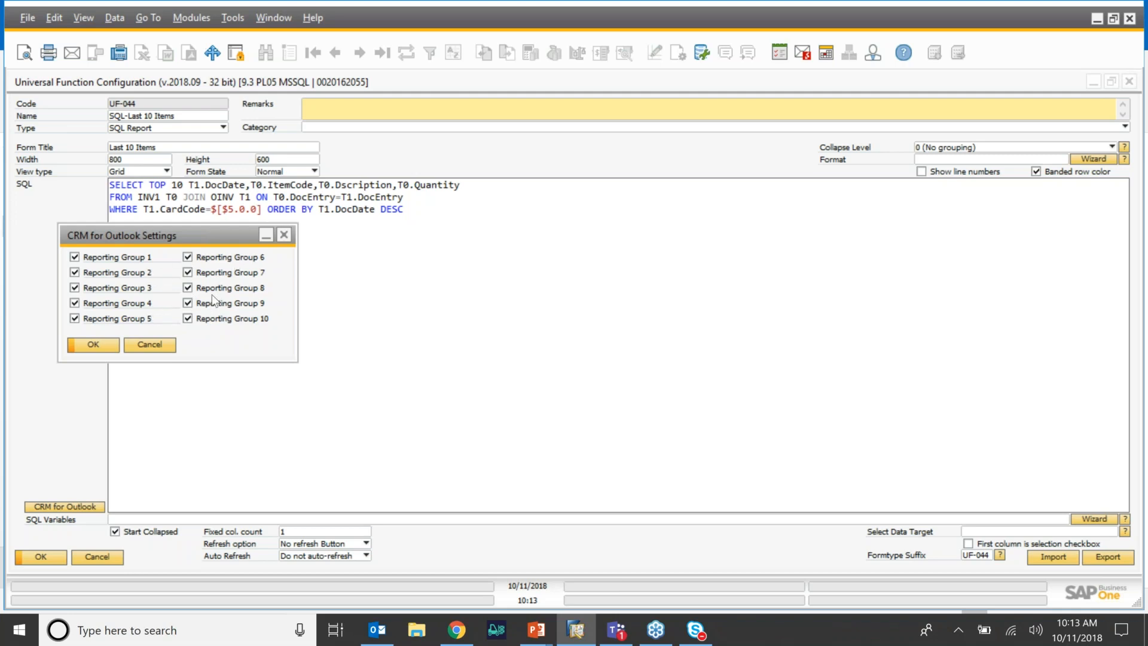
mouse_move(192, 273)
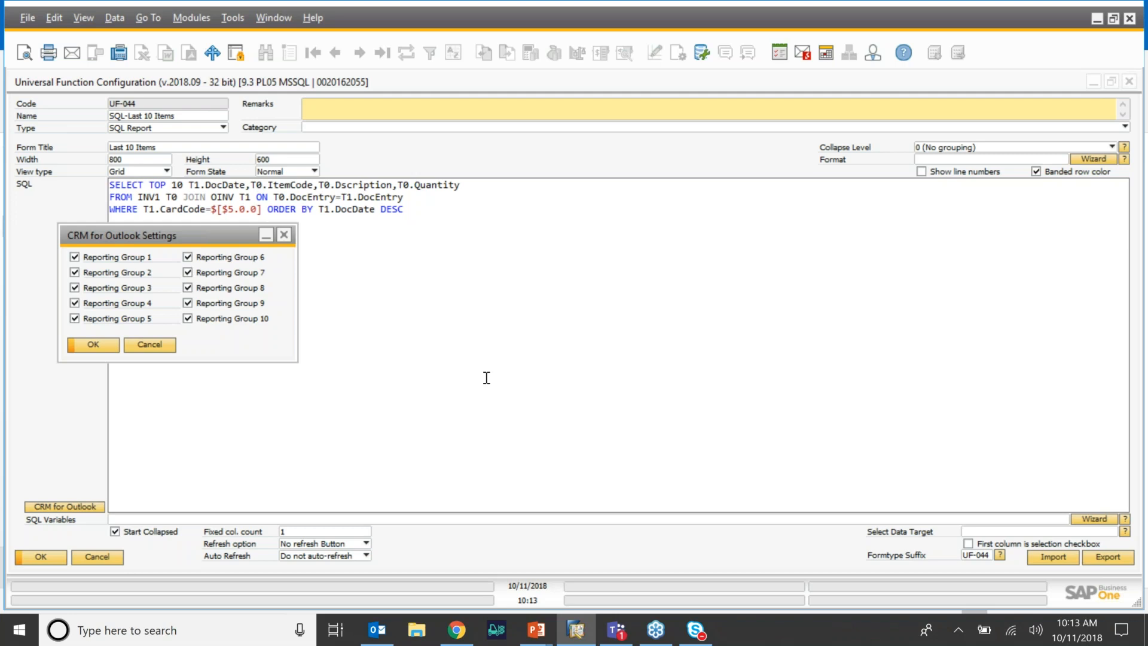
mouse_move(150, 346)
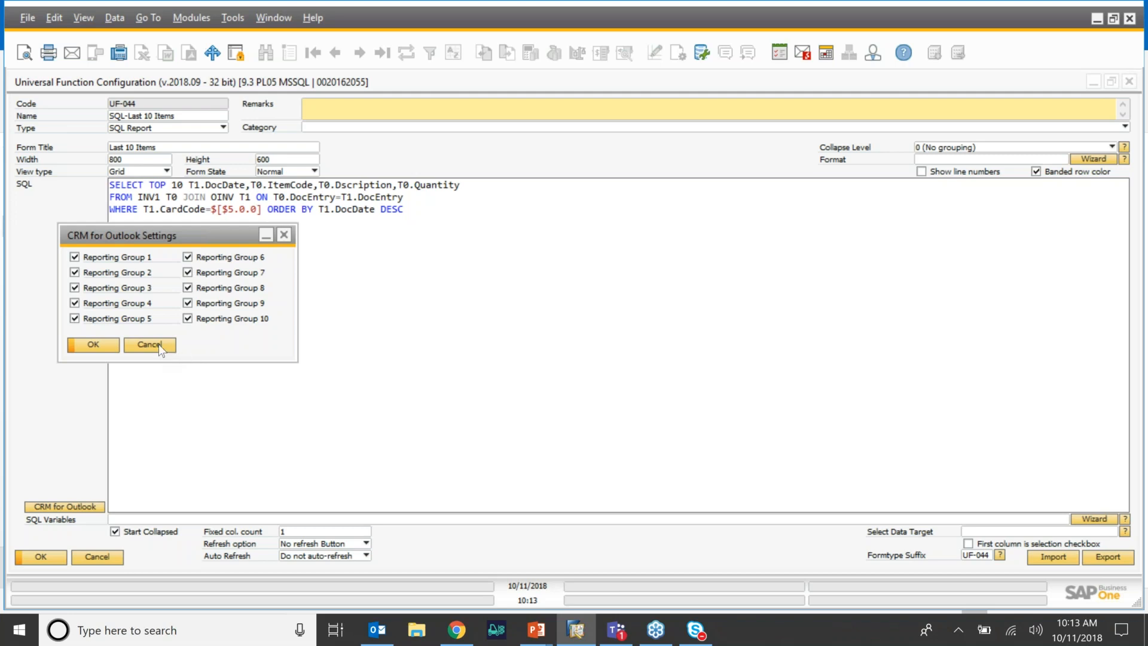
Leave Sales User permissions with only Report Group 1 granted and return to the CRM for Outlook license page
click(456, 629)
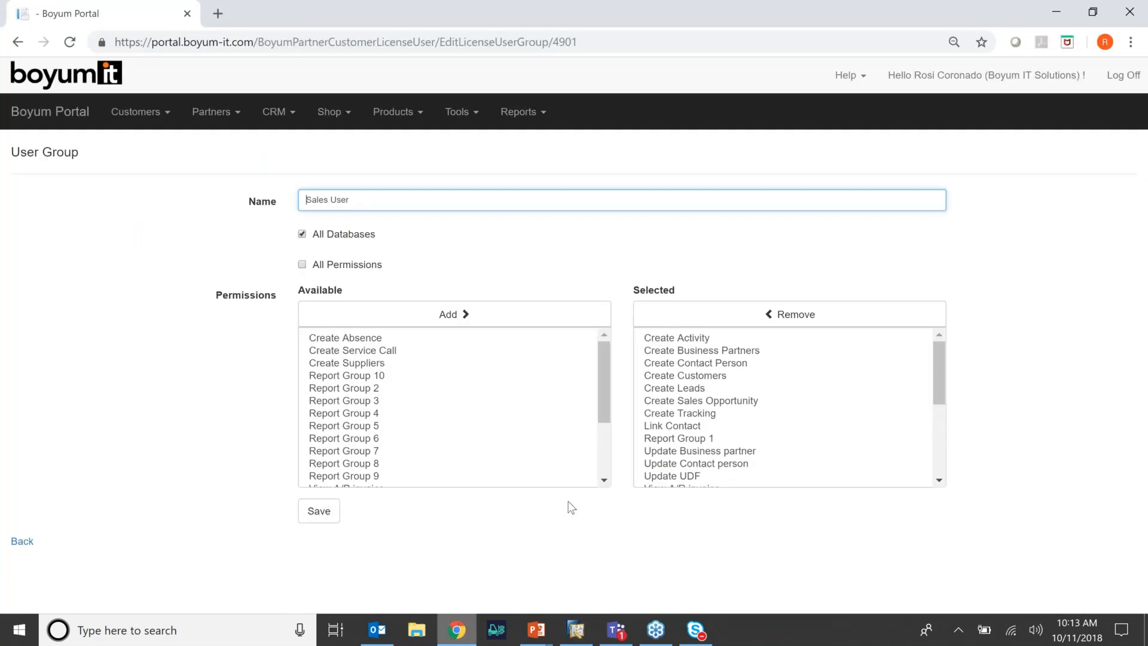
mouse_move(495, 428)
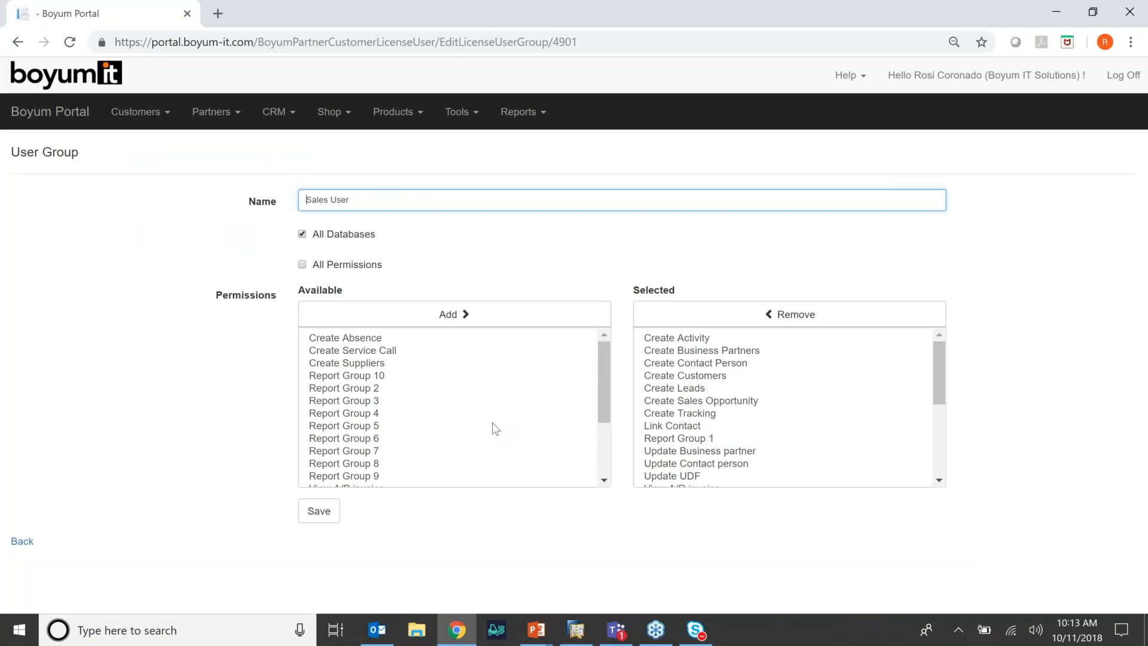
mouse_move(434, 405)
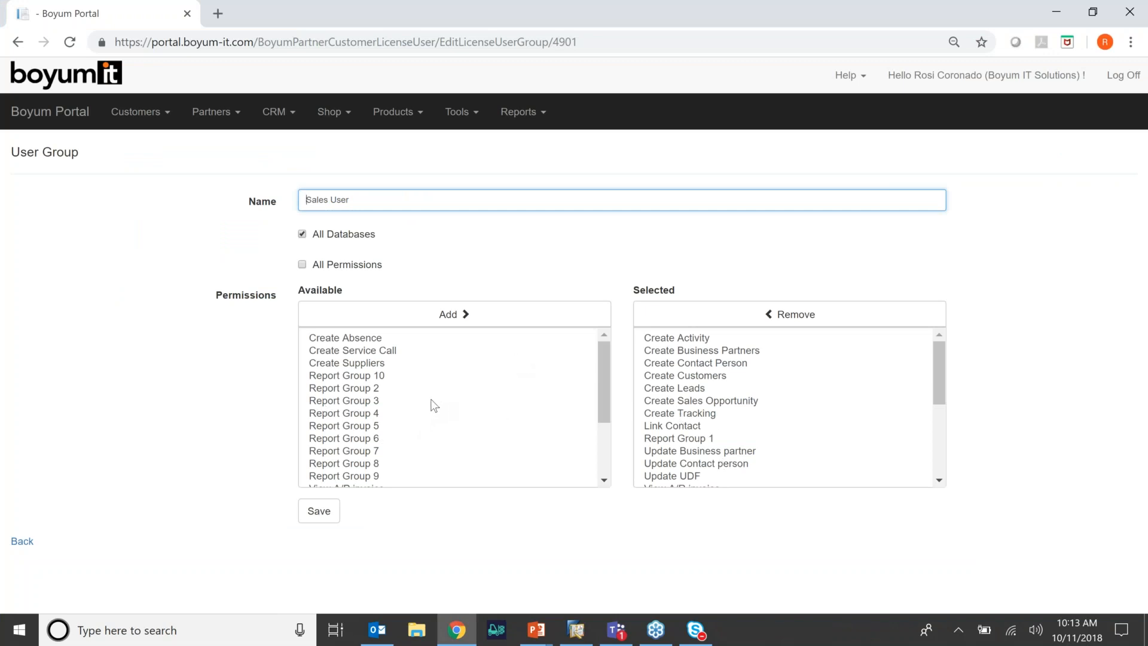
scroll(down, 3)
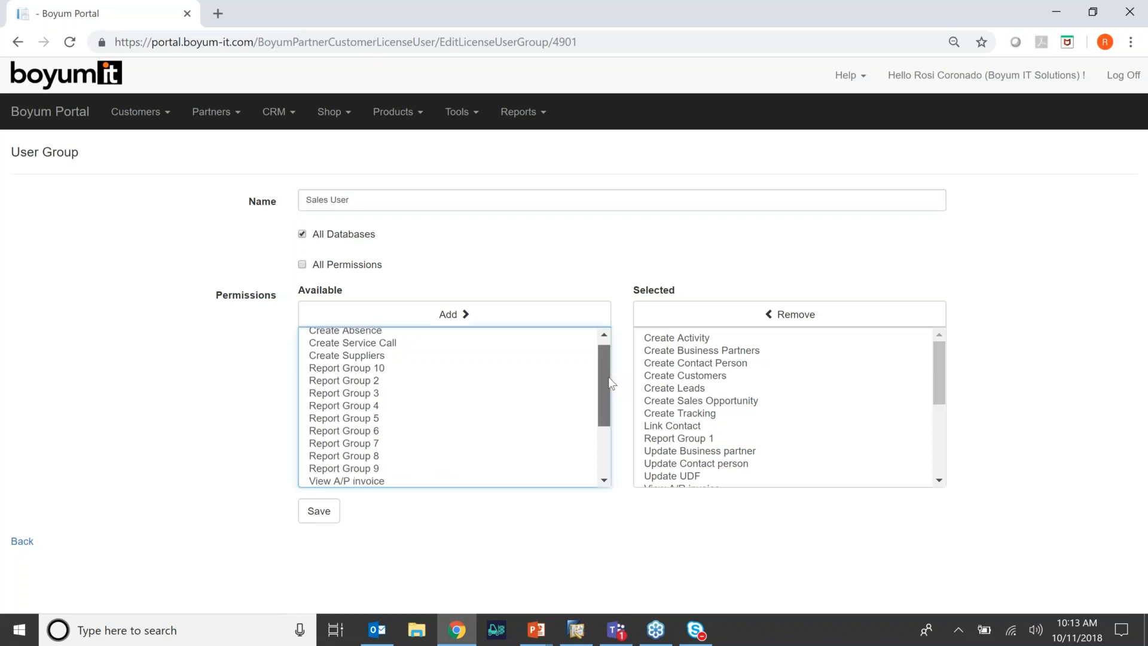
scroll(down, 3)
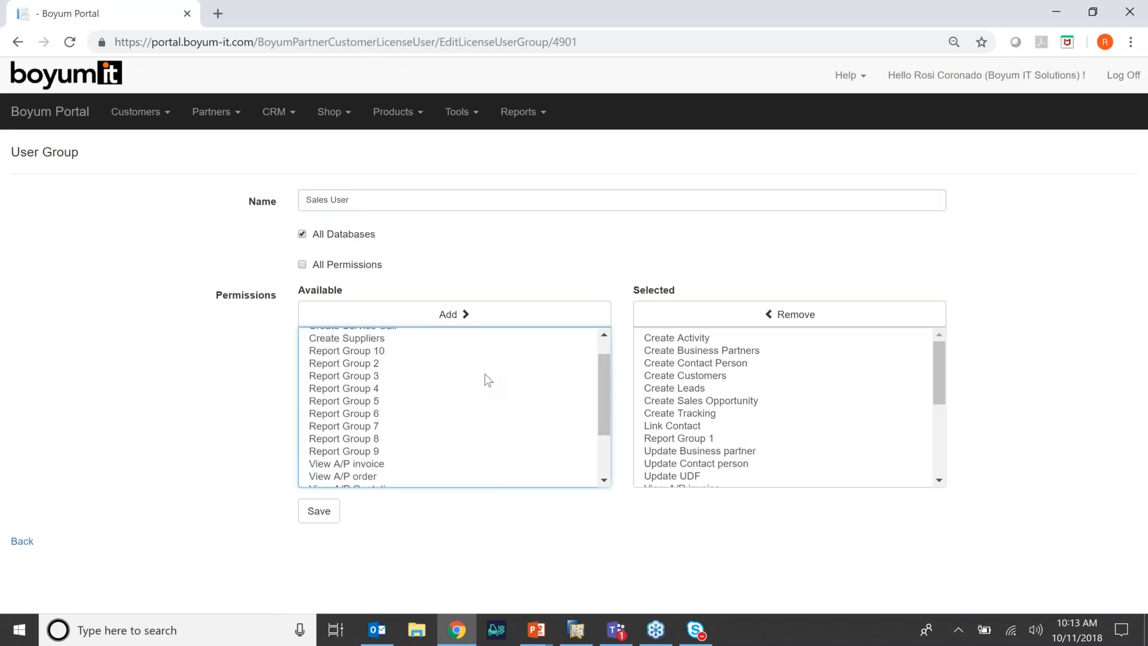
mouse_move(45, 597)
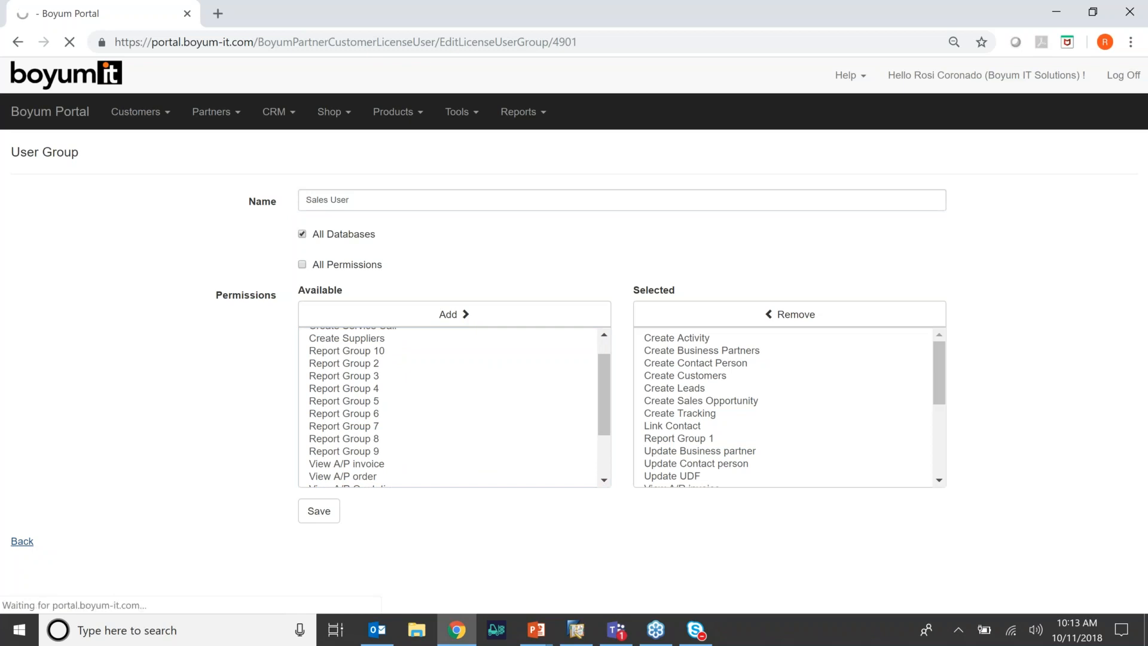
click(319, 510)
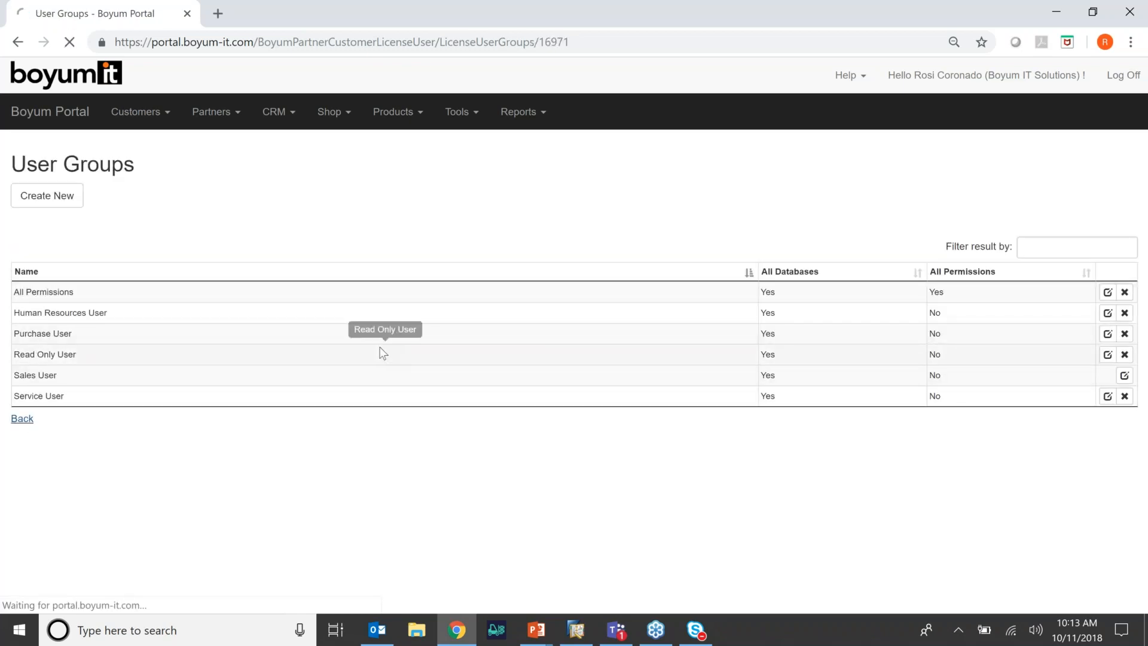
click(23, 418)
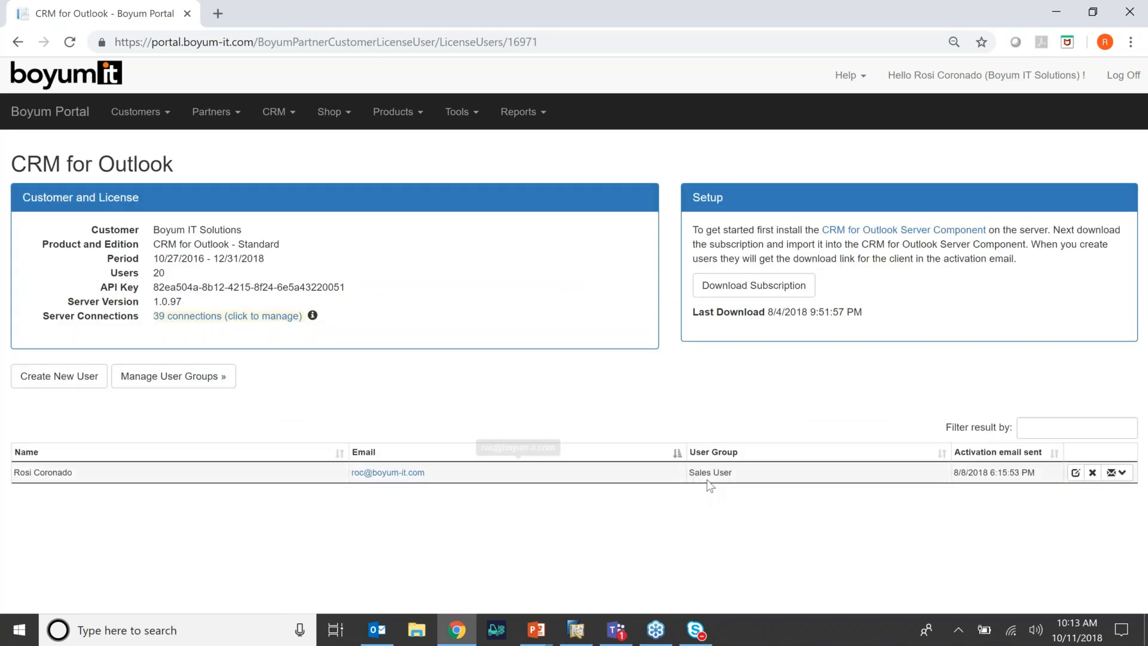
mouse_move(734, 492)
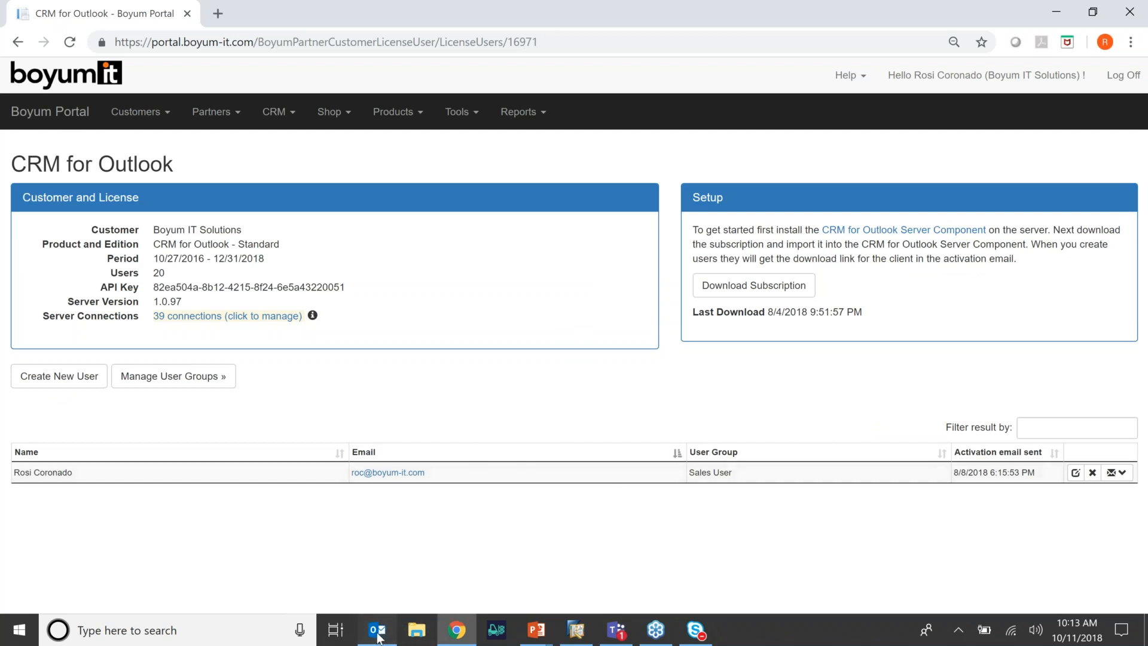
Check the SAP CRM ribbon in Outlook, then return to the PowerPoint slides
click(378, 630)
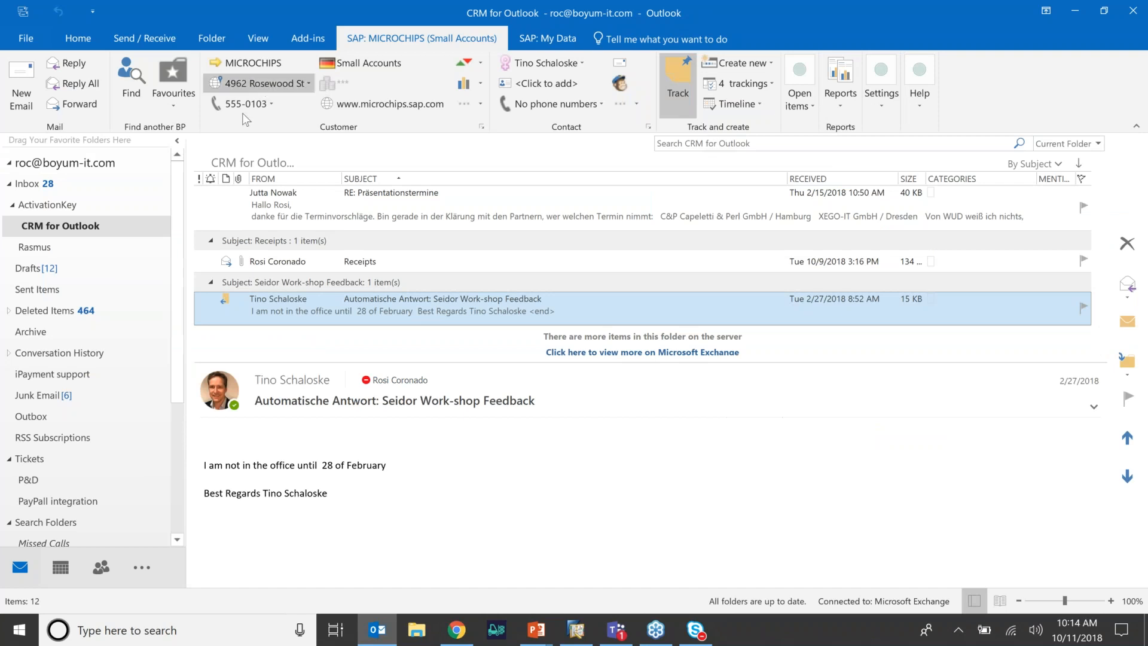
mouse_move(271, 154)
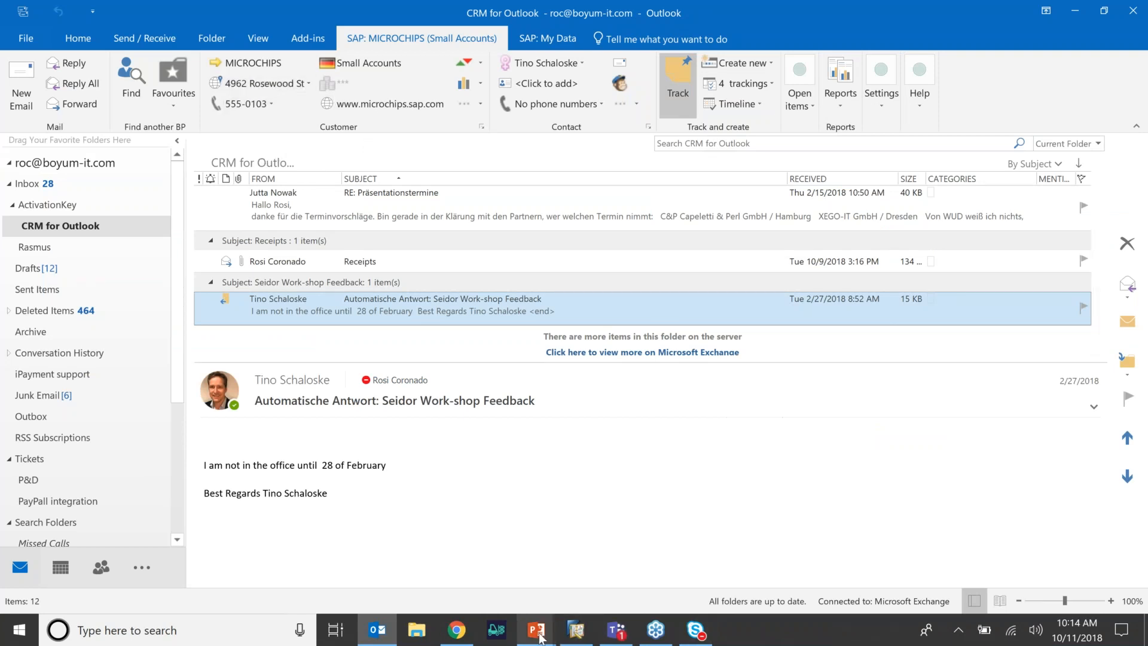
click(538, 630)
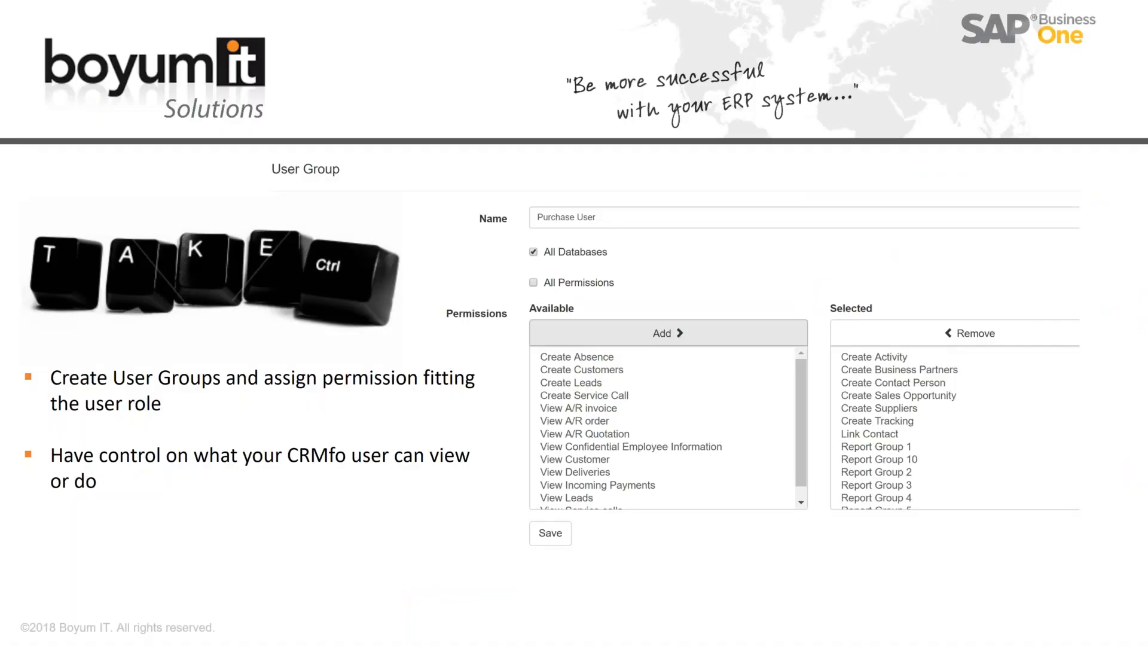